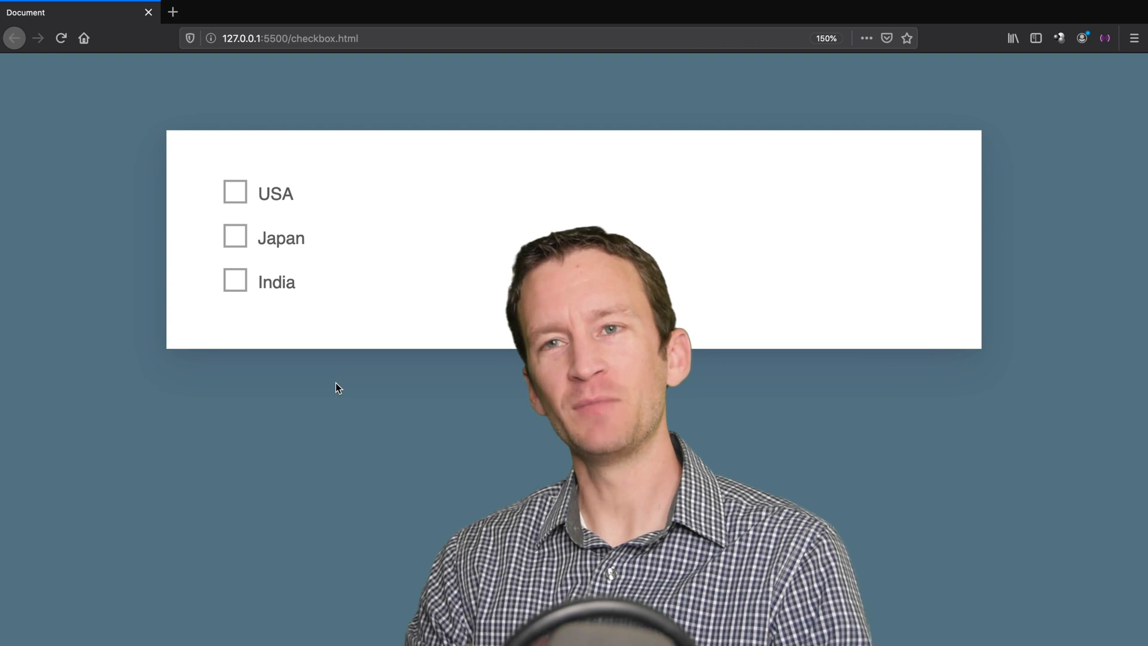
# Toggle the finished USA checkbox repeatedly to demonstrate the check-mark animation
pyautogui.click(235, 191)
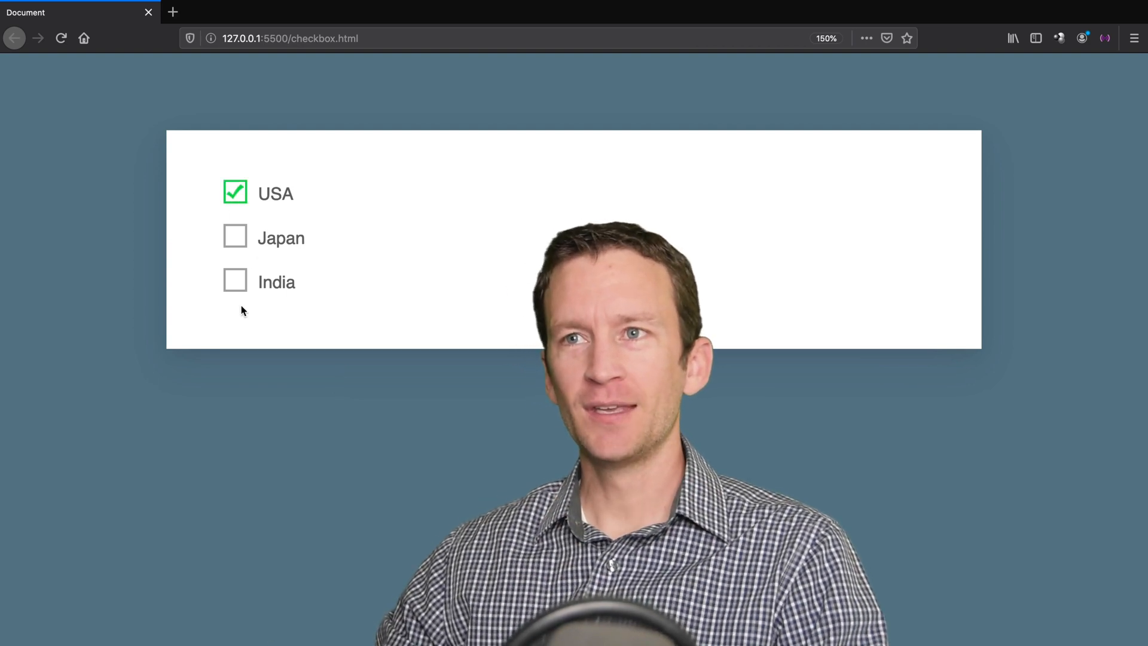
pyautogui.click(235, 237)
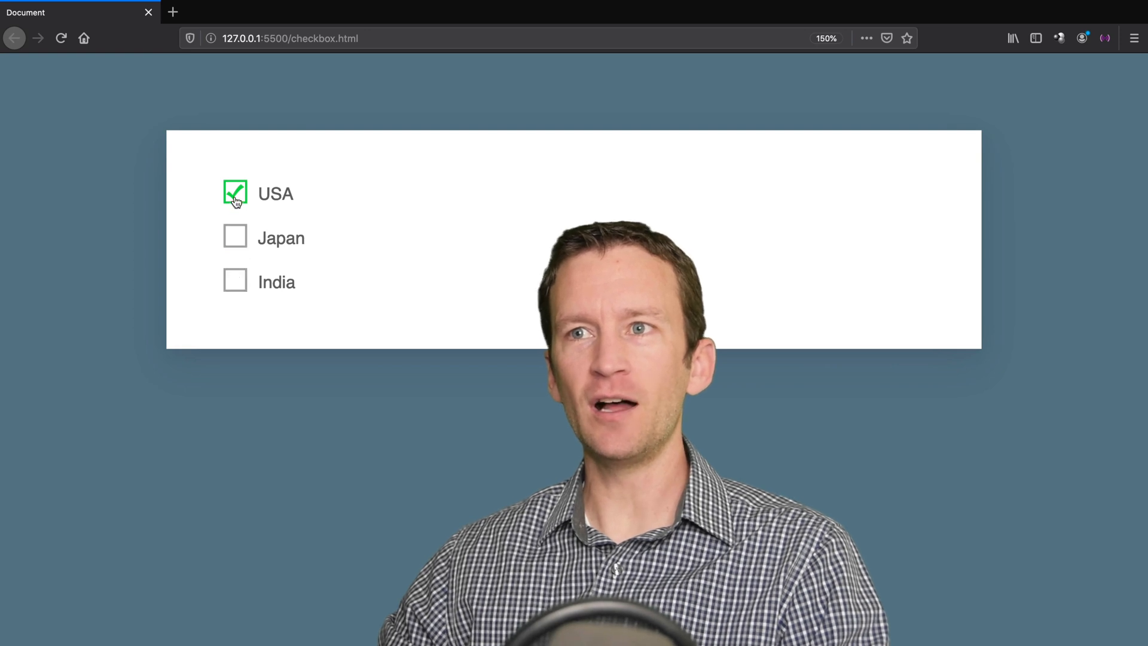
pyautogui.click(235, 281)
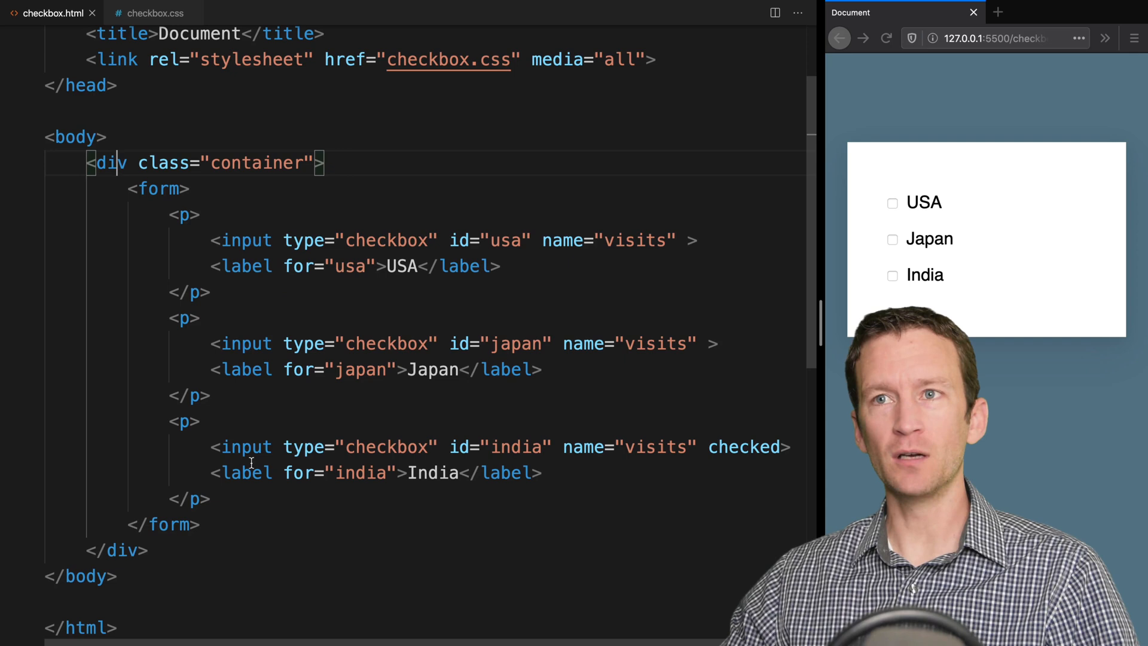
# Review the container div and checked India input, then scroll through checkbox.css
pyautogui.doubleClick(154, 189)
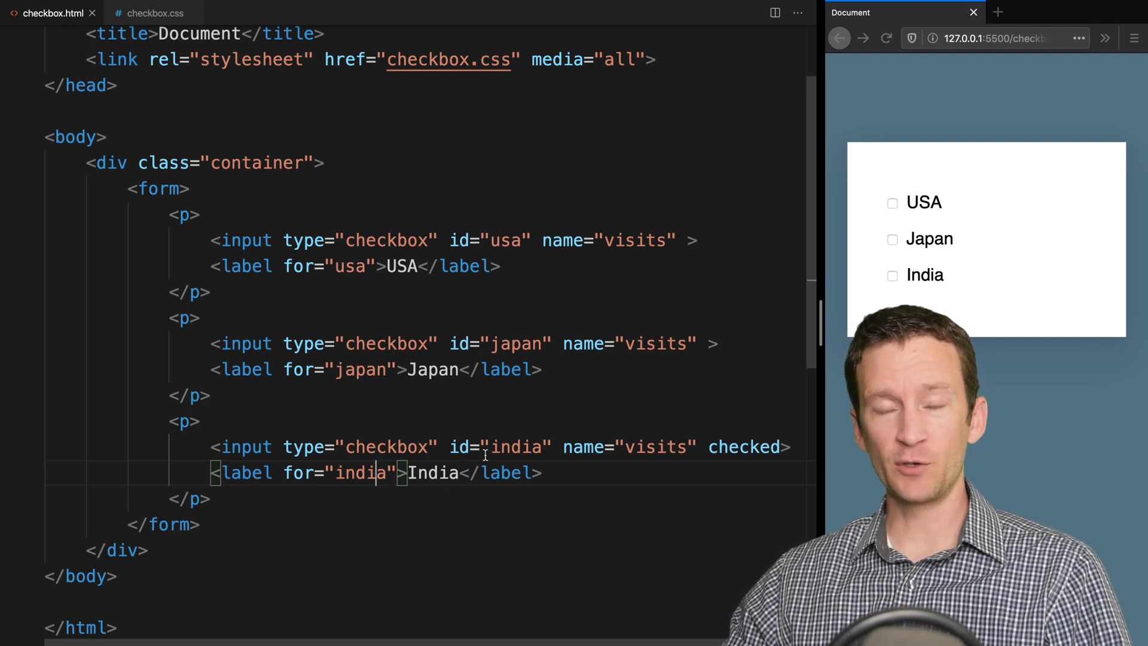
pyautogui.doubleClick(654, 446)
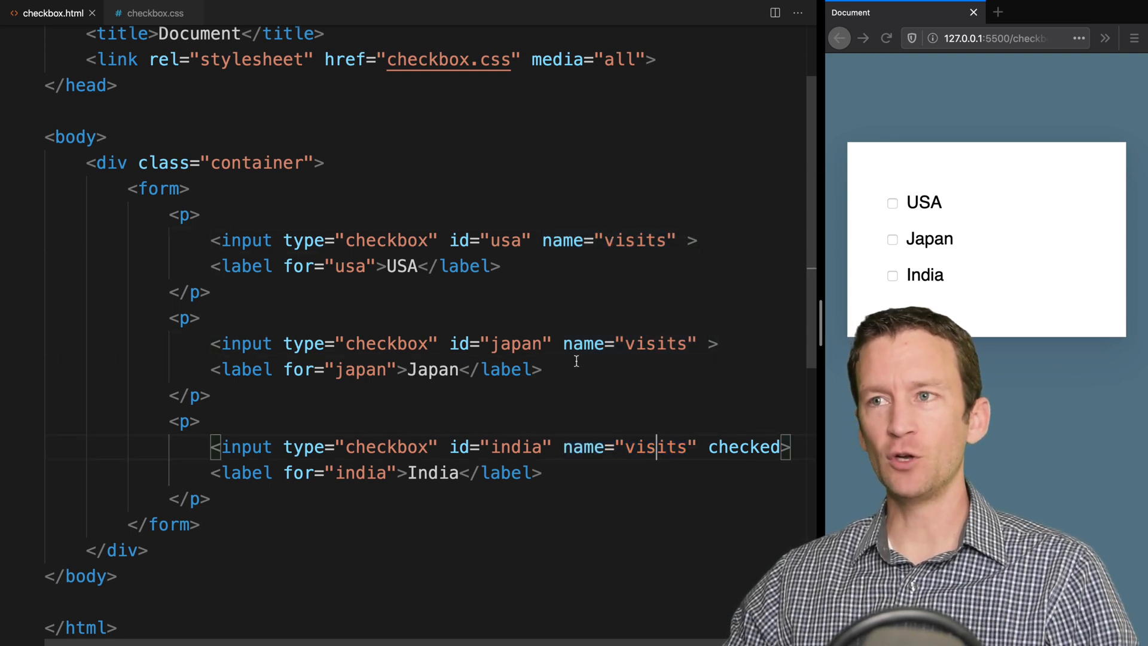
pyautogui.click(892, 203)
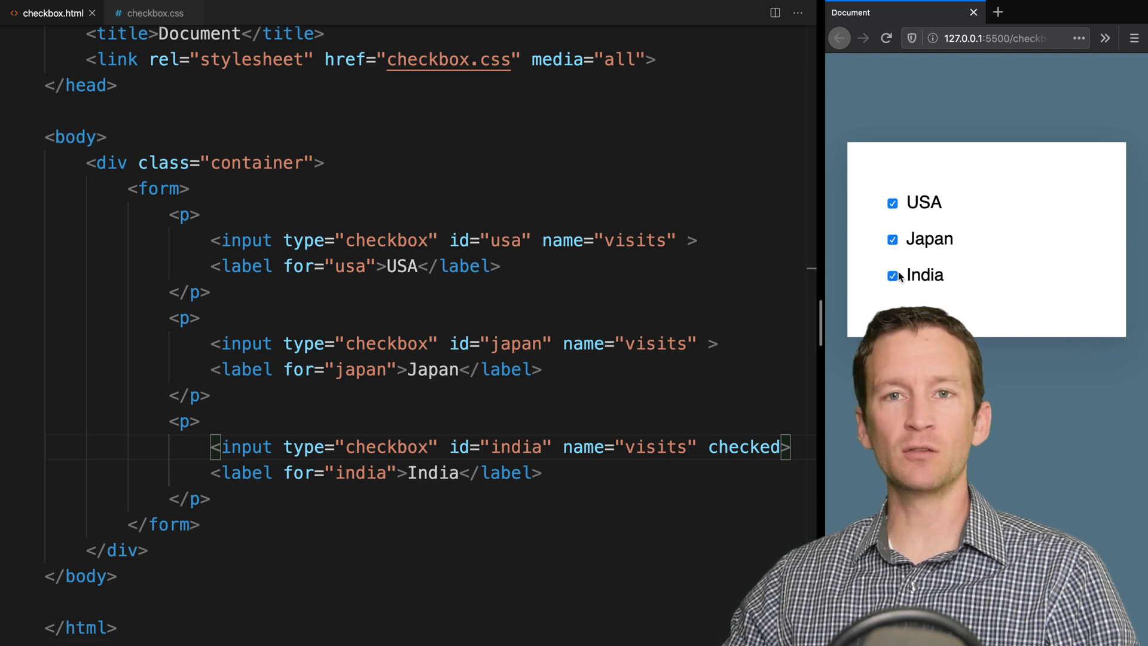
pyautogui.click(893, 275)
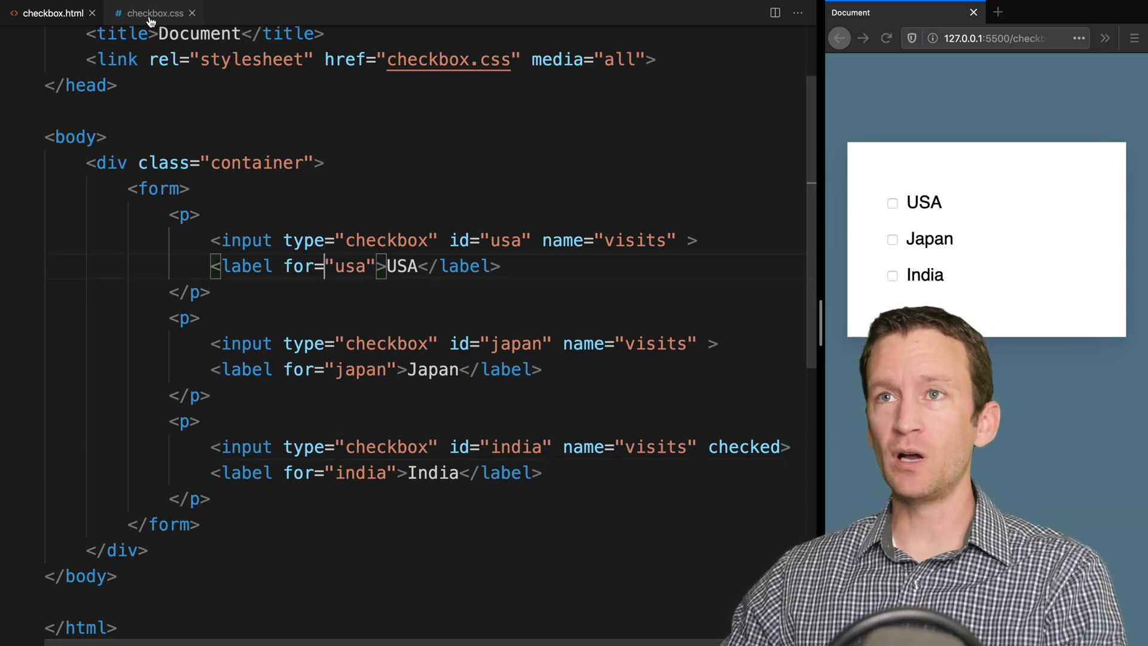
pyautogui.click(154, 13)
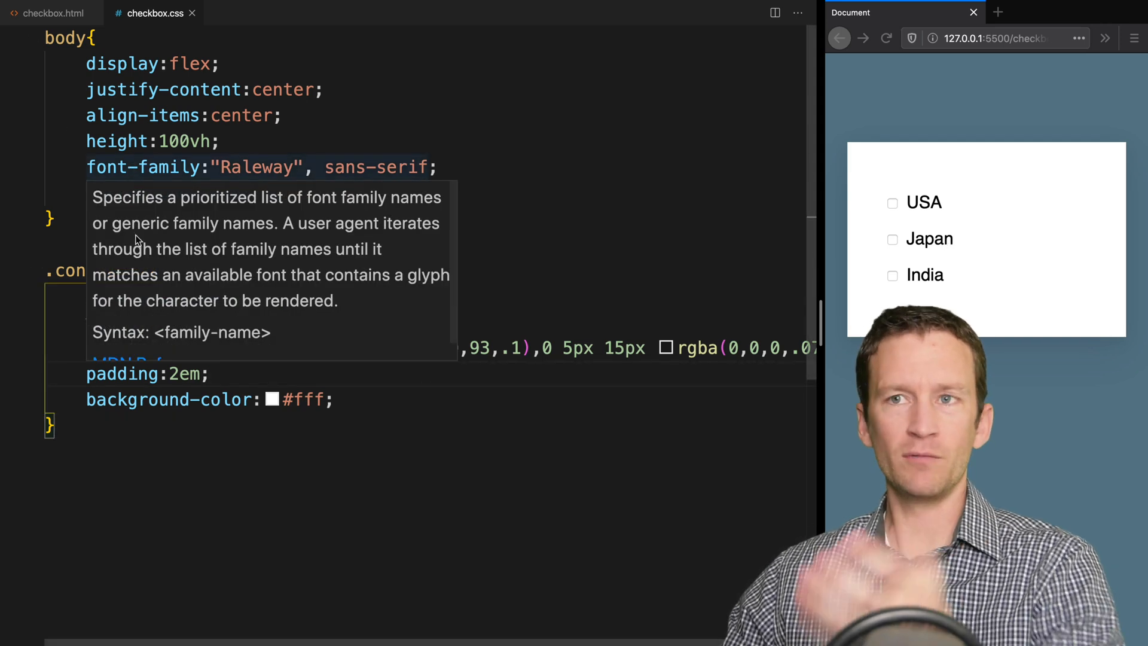
pyautogui.scroll(-3)
pyautogui.write('[')
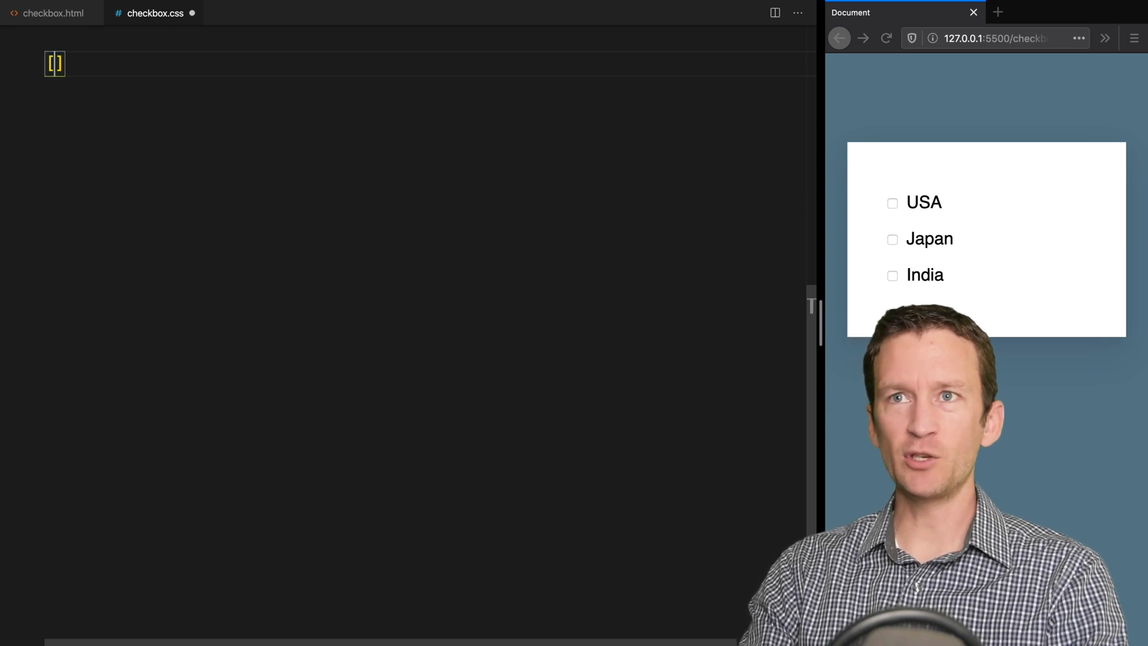
# Add a [type="checkbox"] rule with opacity:0 to hide the native checkboxes
pyautogui.write("ty'")
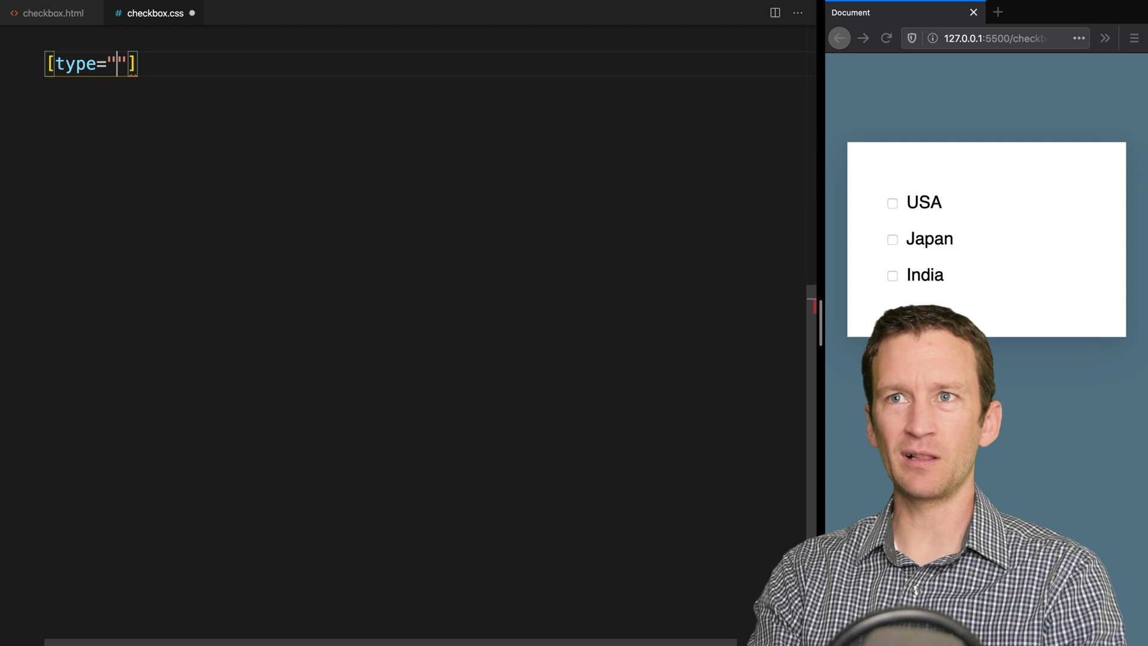
pyautogui.write('checkbox')
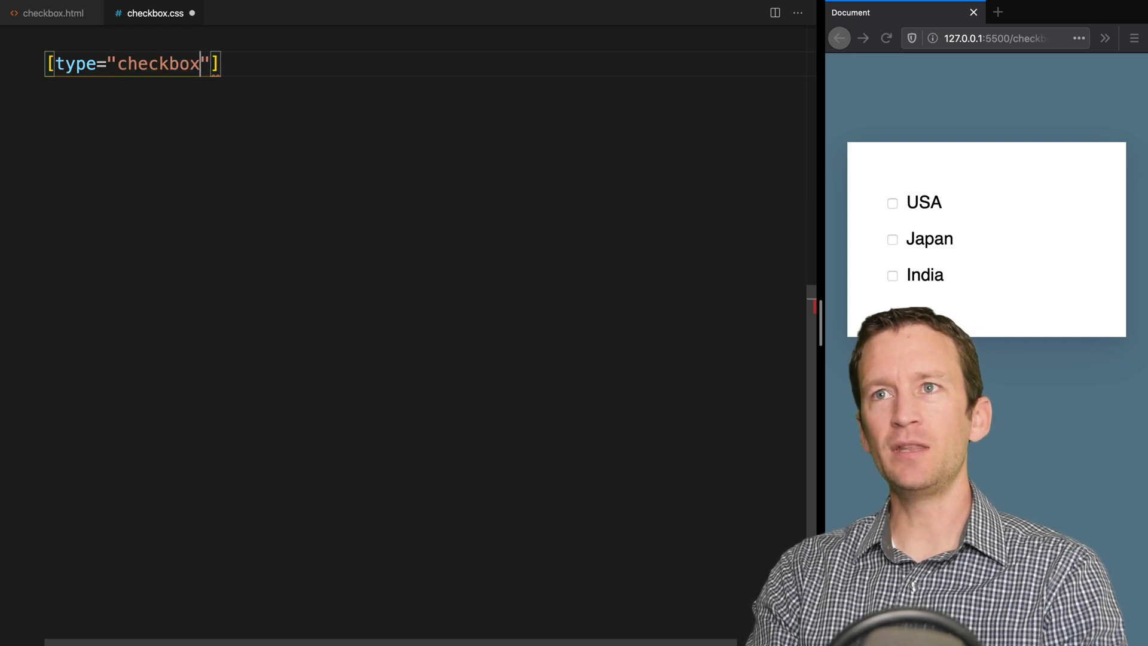
pyautogui.write('{')
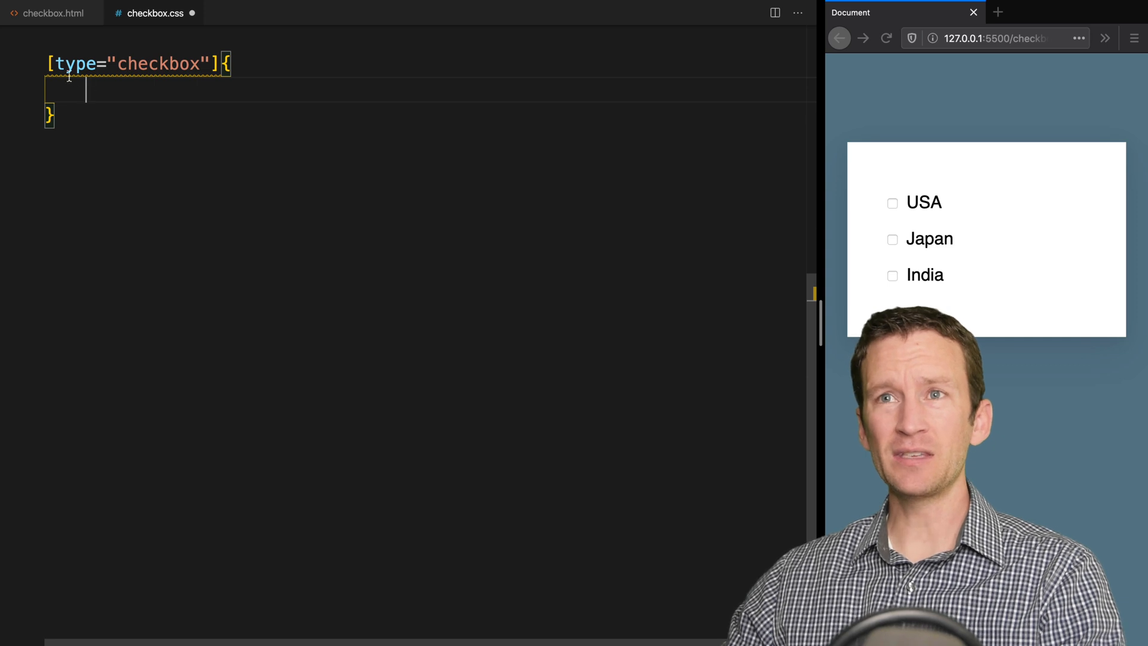
pyautogui.moveTo(47, 64); pyautogui.dragTo(199, 64)
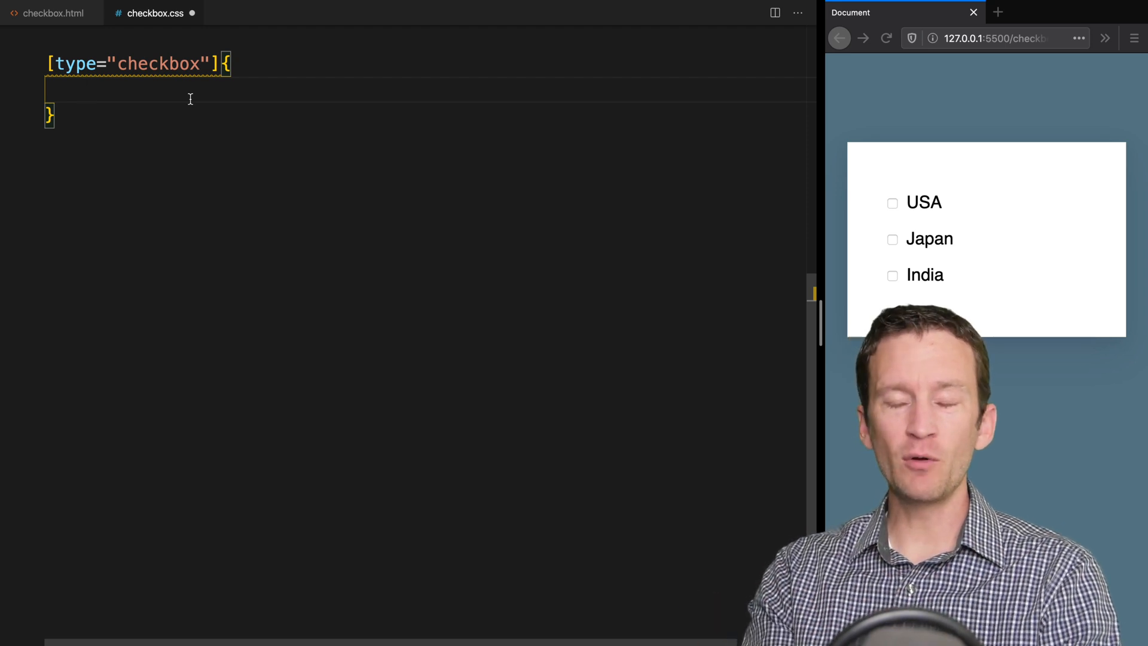
pyautogui.write('opacity:')
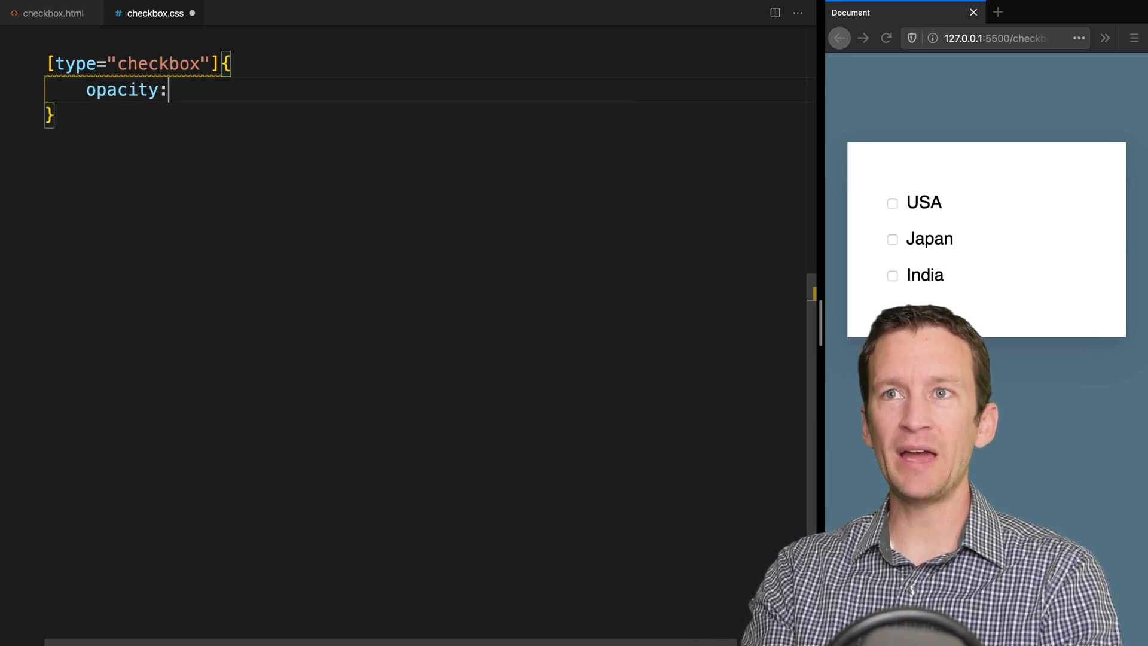
pyautogui.write('0;')
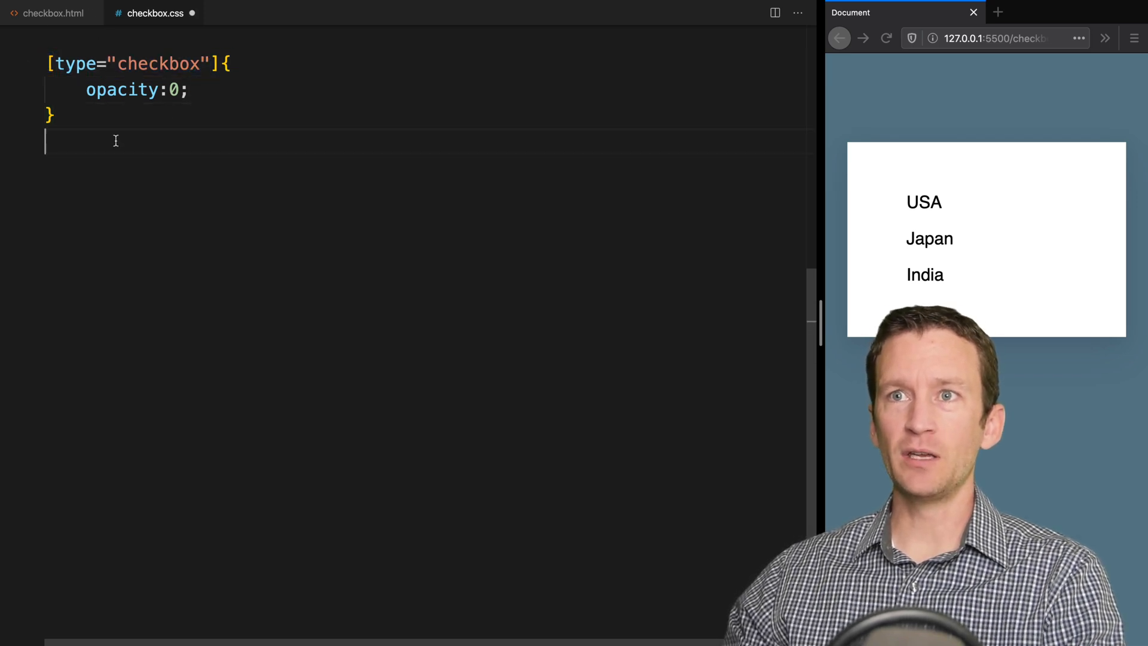
# Type an empty [type="checkbox"] + label rule on a new line
pyautogui.write('[type="checkbox"]{')
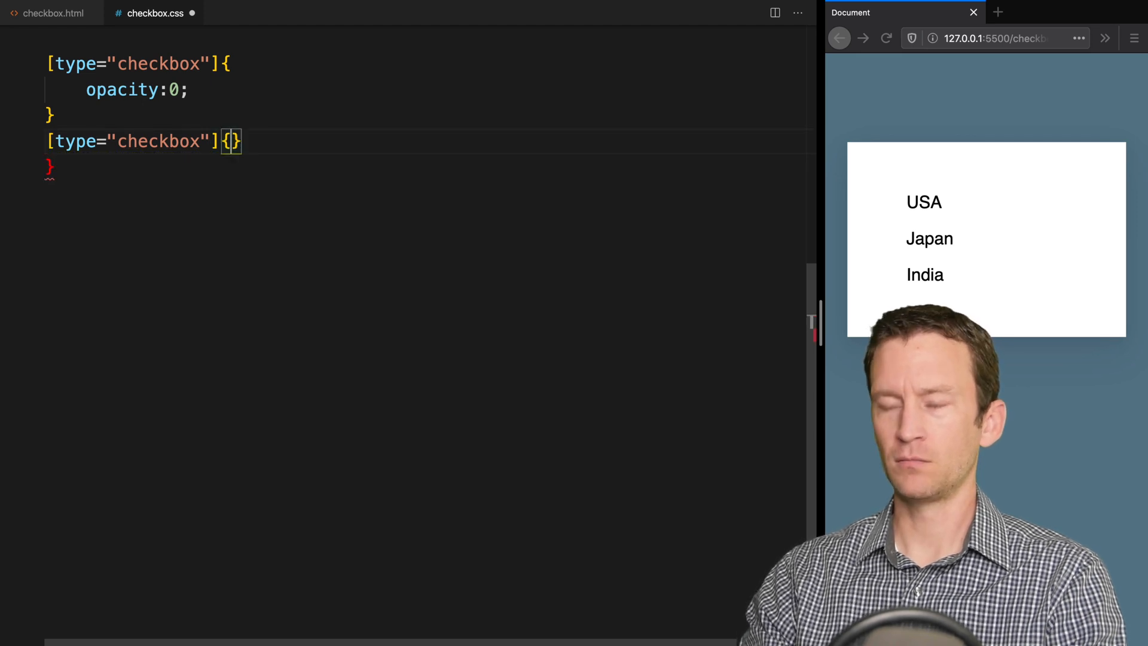
pyautogui.press('Enter')
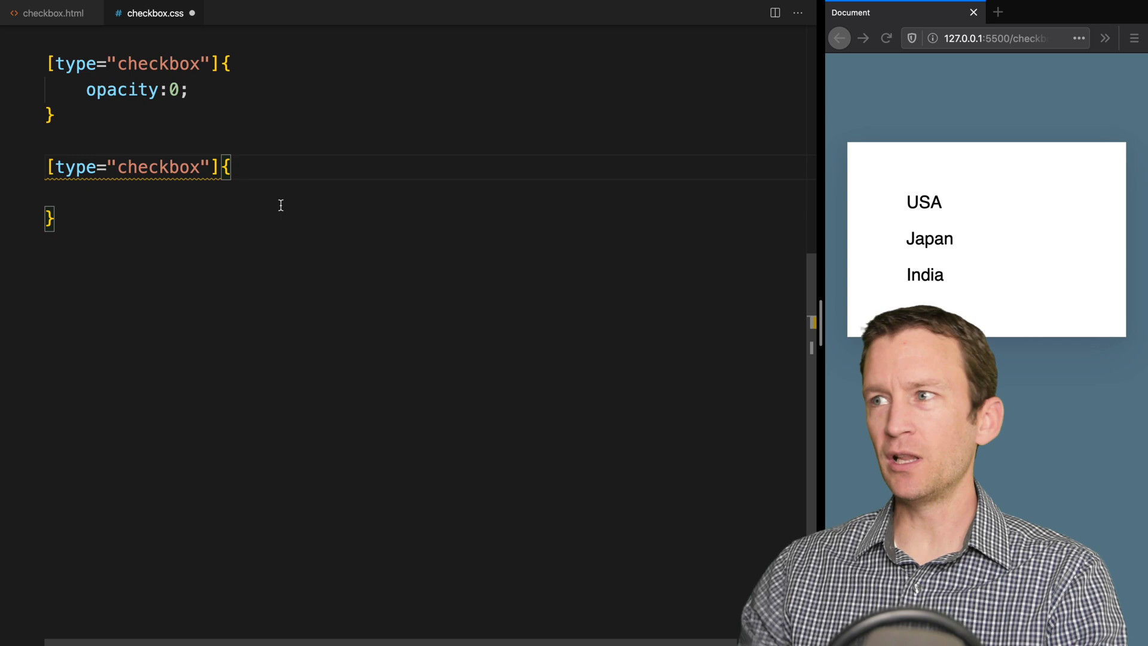
pyautogui.write('2')
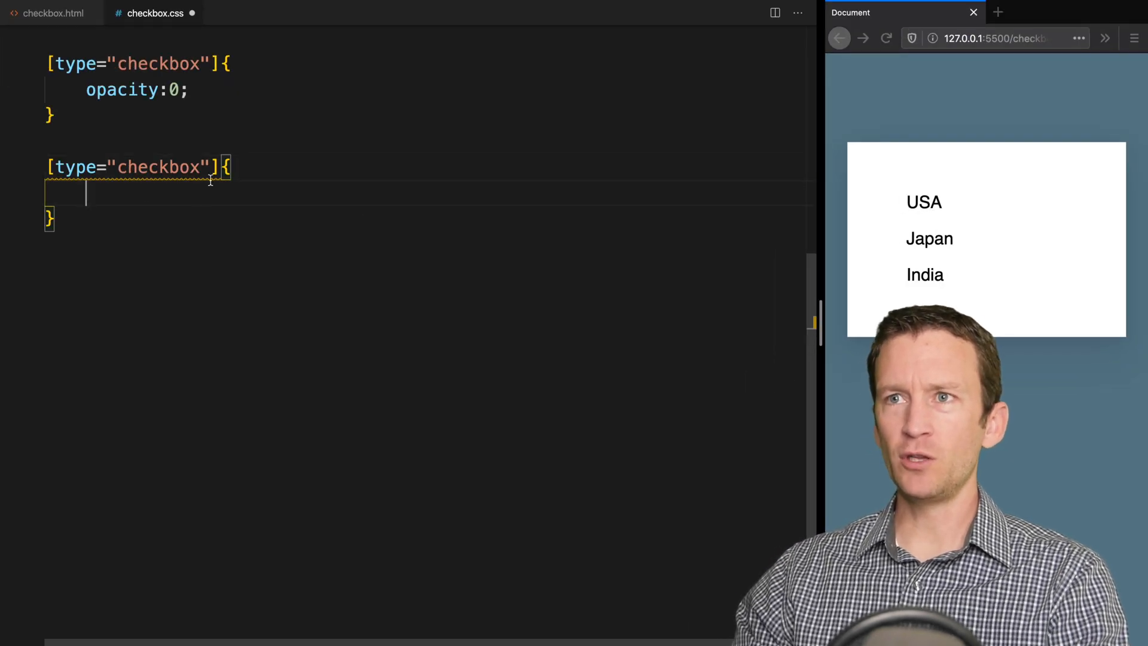
pyautogui.write('+')
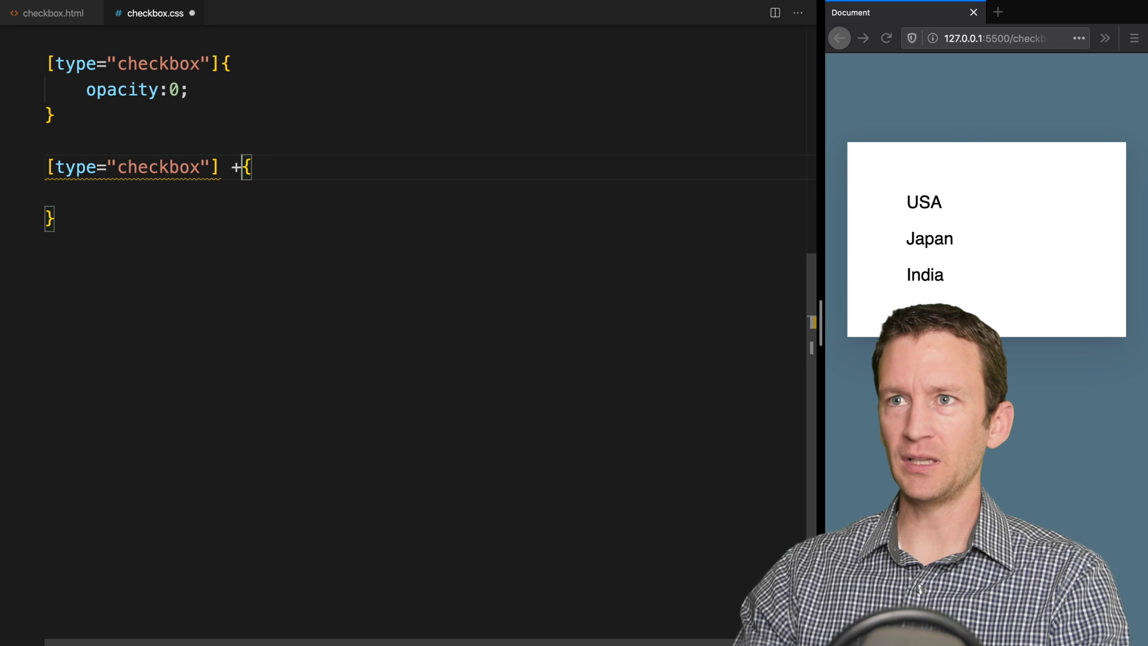
pyautogui.write('label')
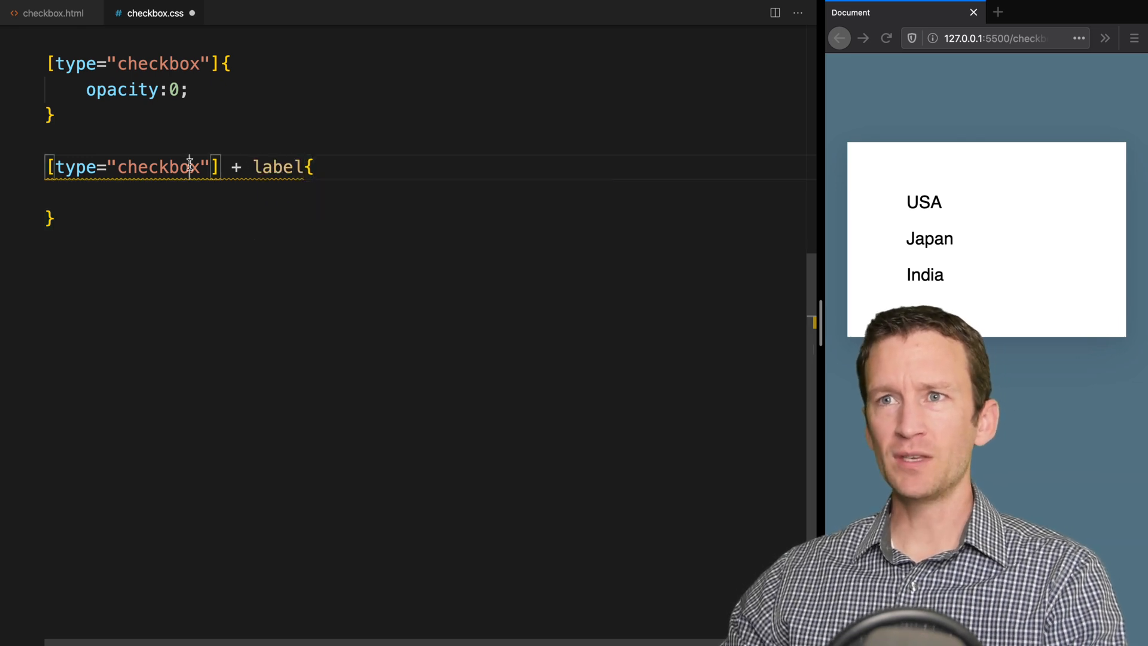
# Confirm in checkbox.html that each label directly follows its checkbox input
pyautogui.doubleClick(161, 167)
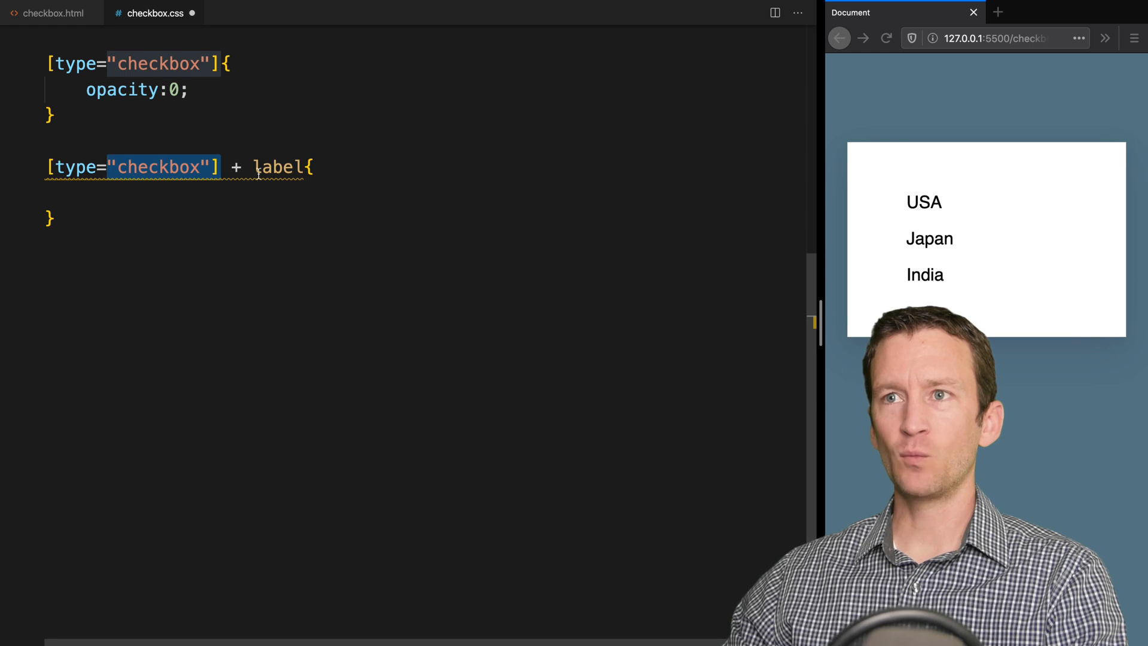
pyautogui.doubleClick(276, 167)
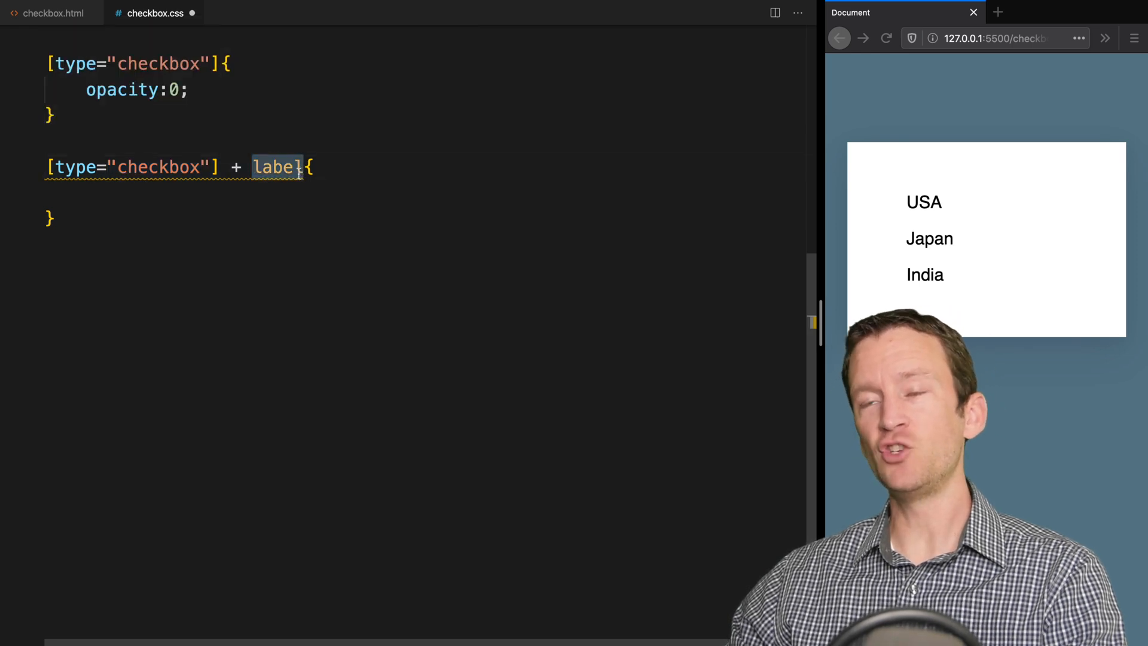
pyautogui.click(54, 13)
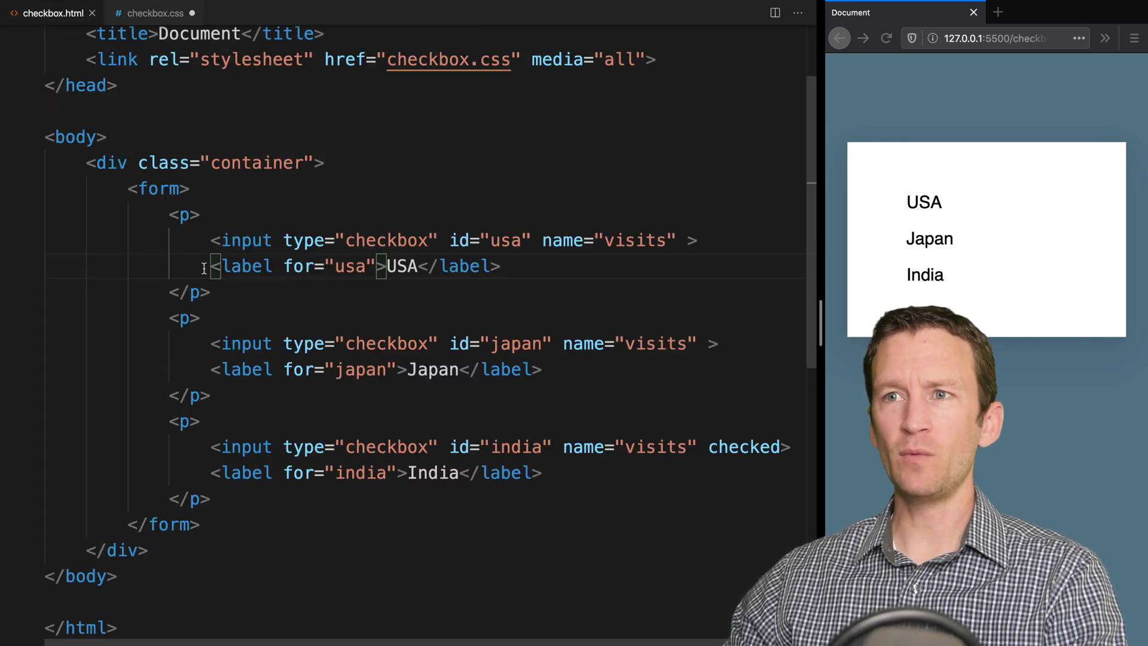
pyautogui.doubleClick(245, 239)
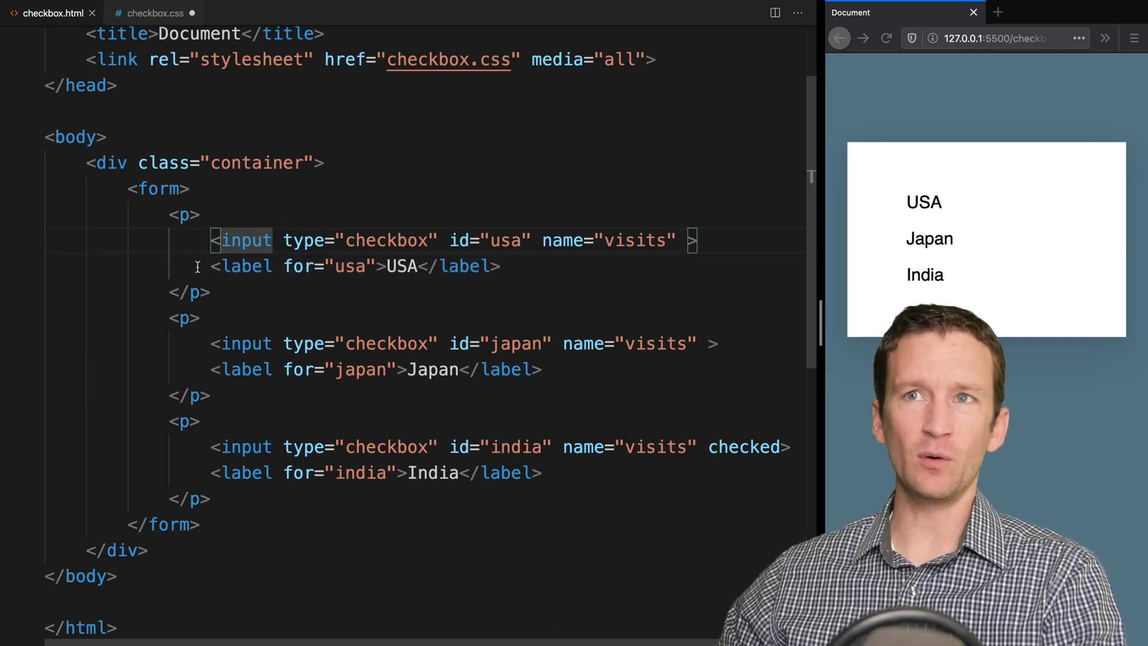
pyautogui.click(154, 13)
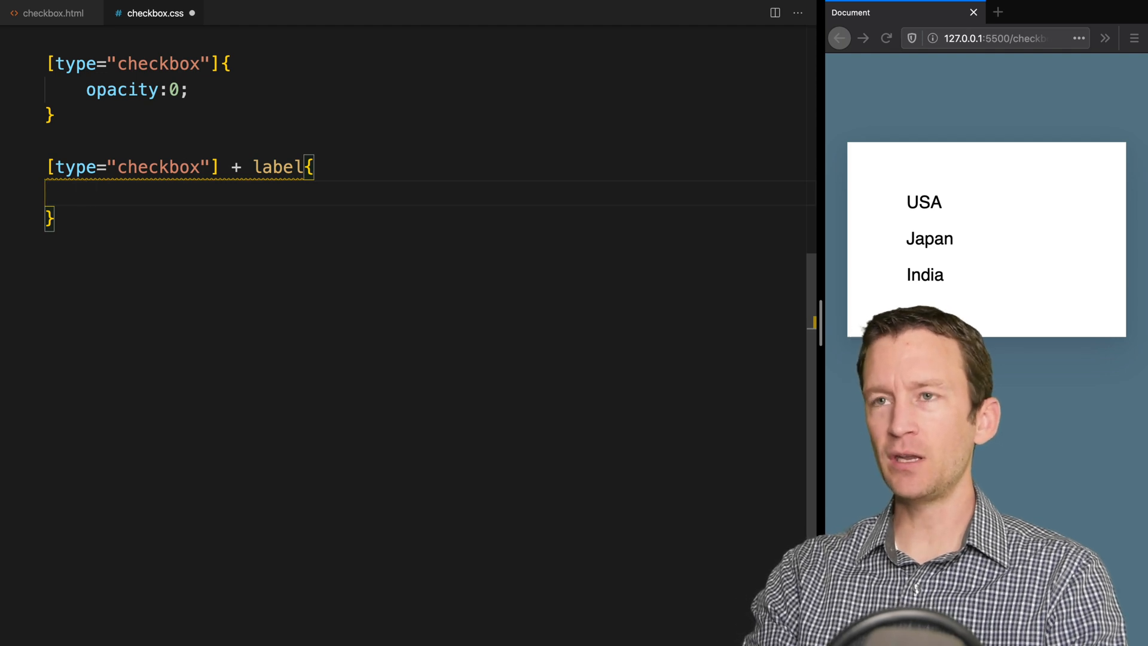
# Give labels position:relative, padding-left:30px, cursor:pointer and display:inline-block
pyautogui.write('position:rel')
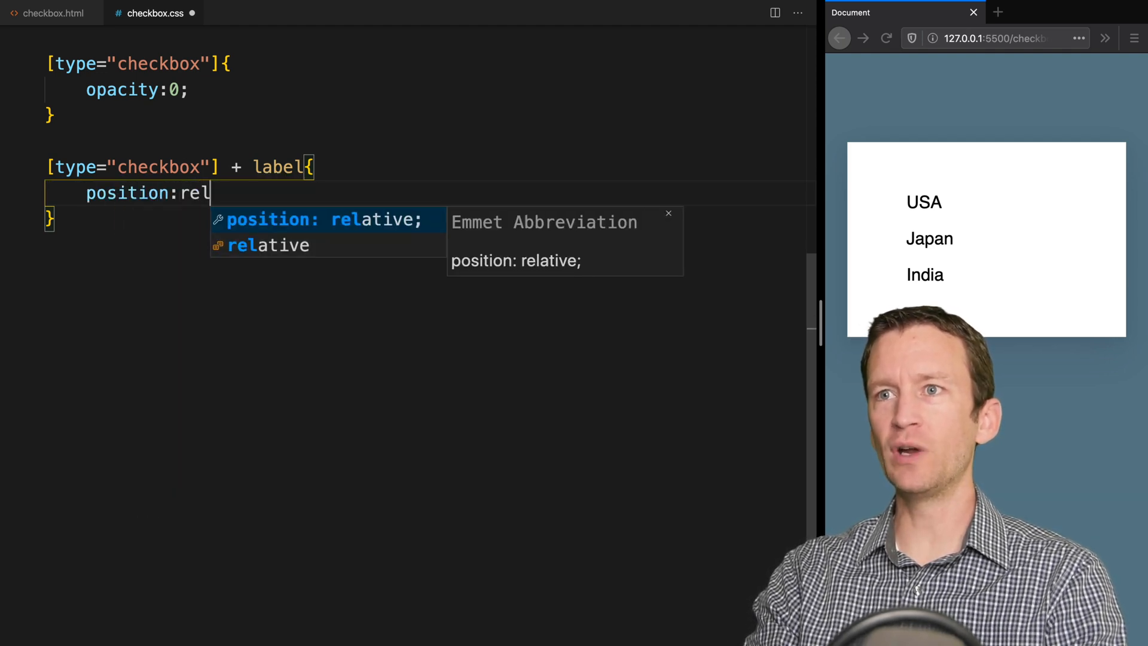
pyautogui.press('Enter')
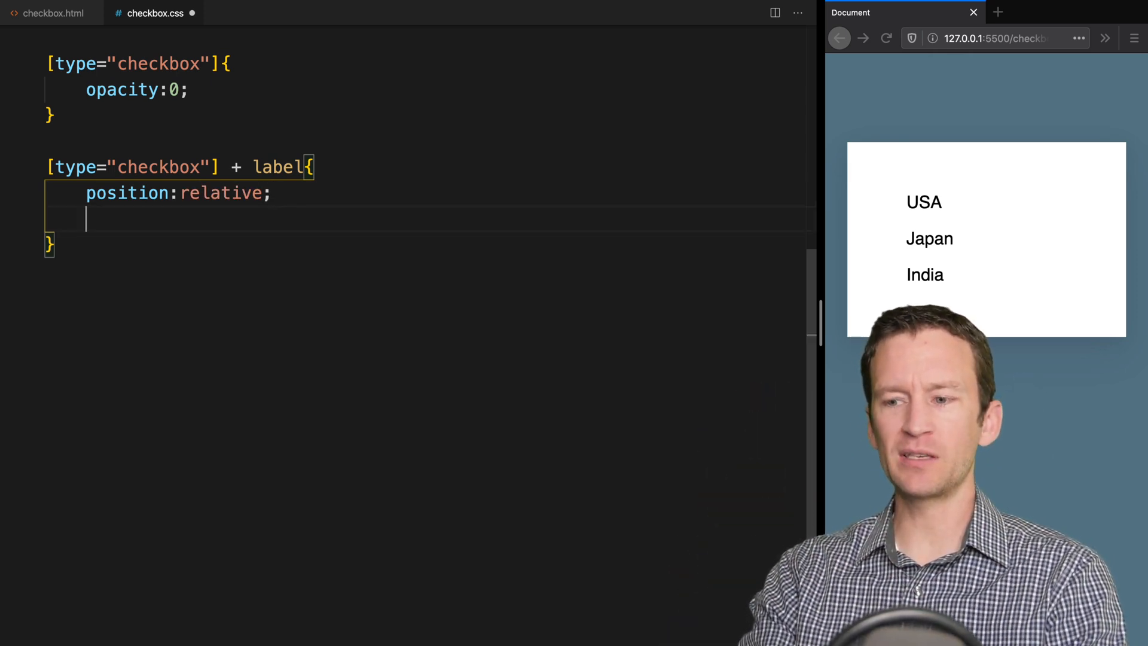
pyautogui.write('padding-lef')
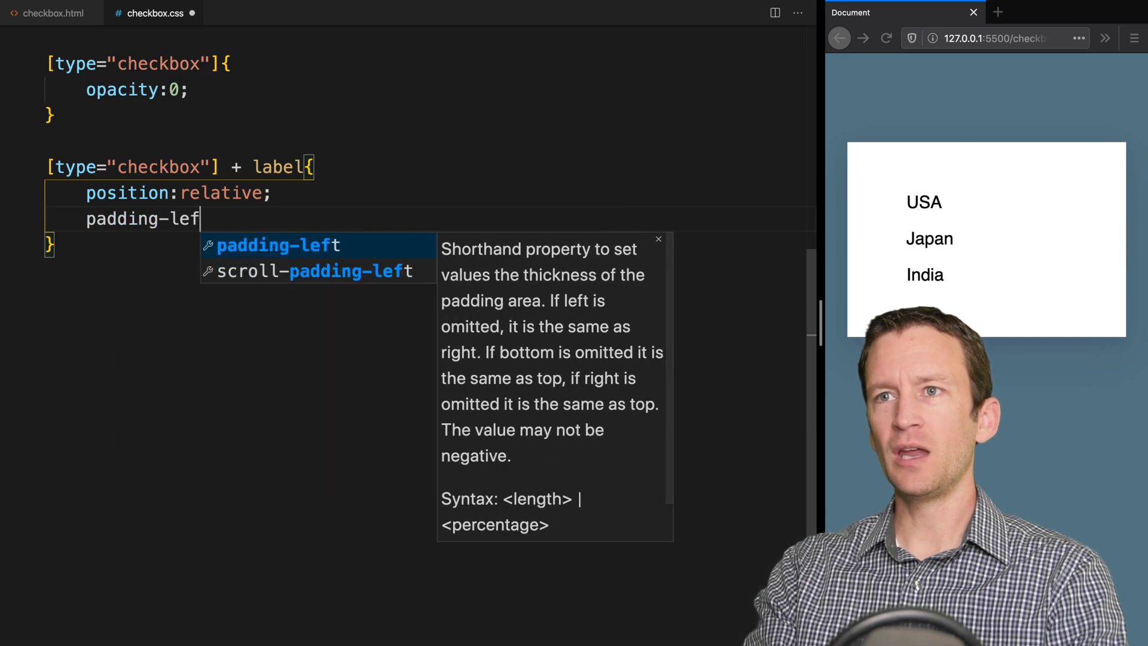
pyautogui.write('t:30px;')
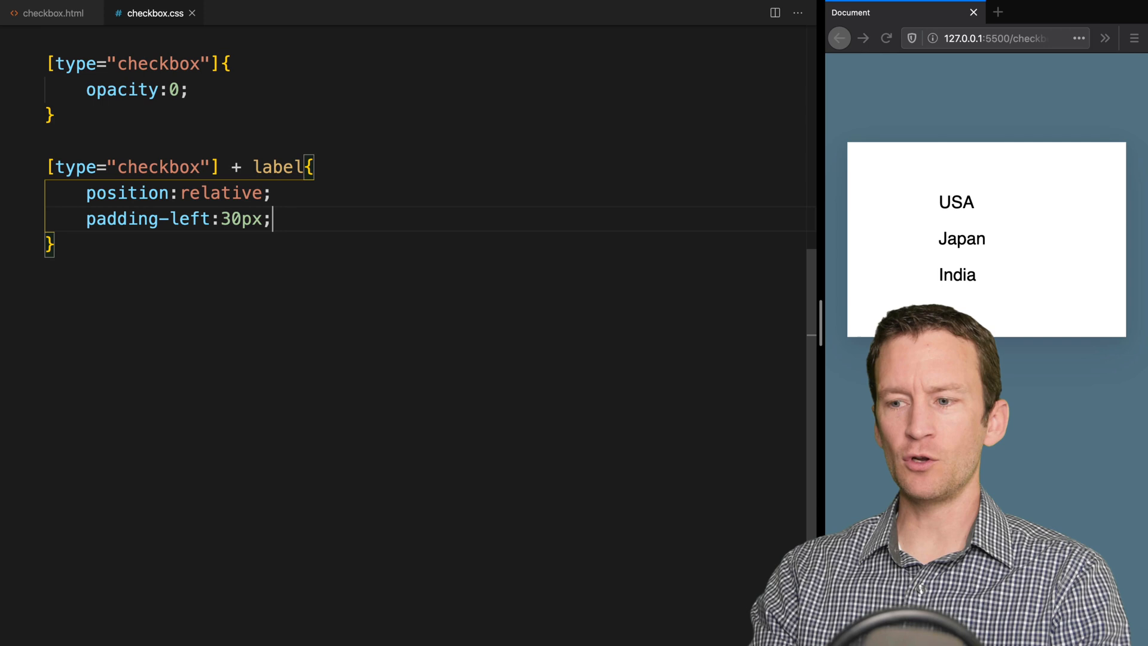
pyautogui.write('cursor')
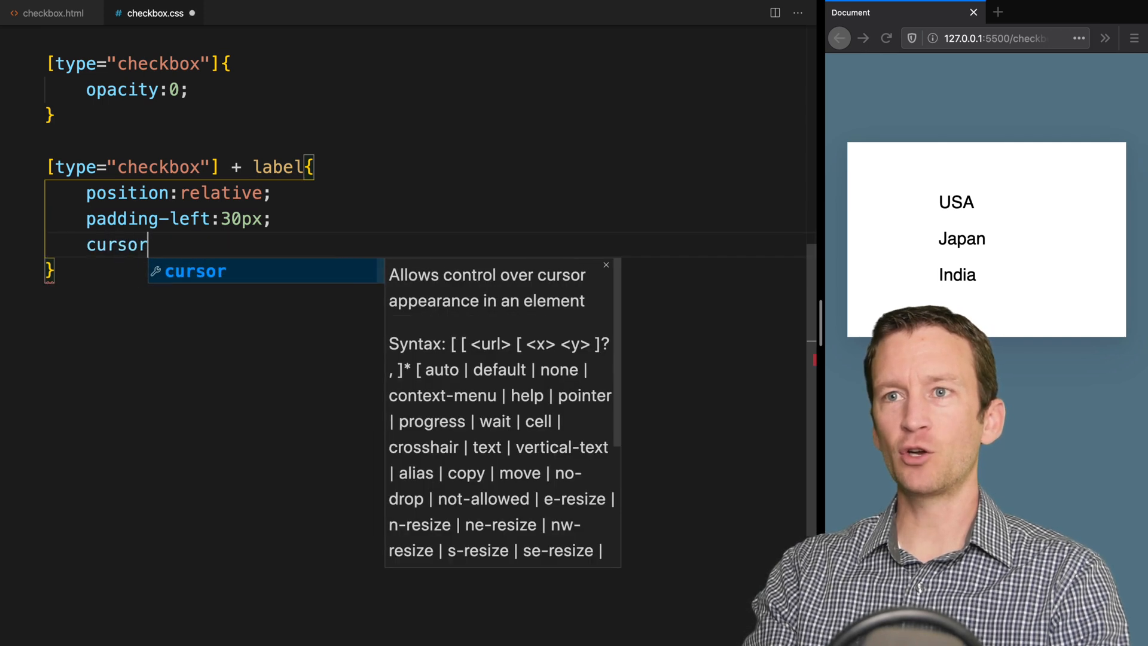
pyautogui.write(':pointer;')
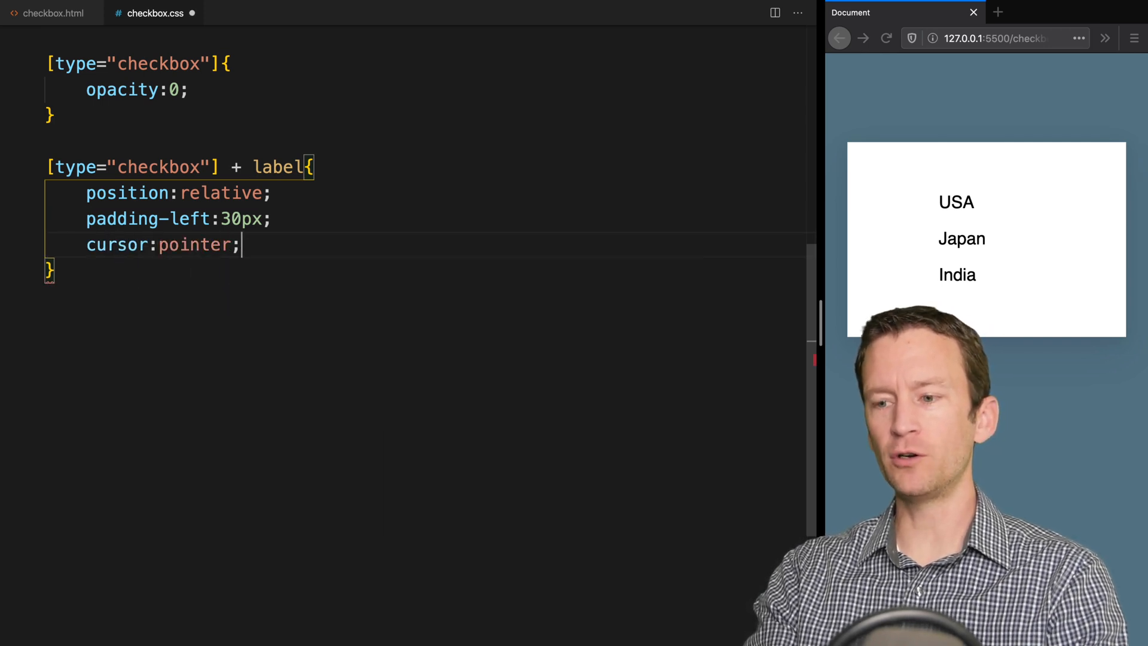
pyautogui.write('display:')
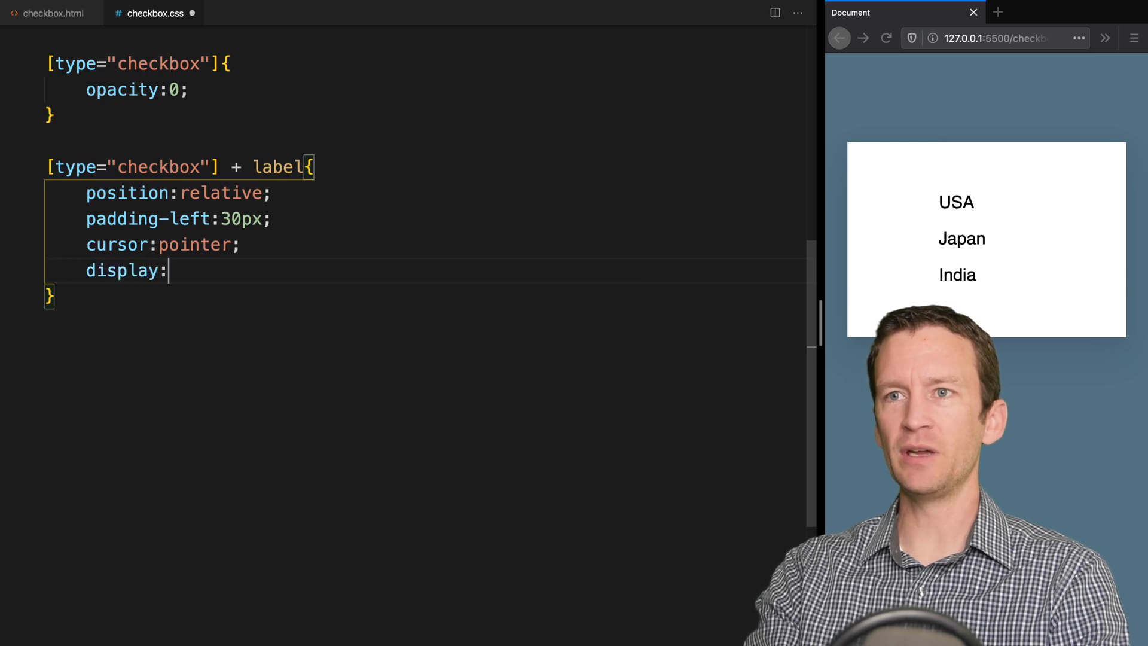
pyautogui.write('inline-block')
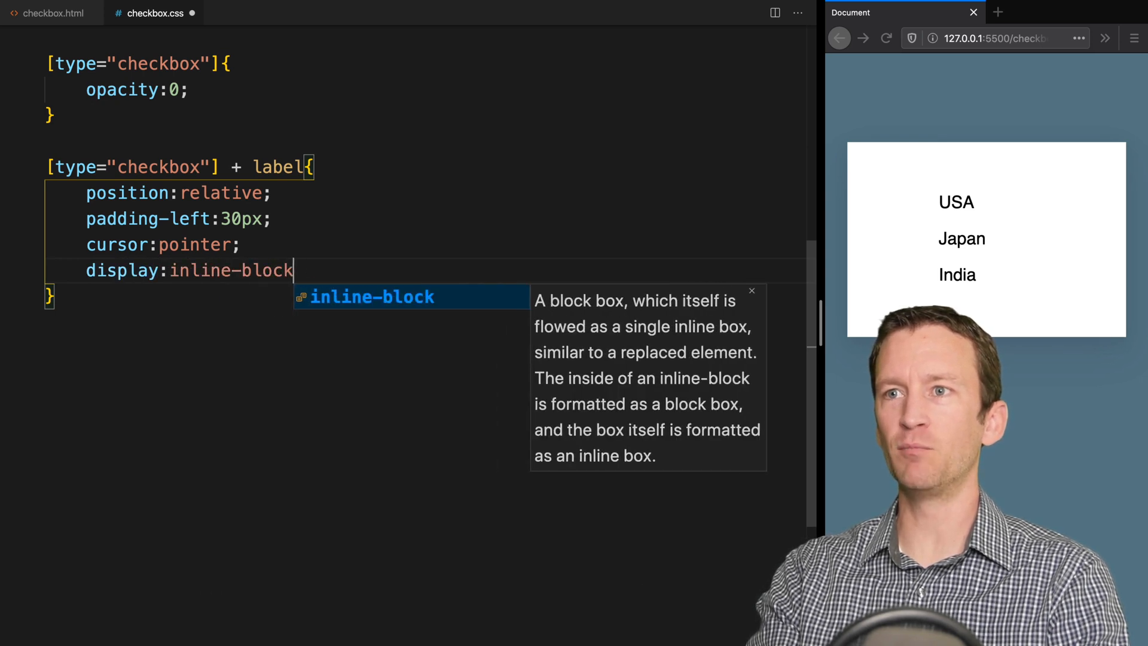
pyautogui.write(';')
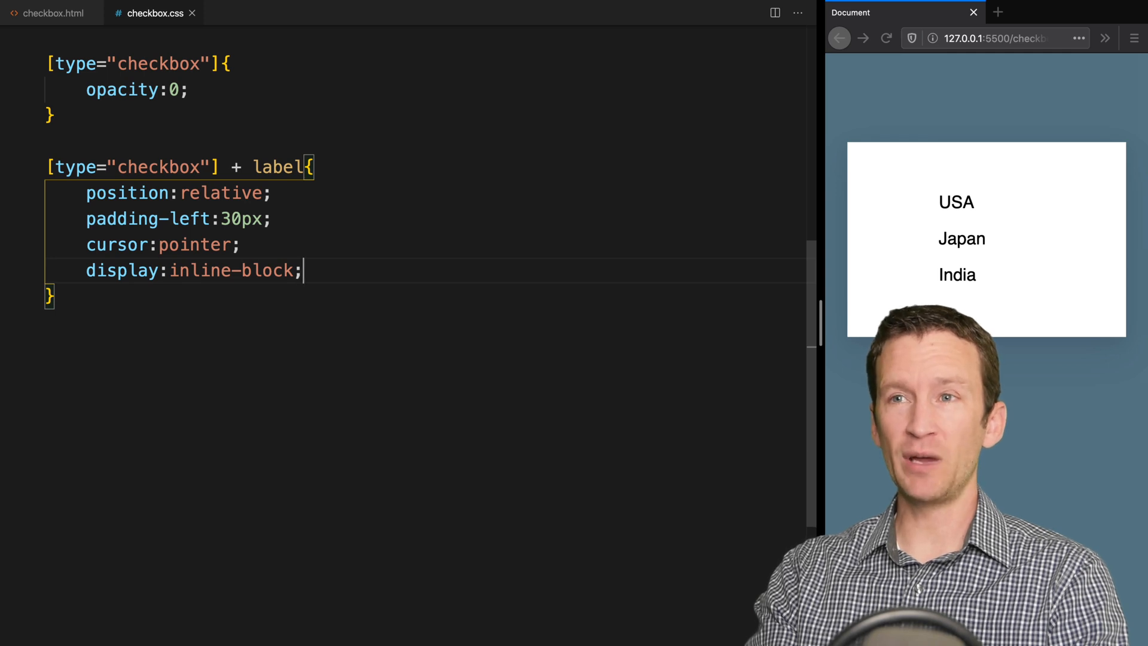
# Add color:#666 and line-height:25px to the label rule
pyautogui.press('enter')
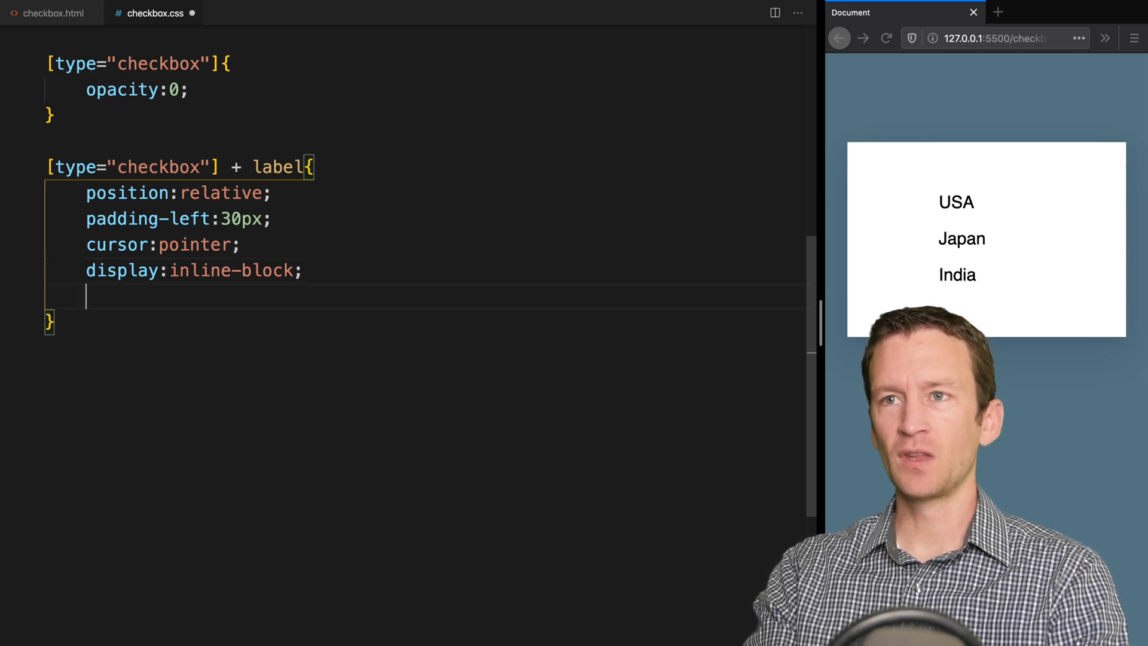
pyautogui.write('colo$')
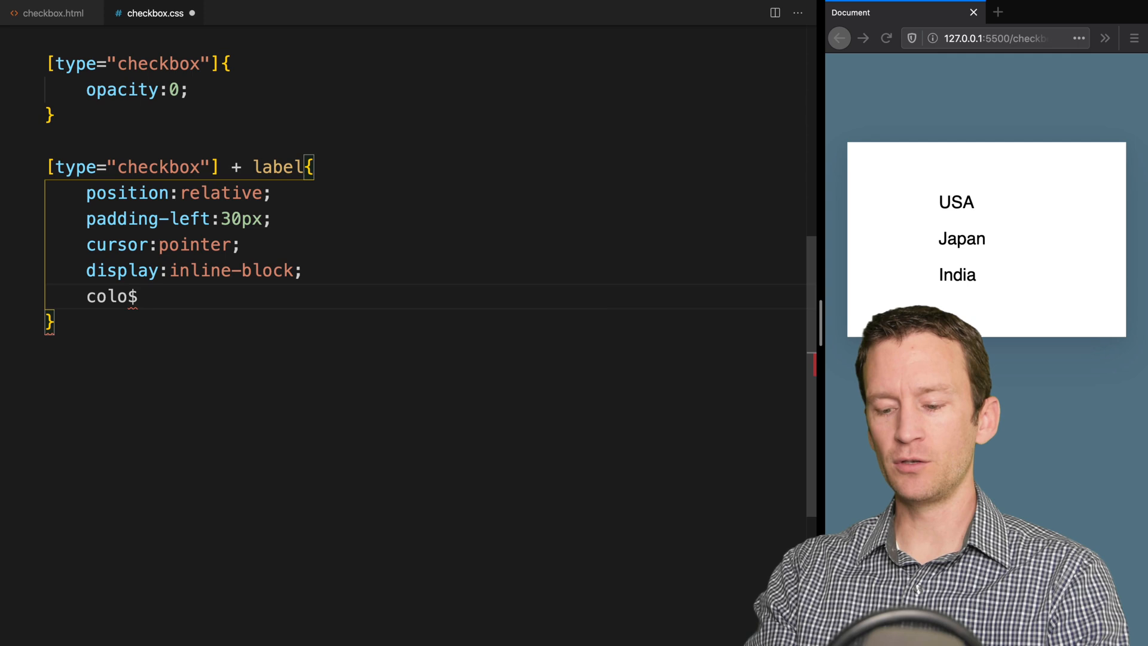
pyautogui.write('#')
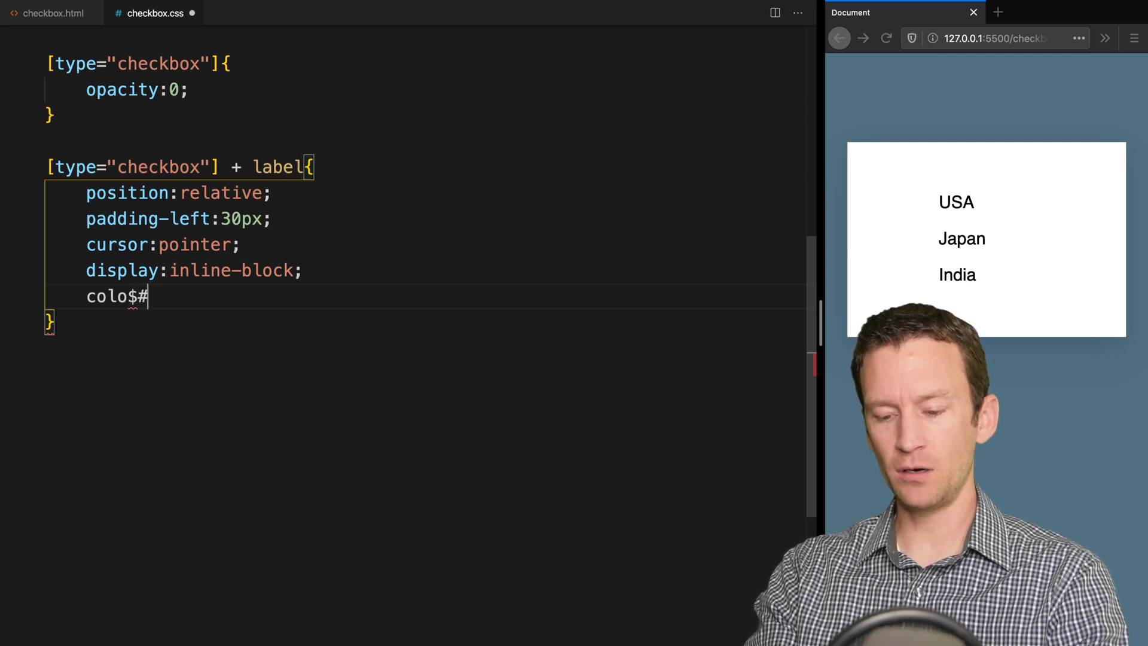
pyautogui.write('color:')
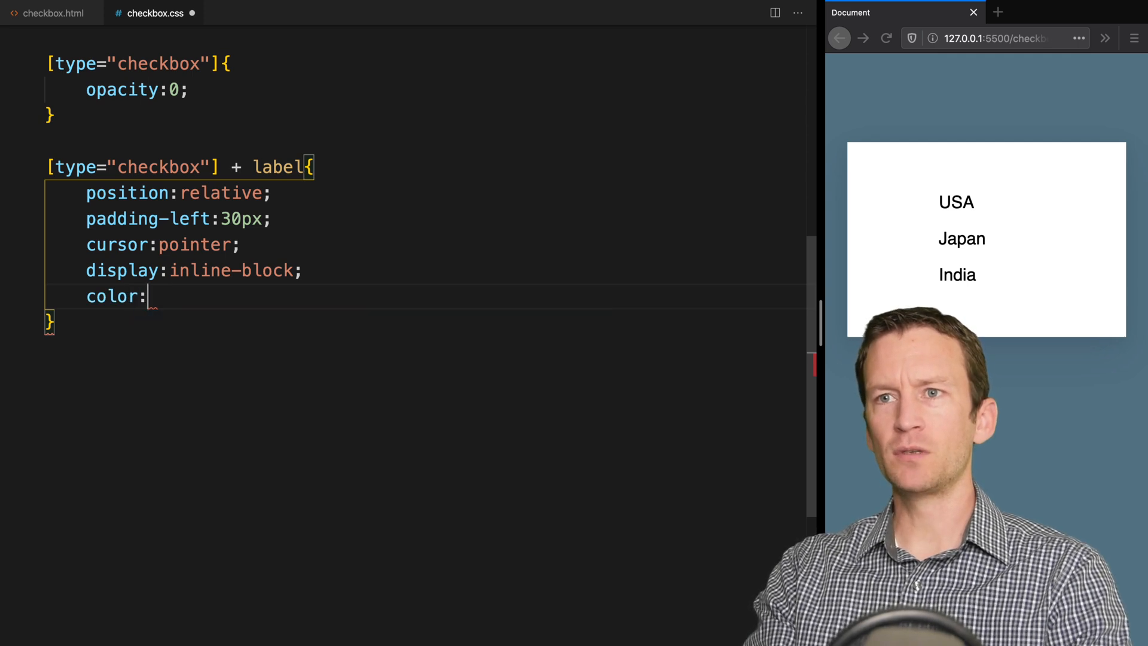
pyautogui.write('#')
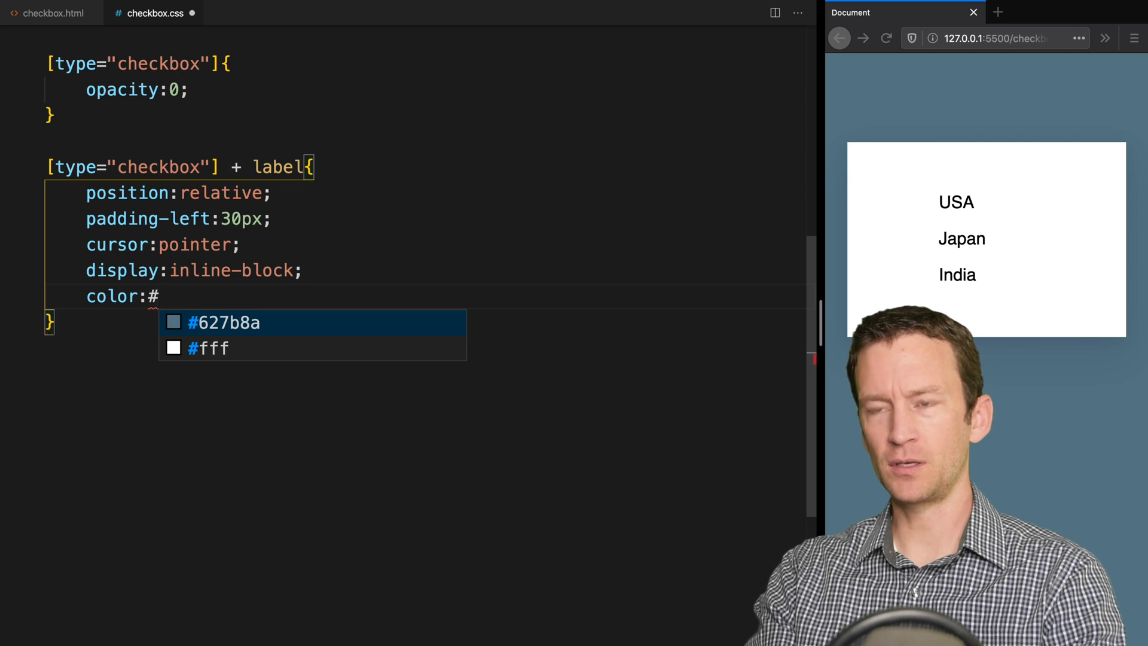
pyautogui.write('666;')
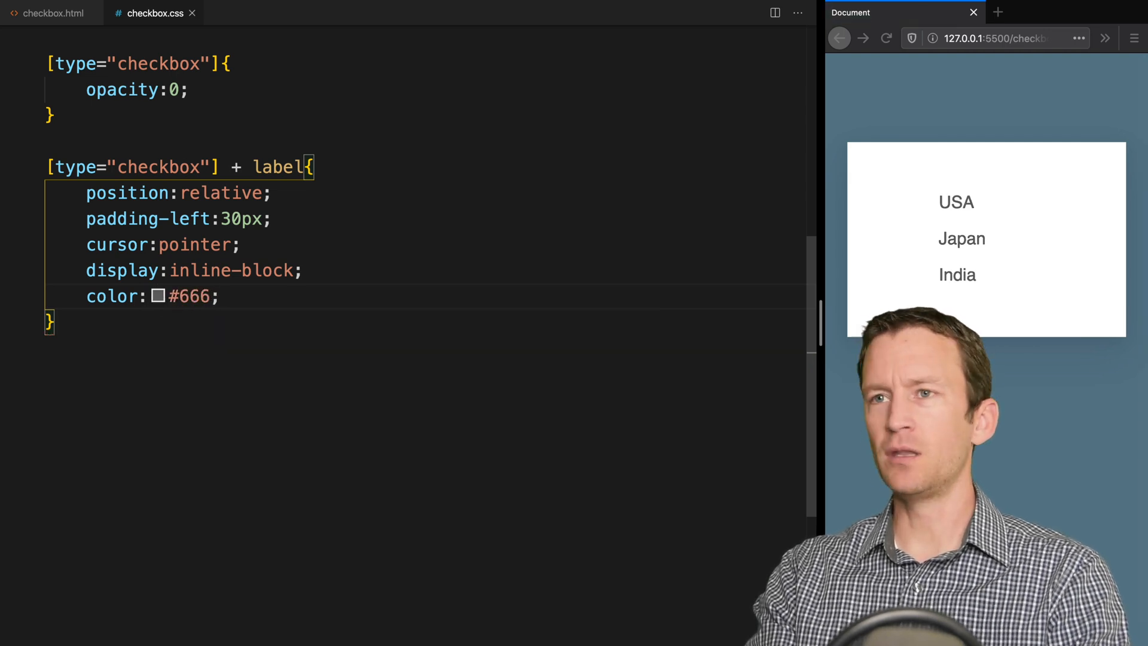
pyautogui.write('line-')
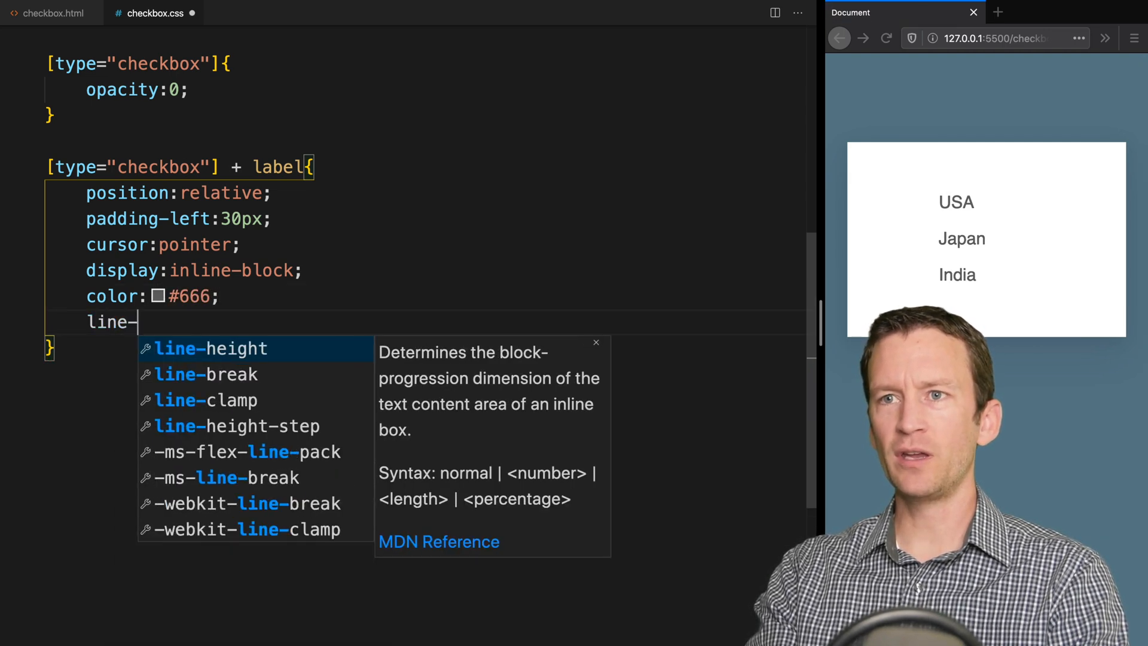
pyautogui.write('heigh')
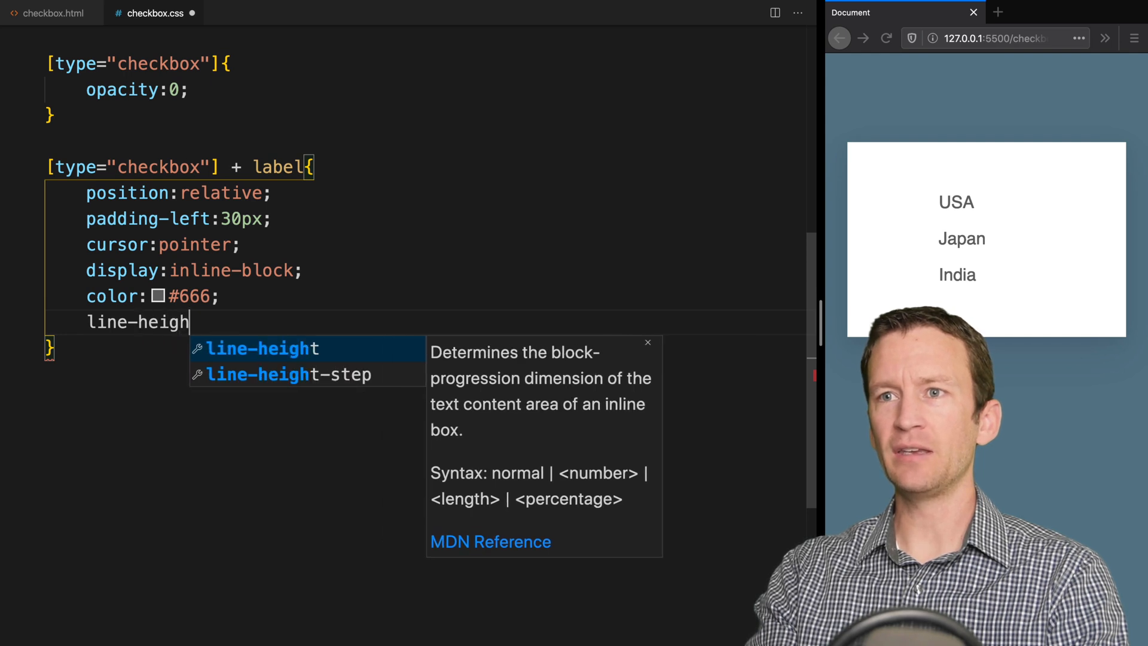
pyautogui.write(':25px;')
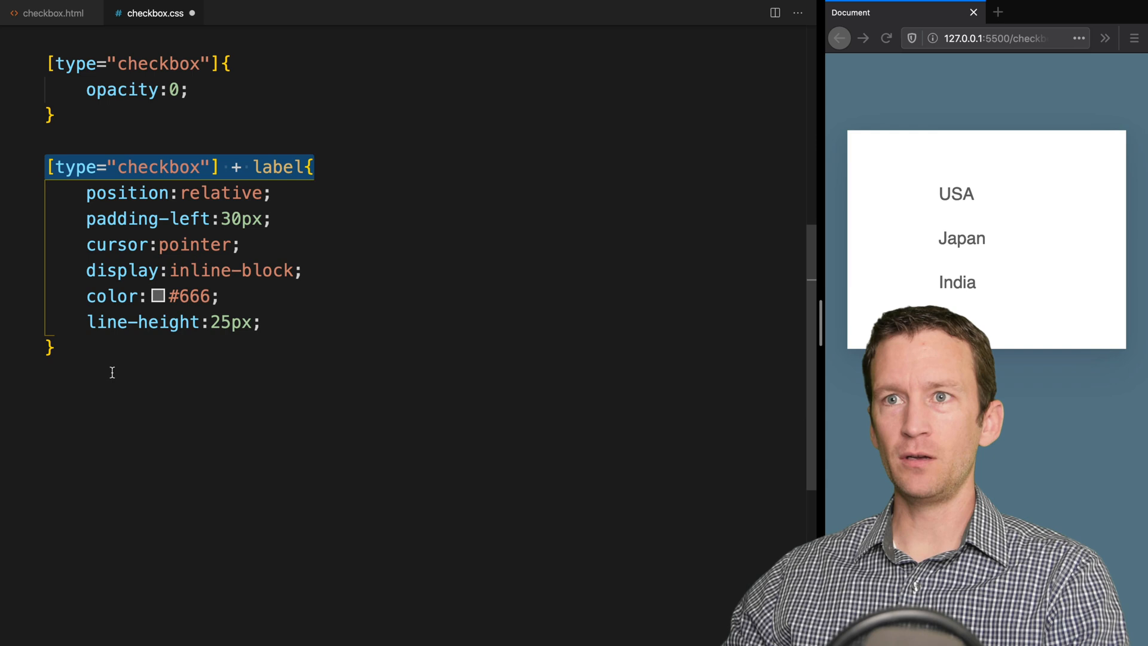
# Start a [type="checkbox"] + label::before rule with empty content and absolute positioning
pyautogui.write('[type="checkbox"] + label{')
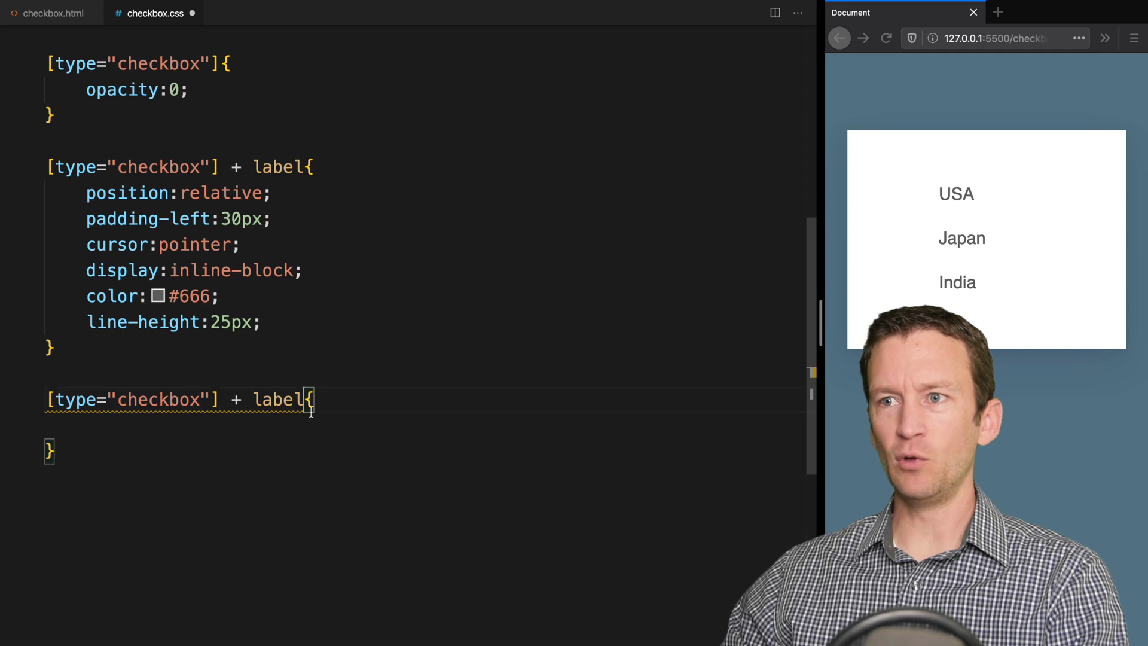
pyautogui.write('::before')
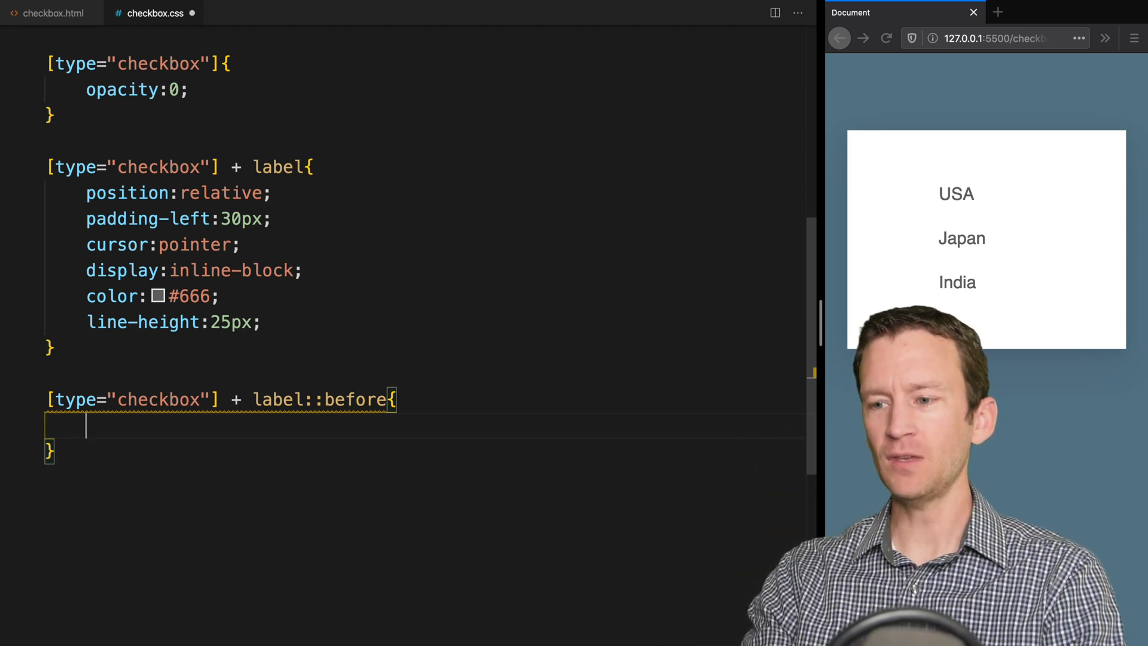
pyautogui.write('content:"";')
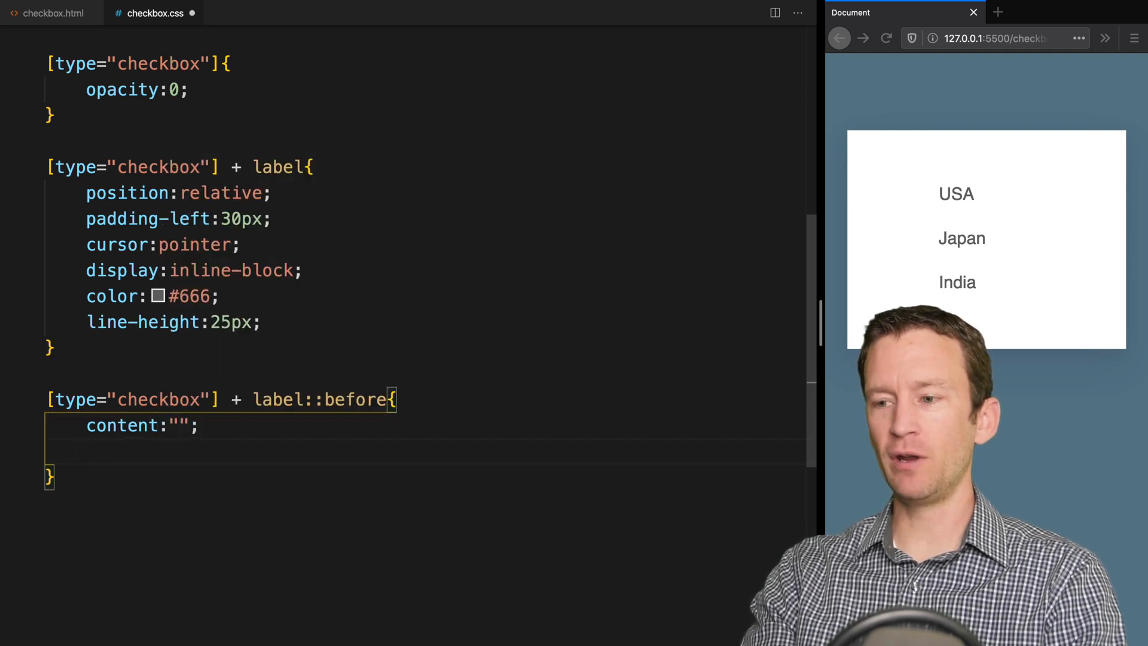
pyautogui.write('position:ab')
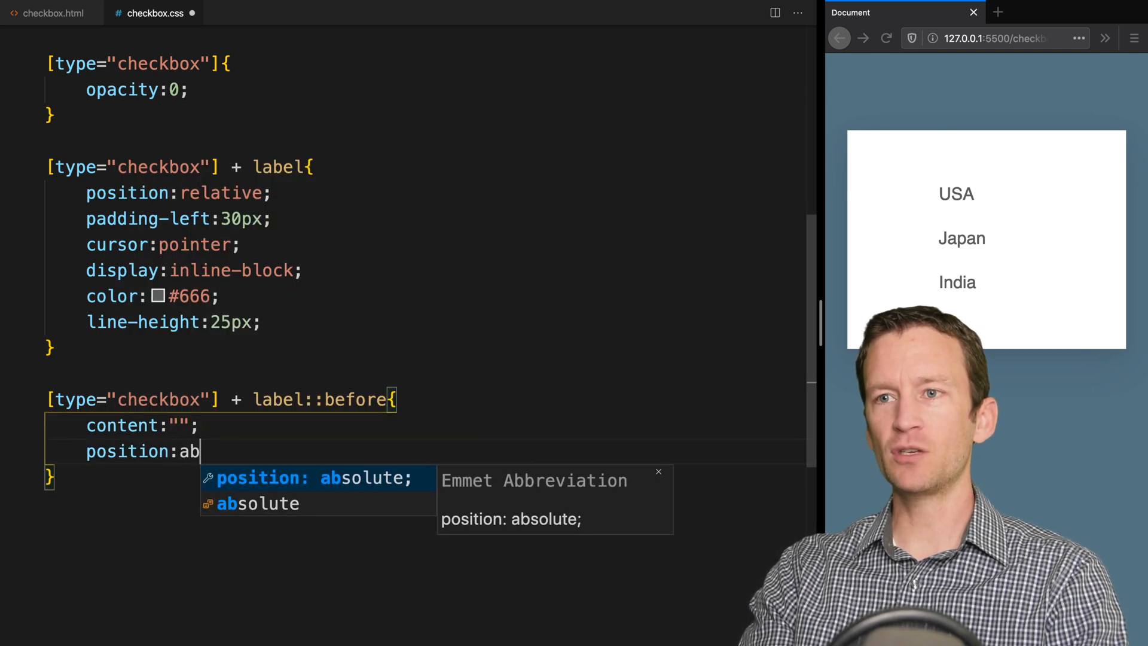
pyautogui.write('solute;')
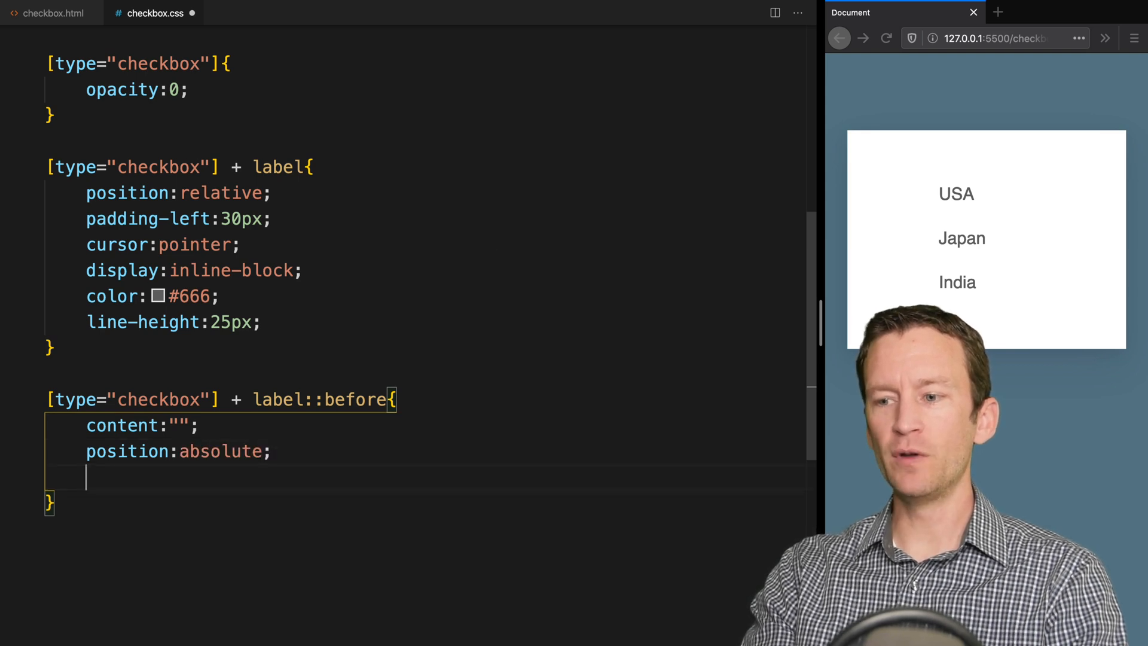
# Make the box 18px by 18px with a 2px solid #aaa outline and #fff background
pyautogui.write('width:')
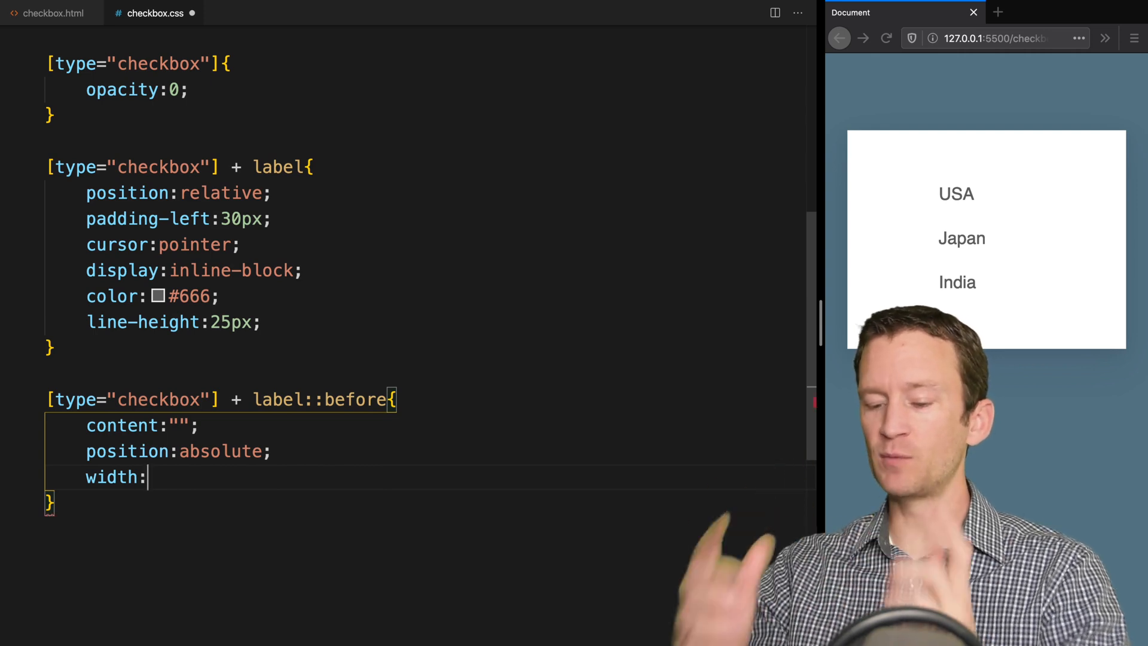
pyautogui.write('18px;')
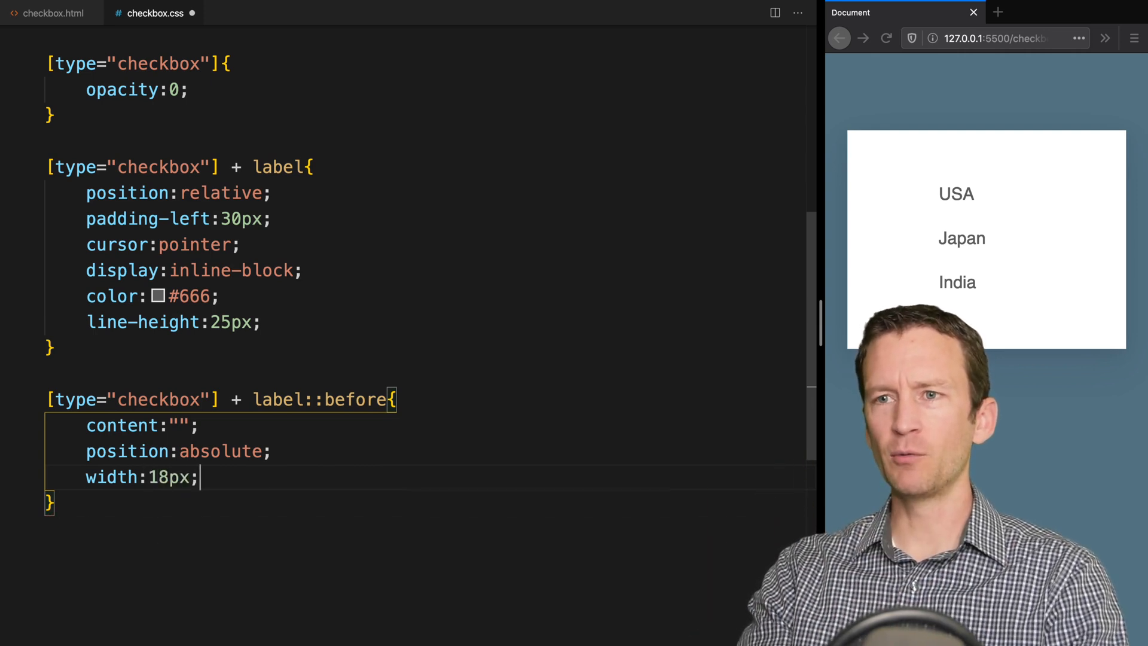
pyautogui.write('height:18')
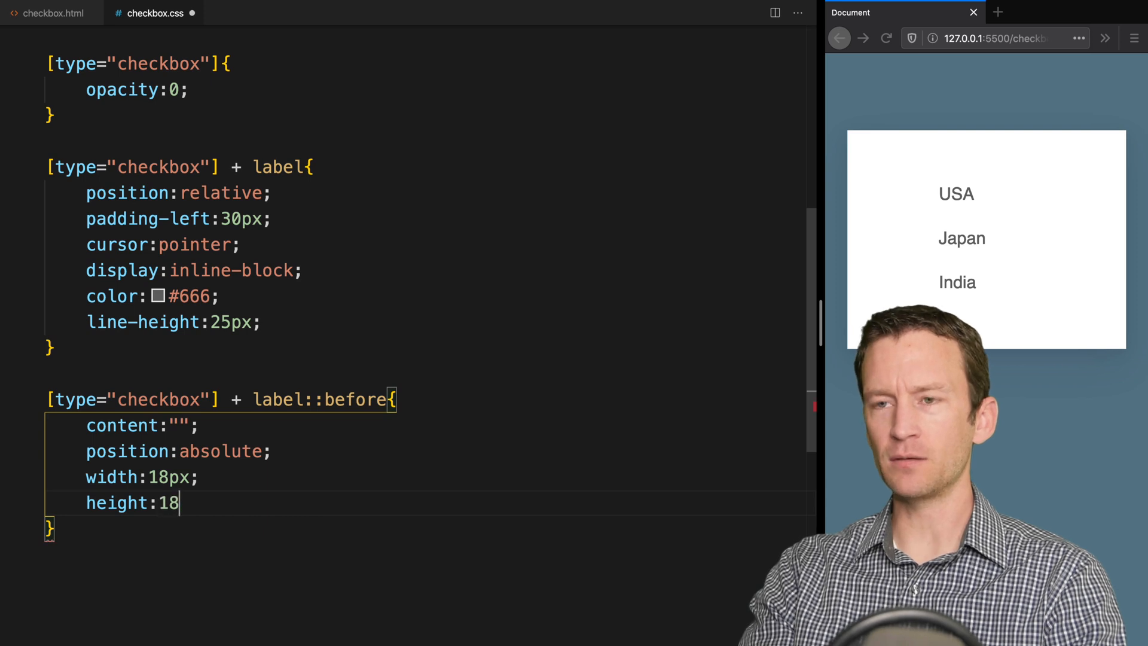
pyautogui.write('px;')
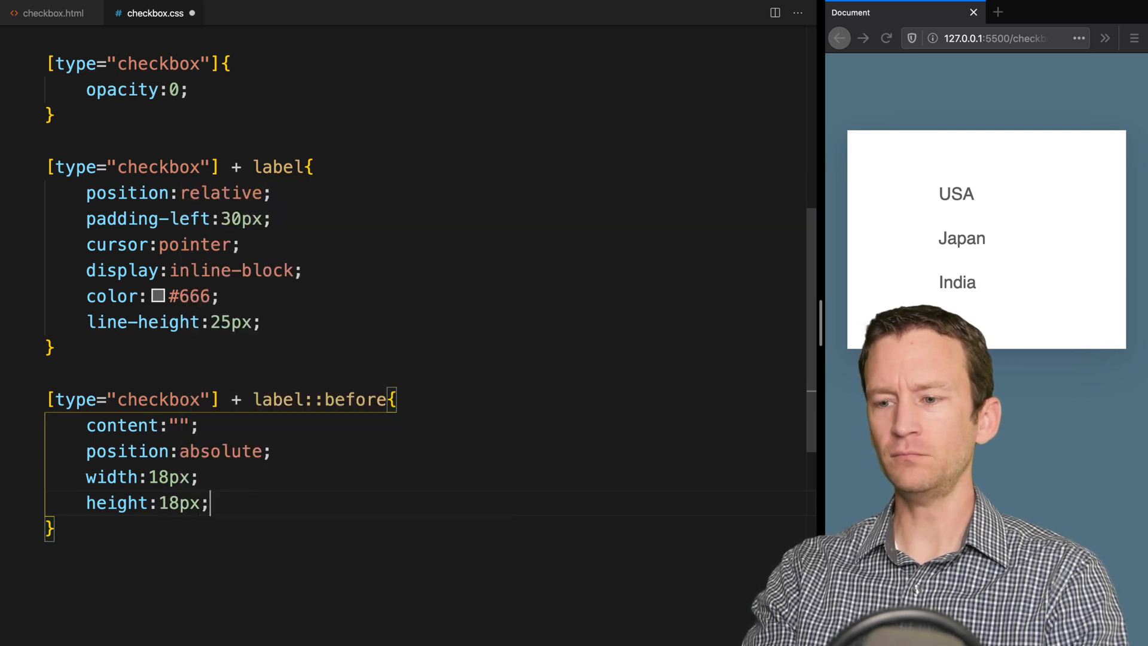
pyautogui.write('o')
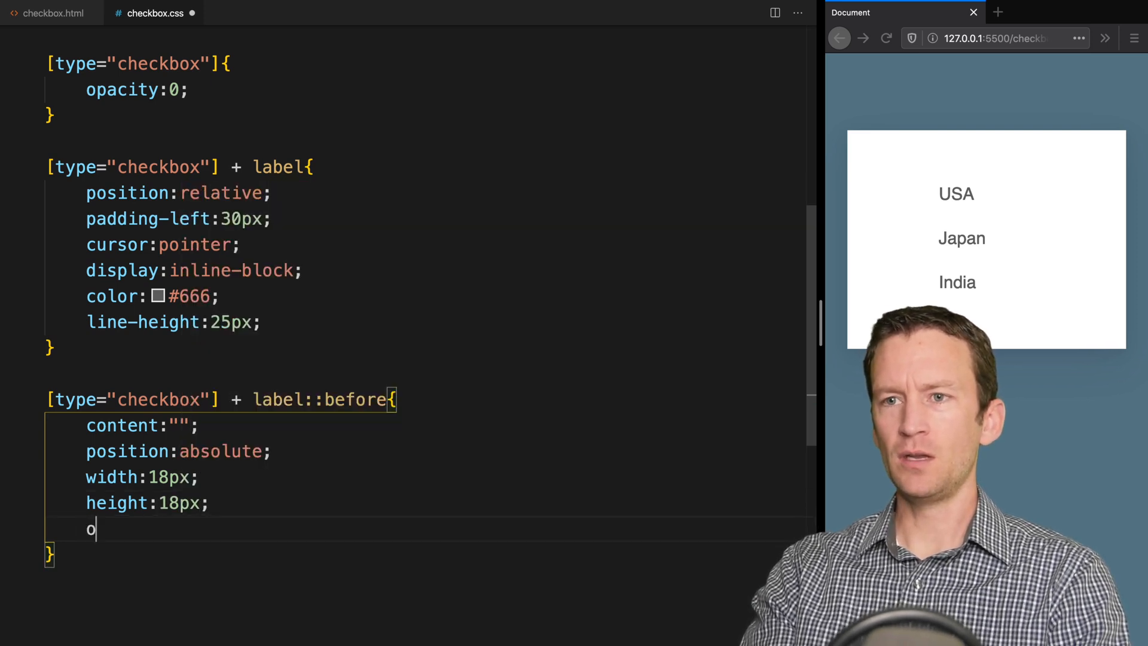
pyautogui.write('utline')
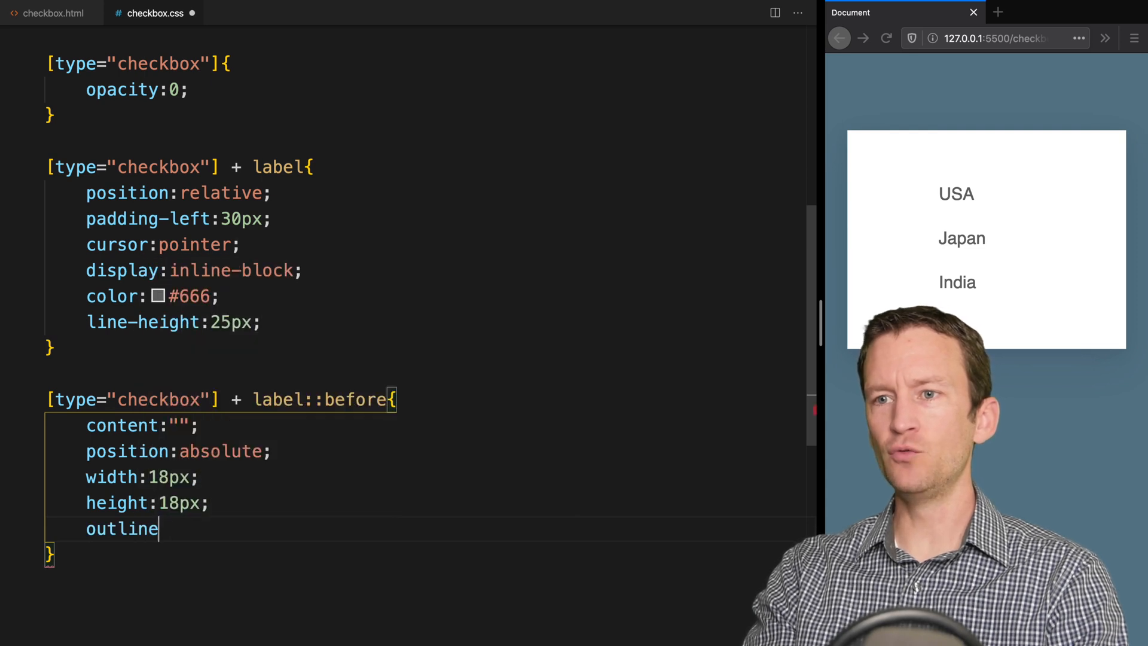
pyautogui.write(':2px soli')
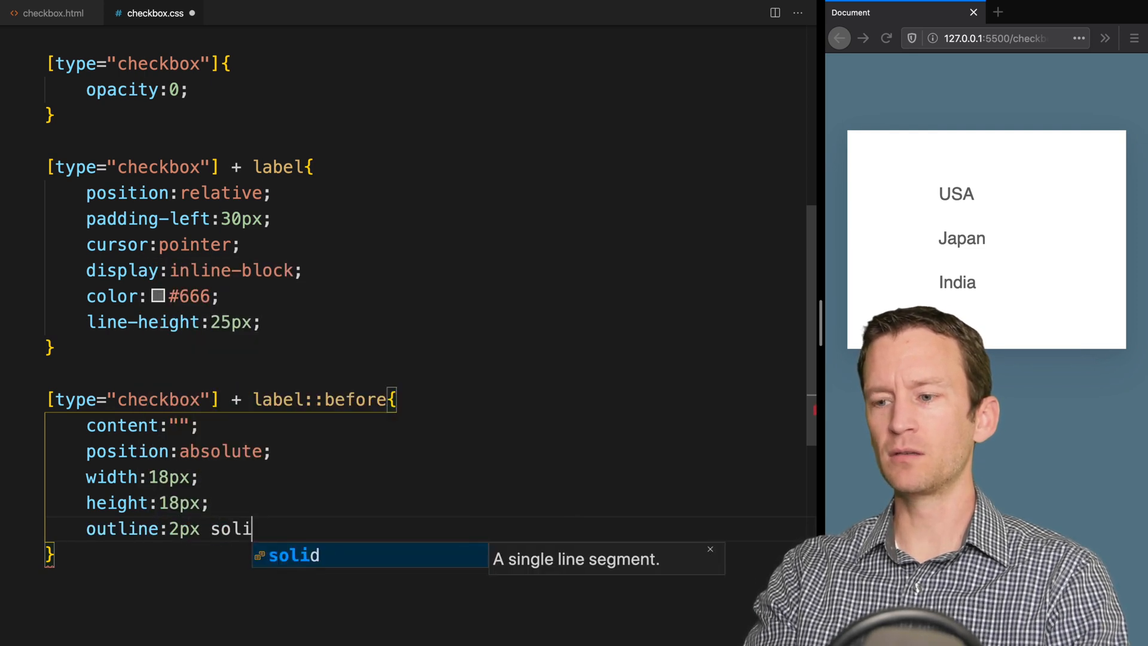
pyautogui.write('d $aaa;')
pyautogui.write('ba')
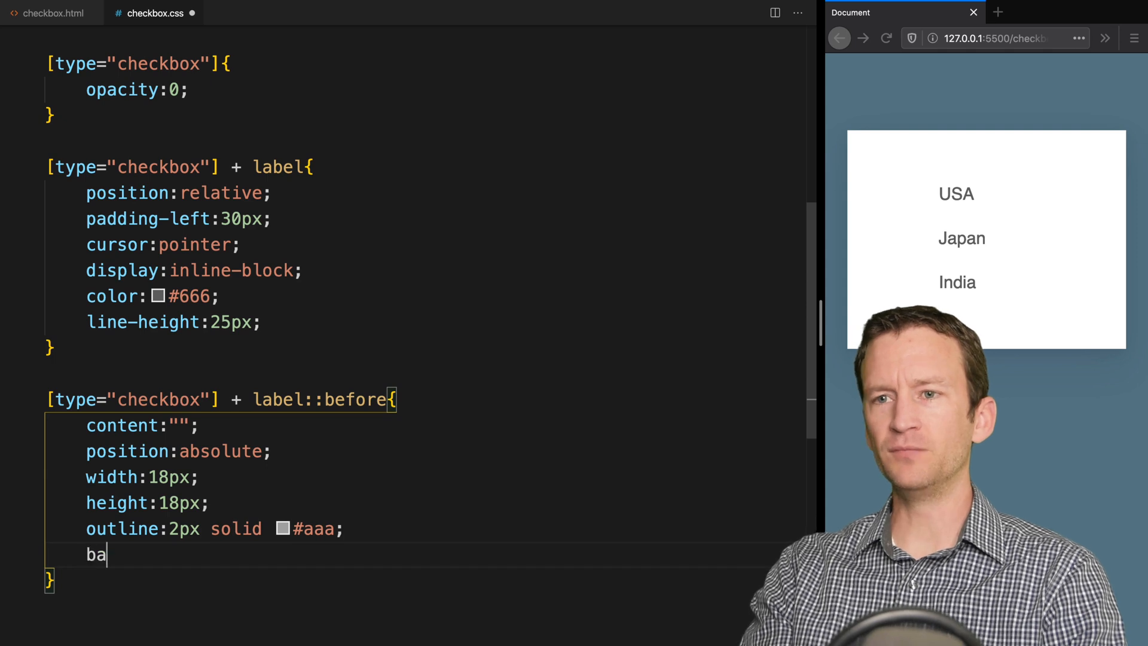
pyautogui.write('ckgroud:#fff;')
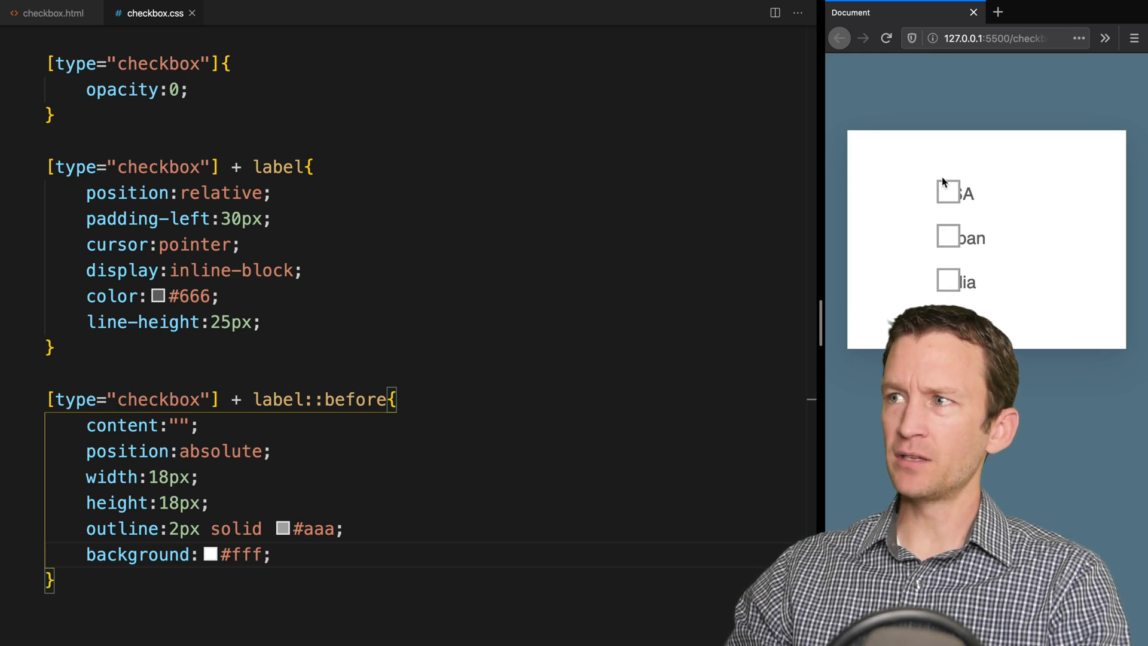
pyautogui.moveTo(956, 286)
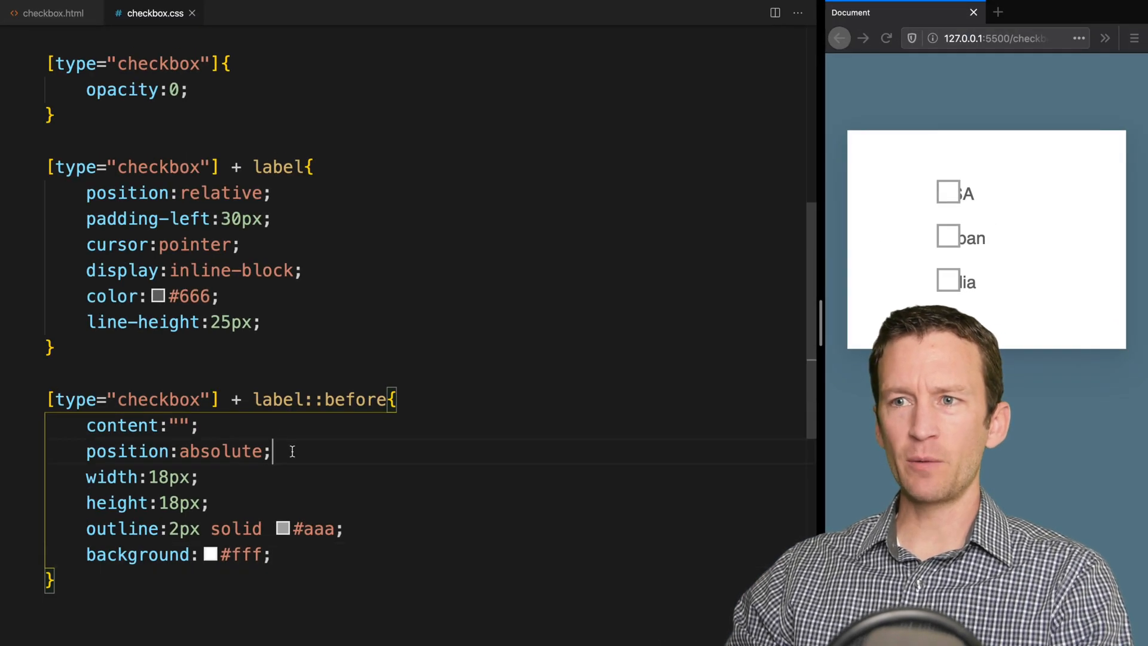
# Add left:0 and top:0 to the label::before rule
pyautogui.write('left:0;')
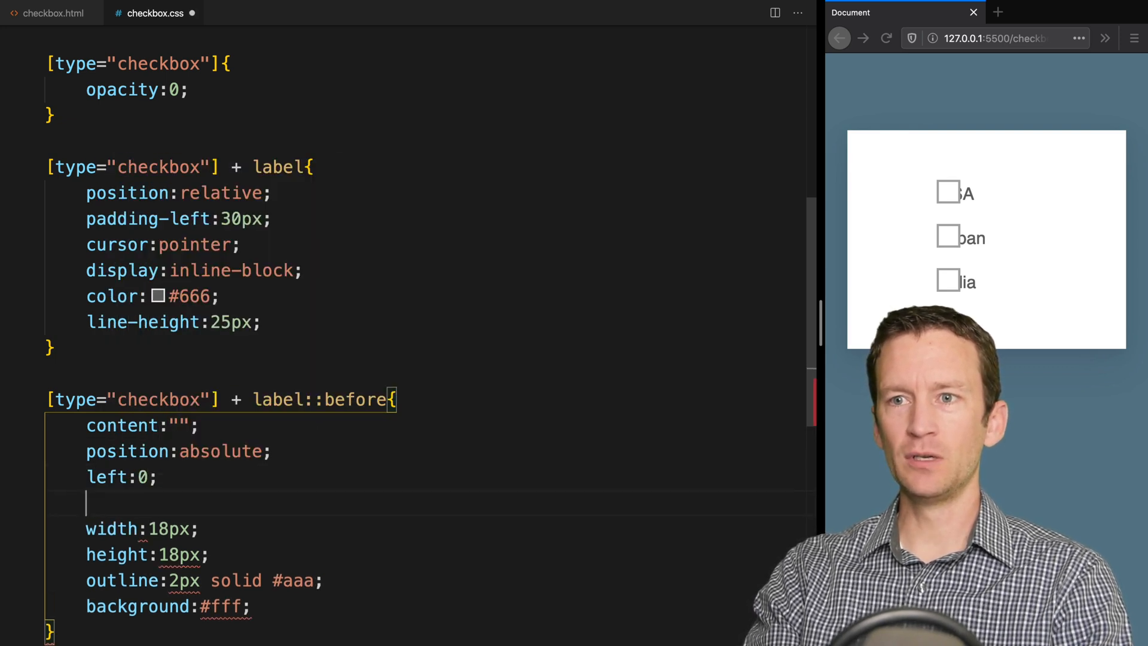
pyautogui.write('top:0;')
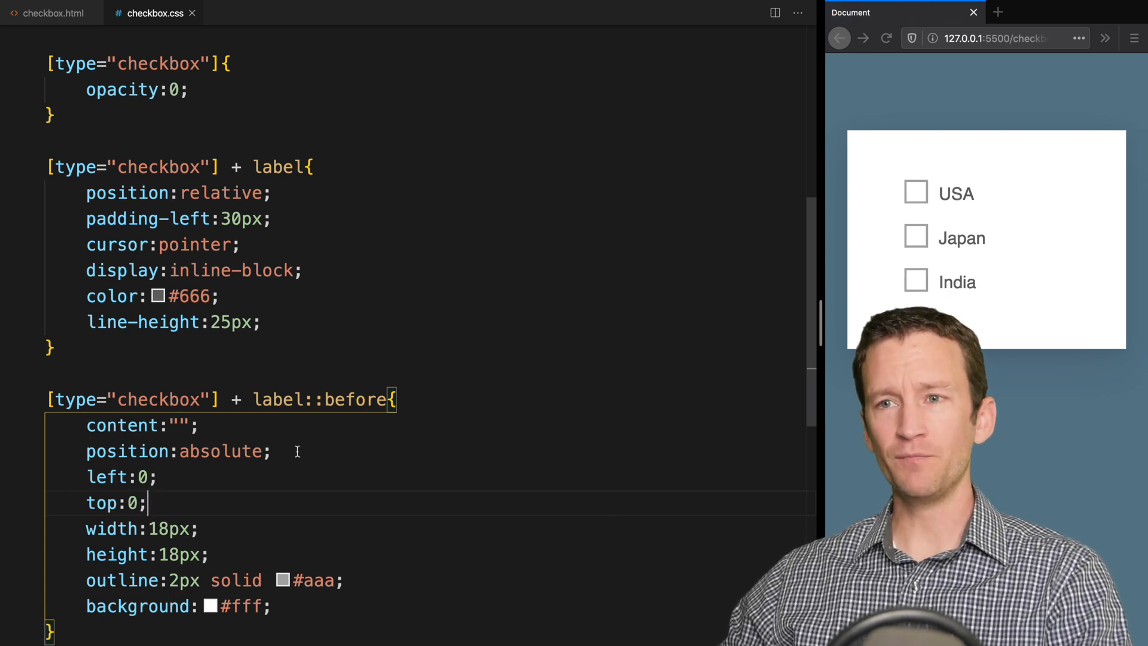
pyautogui.scroll(-3)
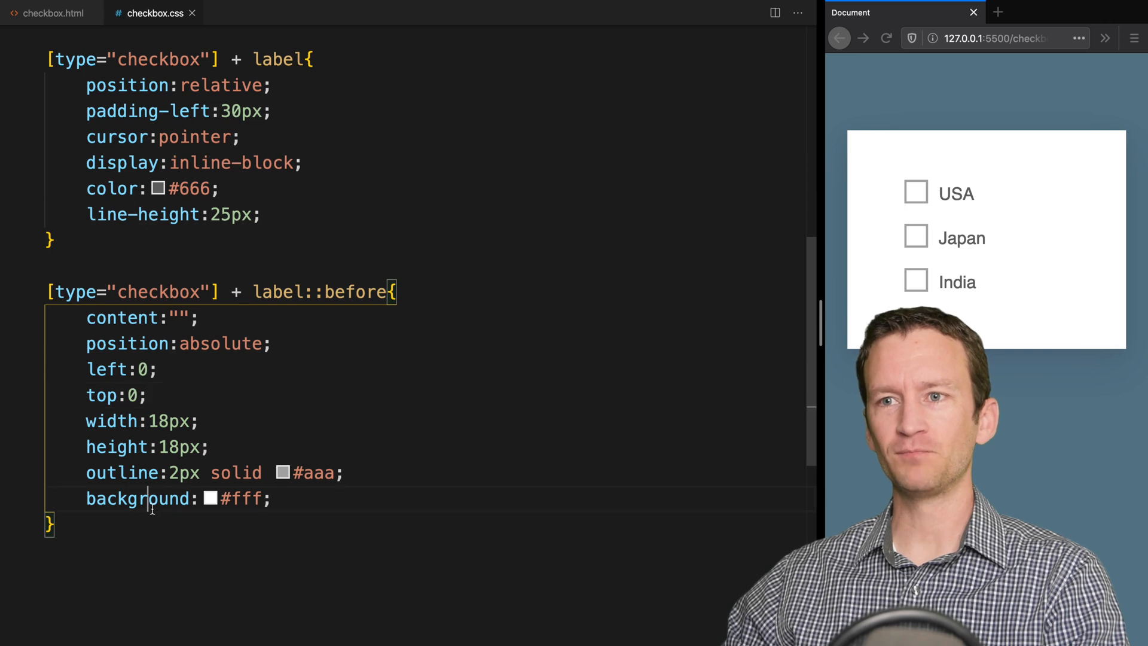
pyautogui.scroll(-3)
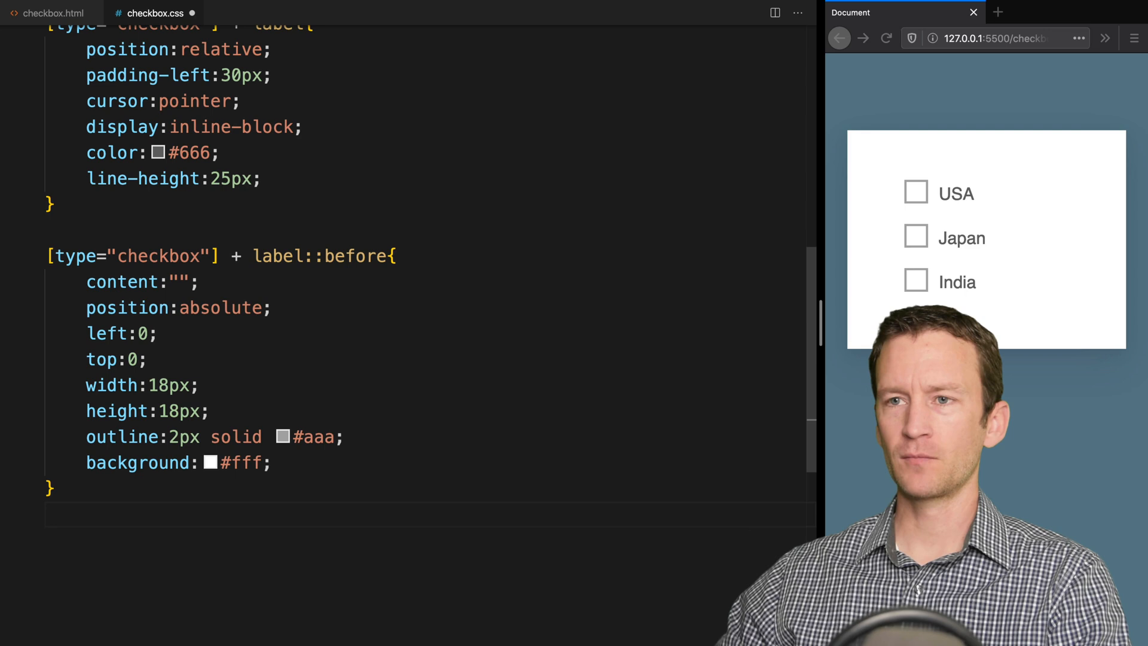
pyautogui.scroll(-3)
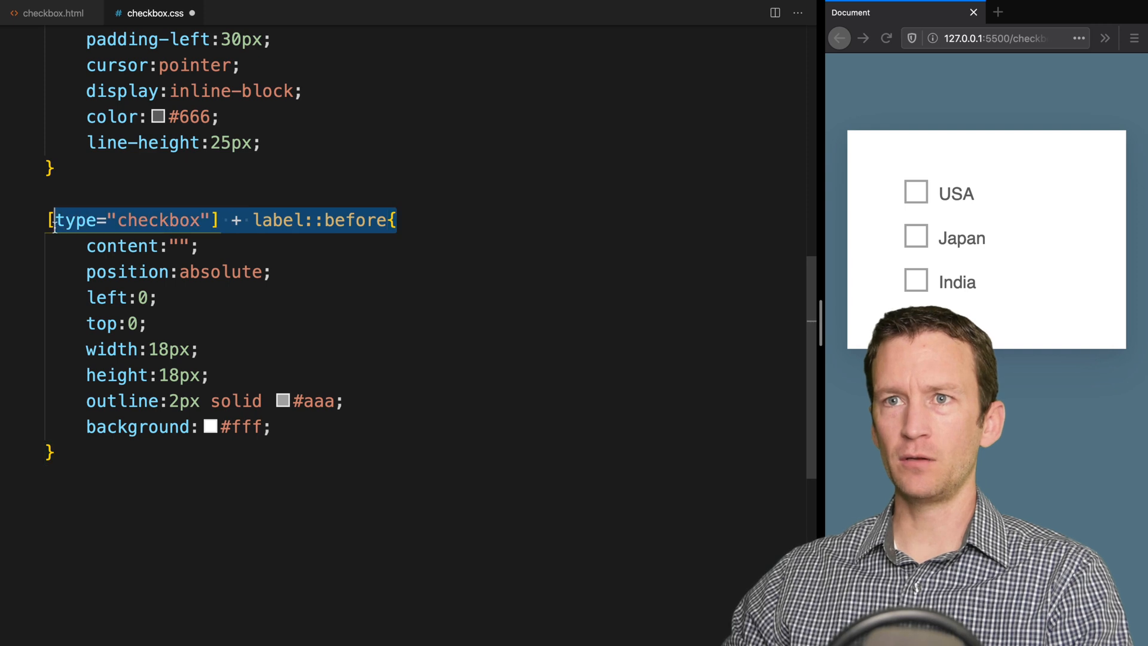
# Add a :checked copy of the label::before rule with a #5fd25f outline
pyautogui.click(45, 505)
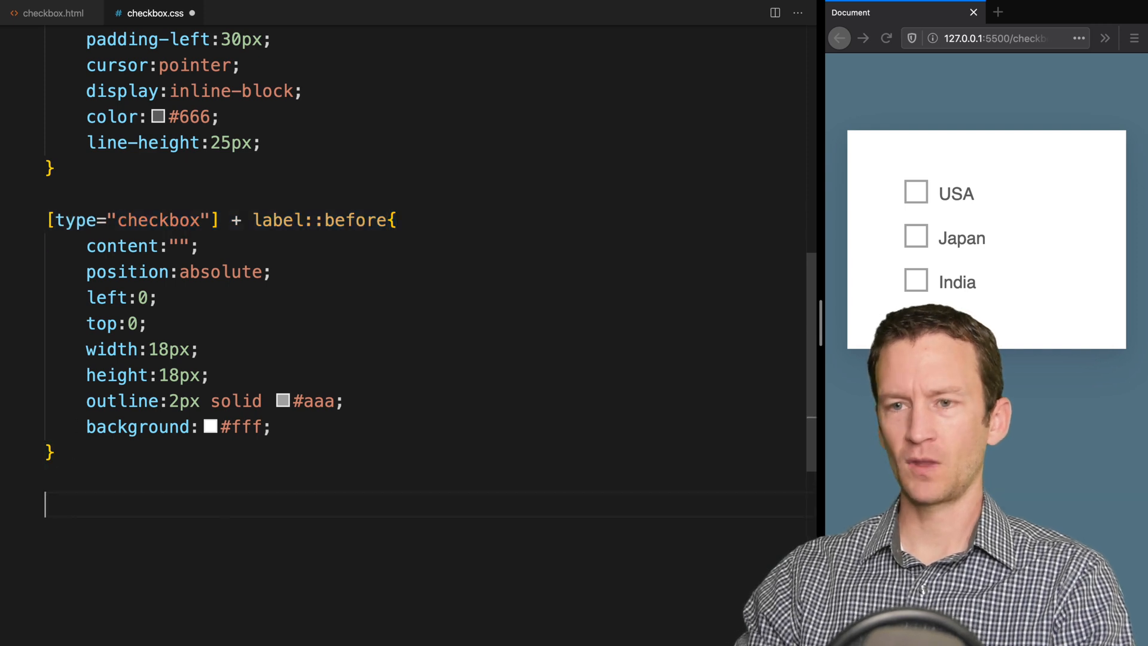
pyautogui.write('[type="checkbox"] + label::before{')
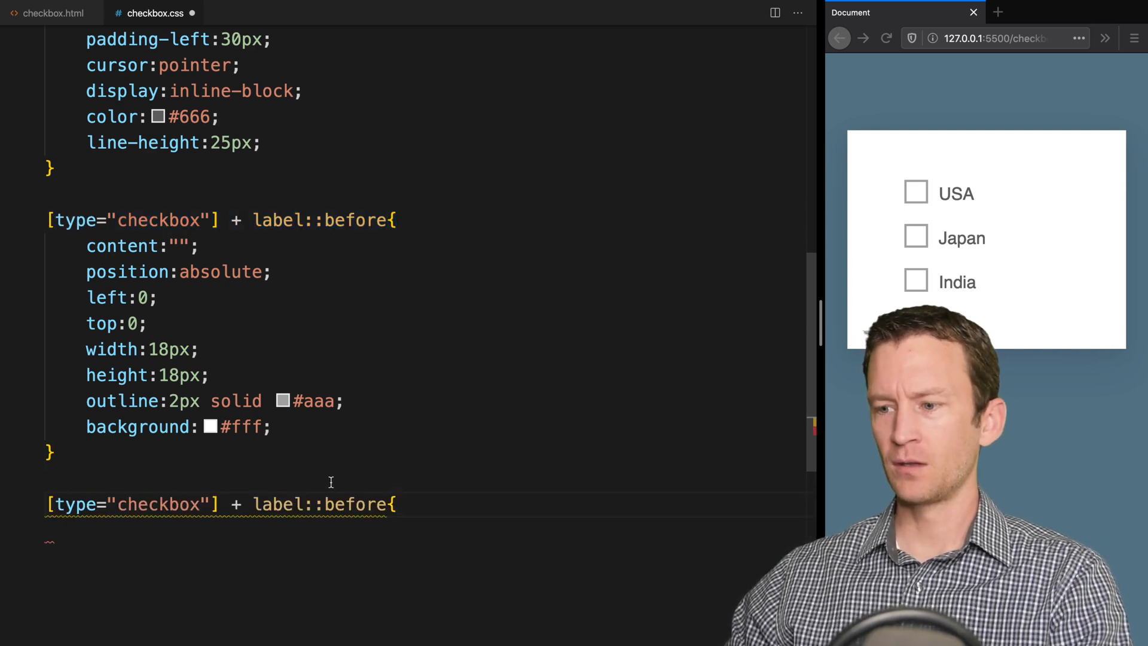
pyautogui.scroll(-3)
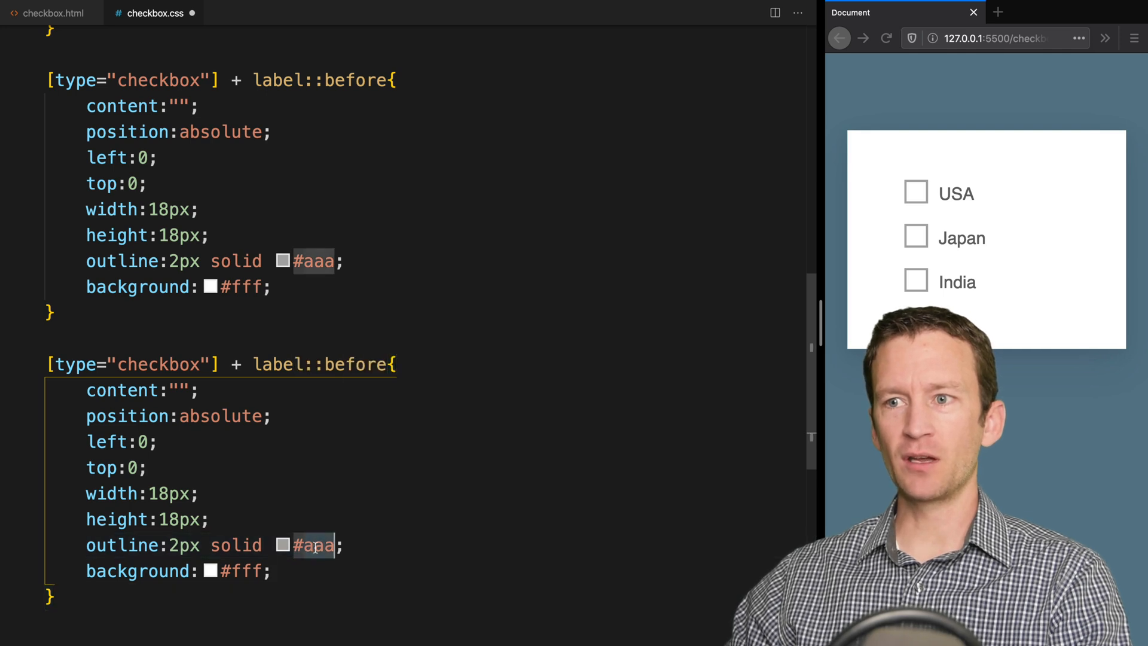
pyautogui.click(283, 545)
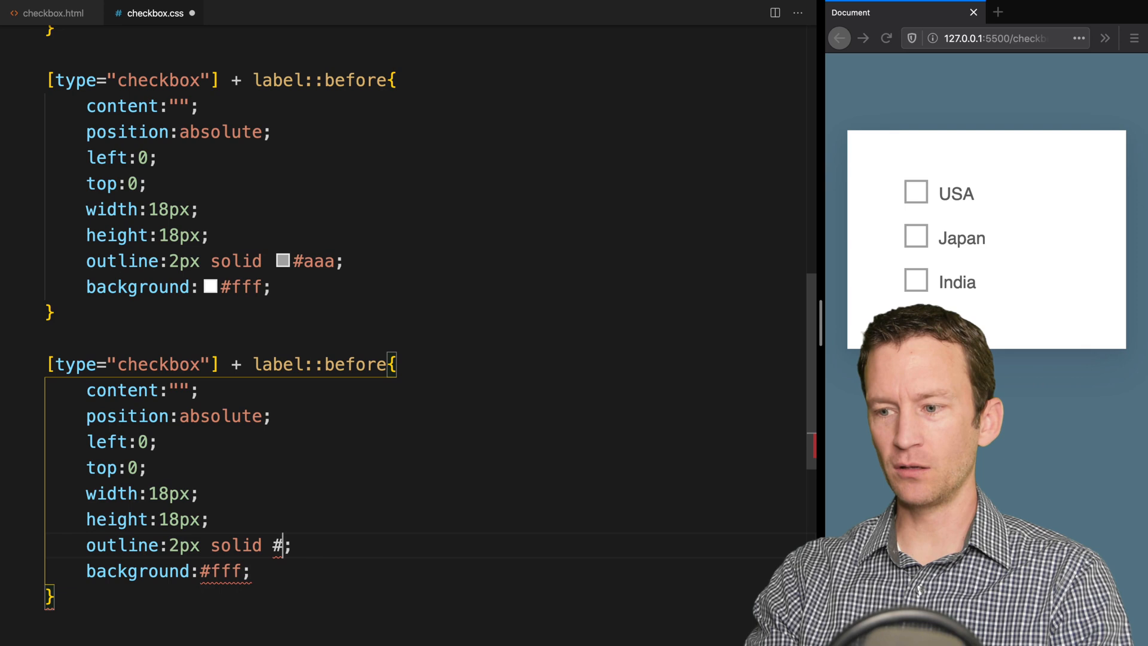
pyautogui.write('5')
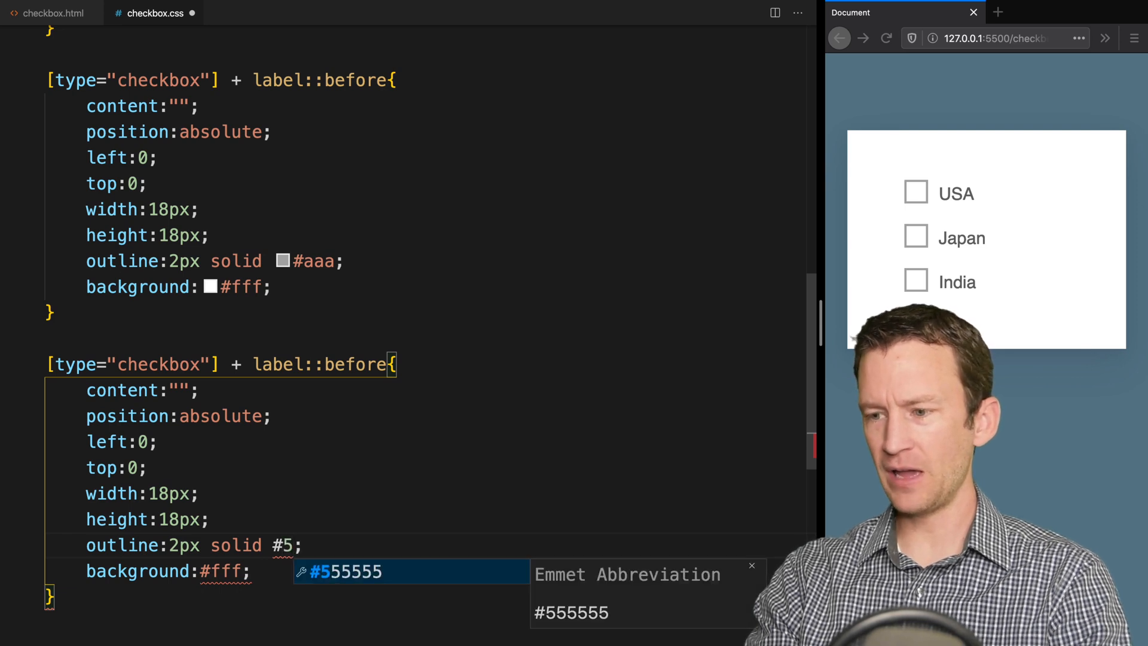
pyautogui.write('fd')
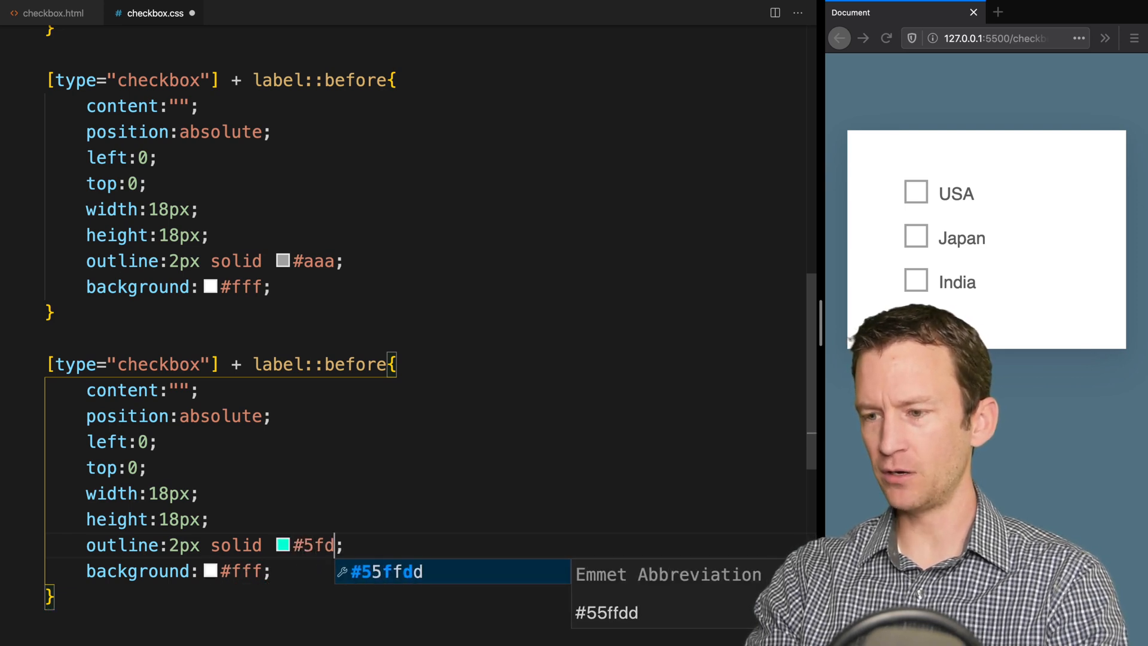
pyautogui.write('25f')
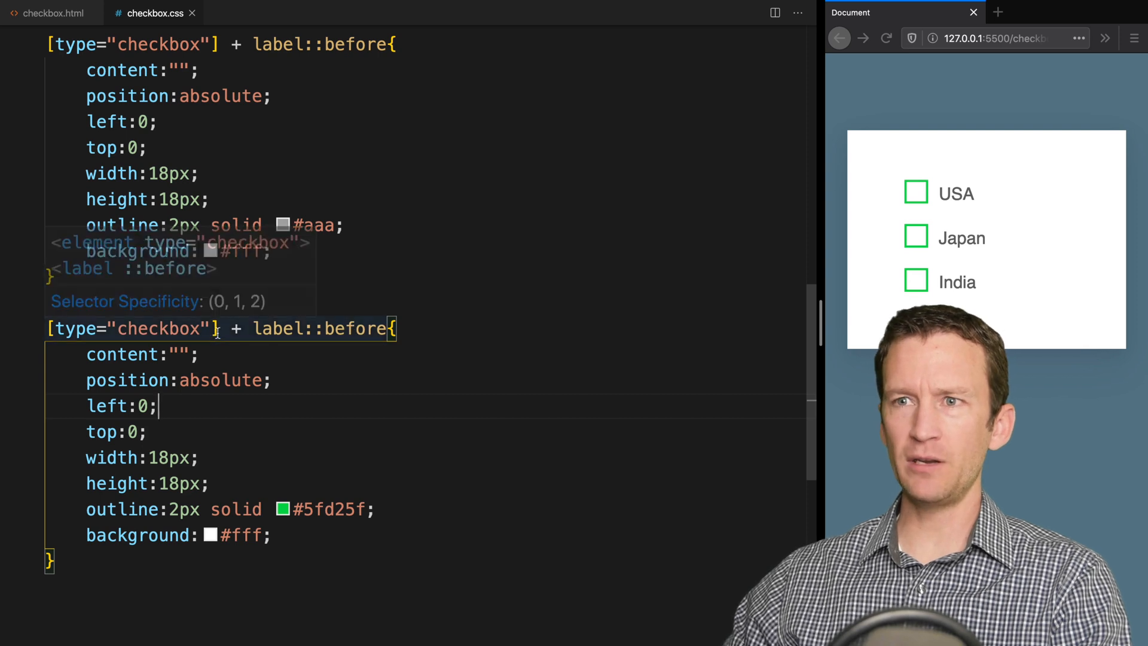
pyautogui.write(':c')
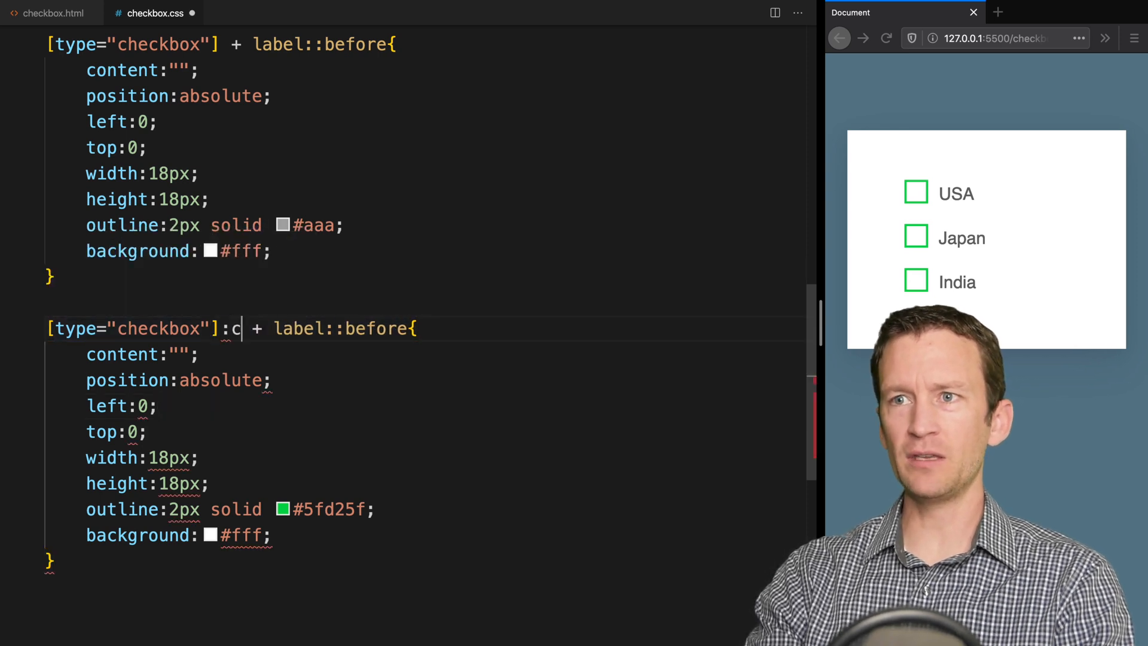
pyautogui.write('hecked')
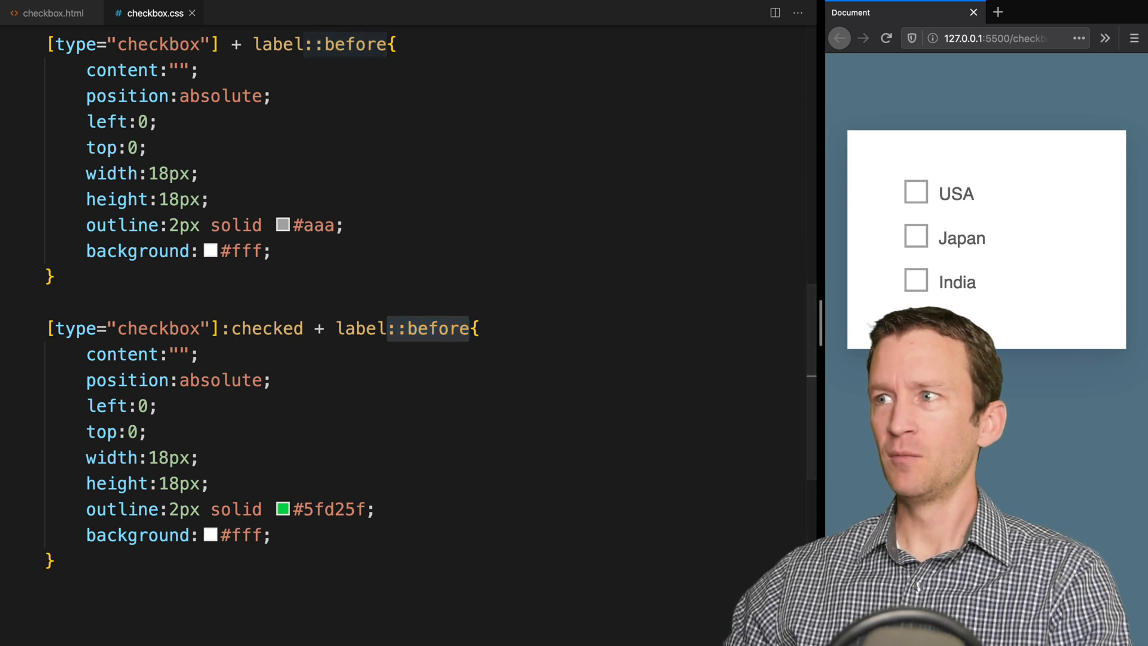
pyautogui.click(915, 280)
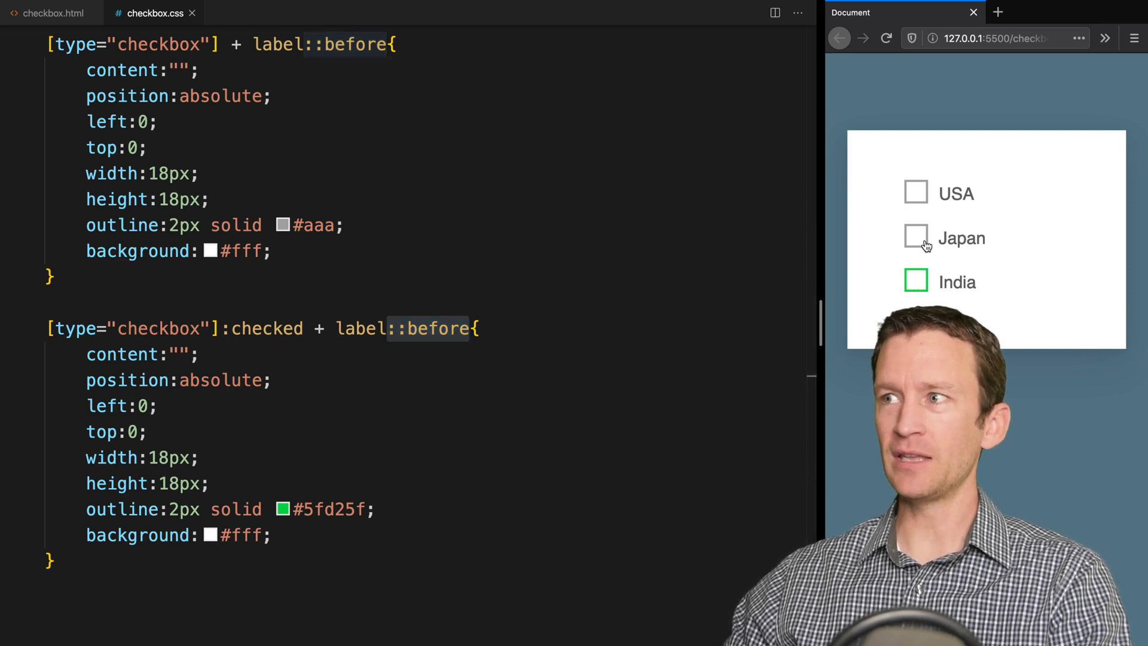
pyautogui.click(916, 238)
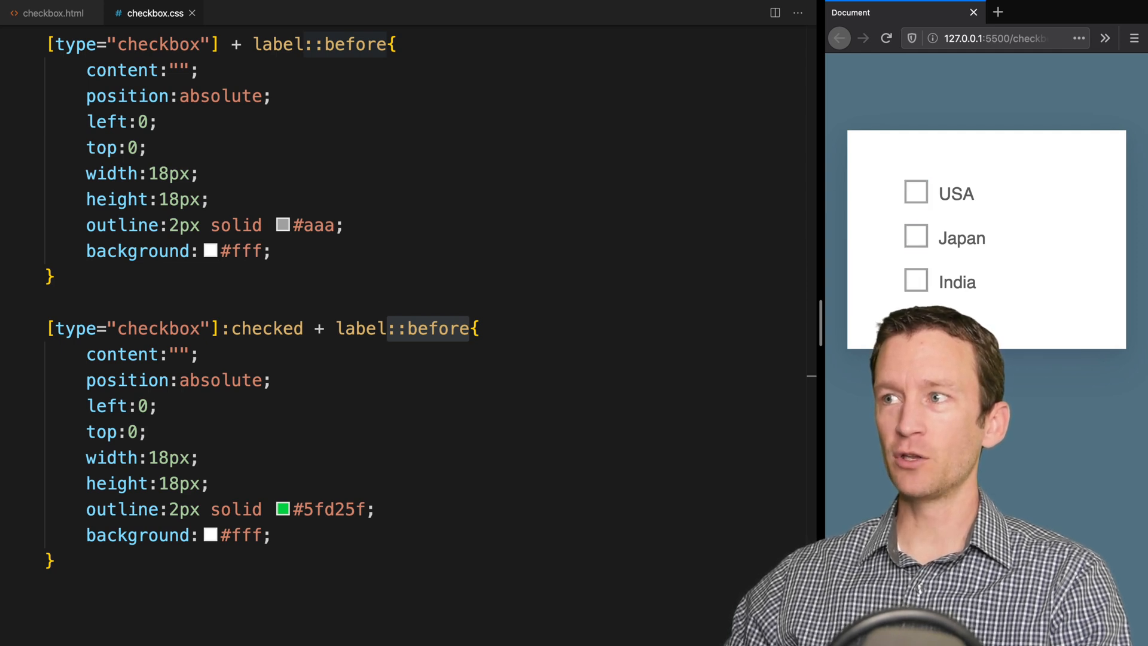
pyautogui.scroll(-3)
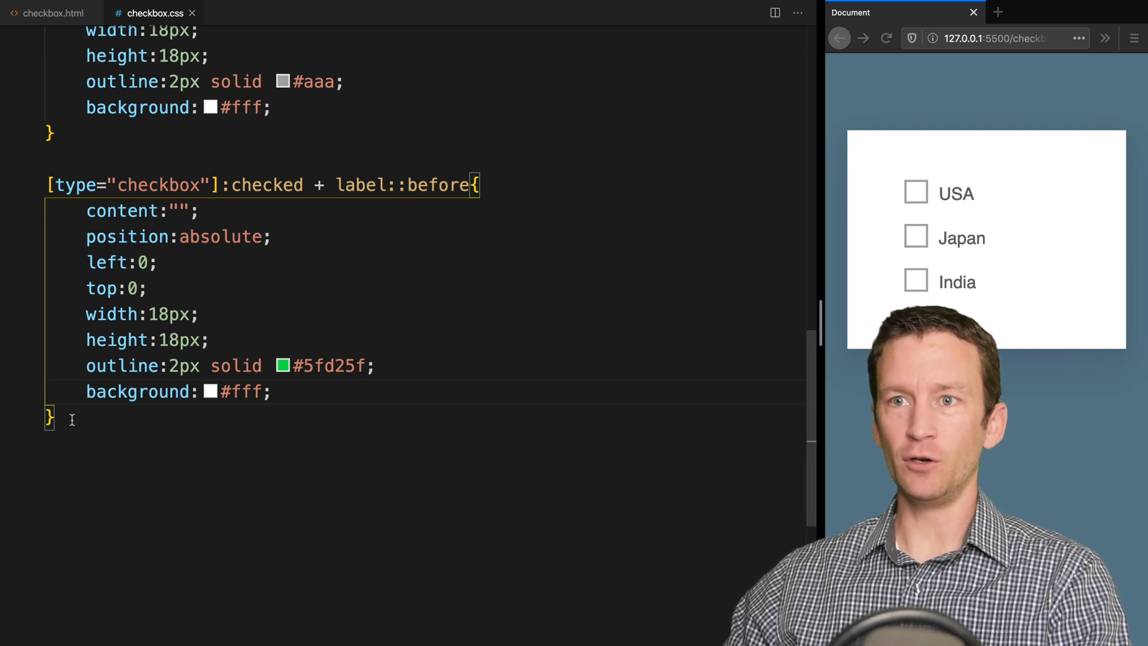
pyautogui.moveTo(47, 185); pyautogui.dragTo(55, 418)
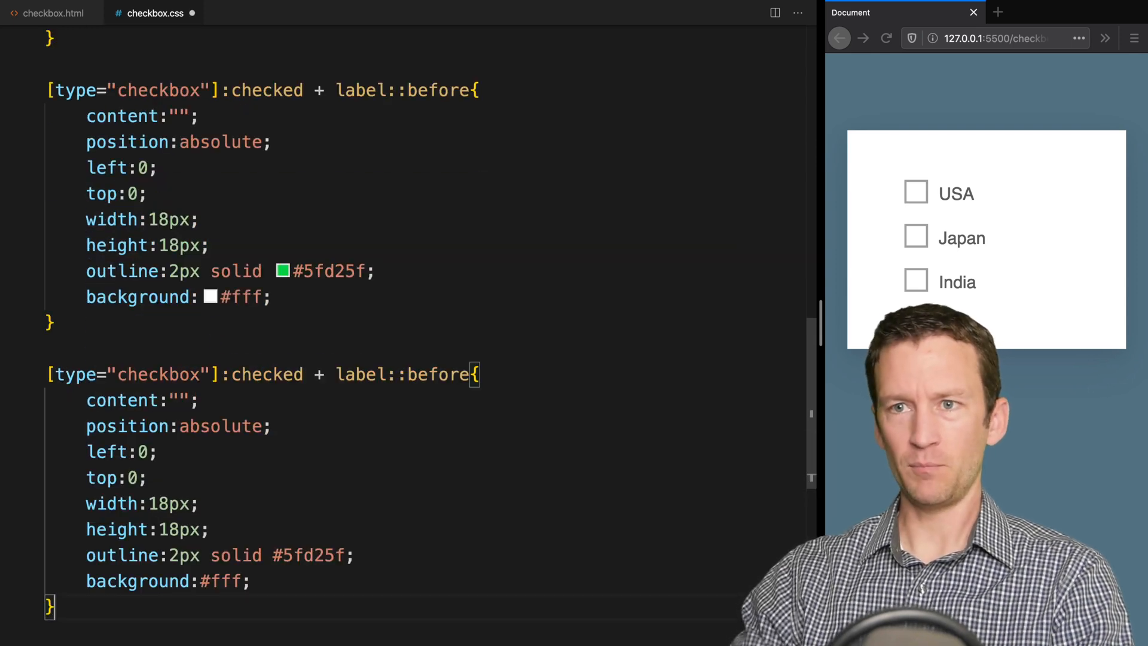
# Turn the copied rule into label::after with background-image trans-check.png and background-size contain
pyautogui.doubleClick(437, 375)
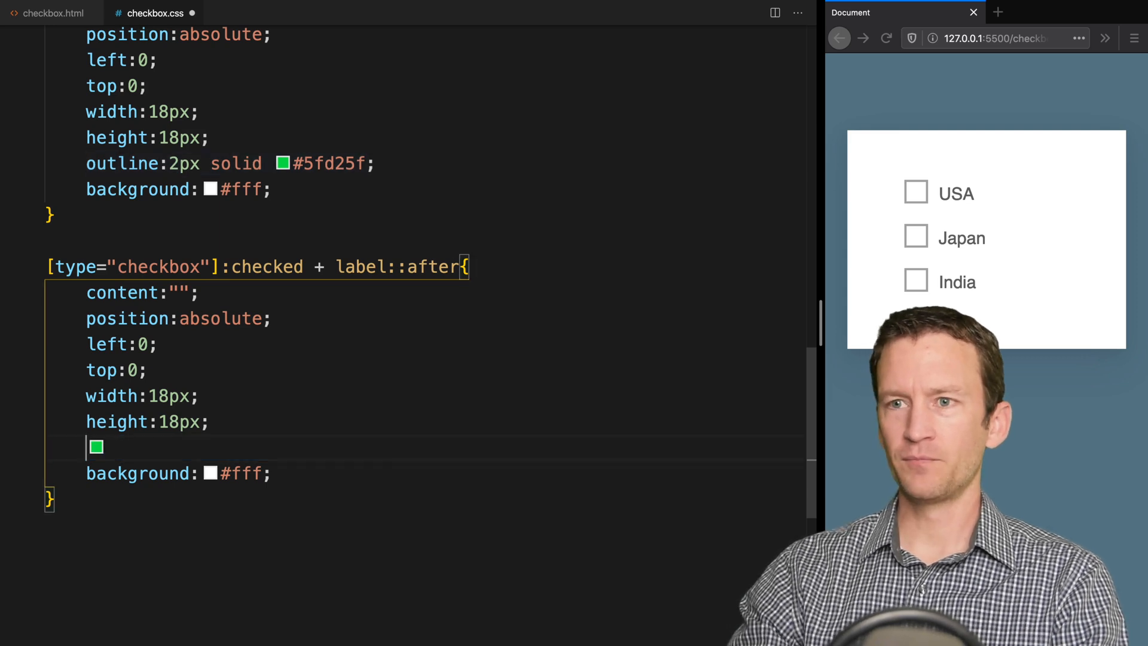
pyautogui.write('background-image:url(')
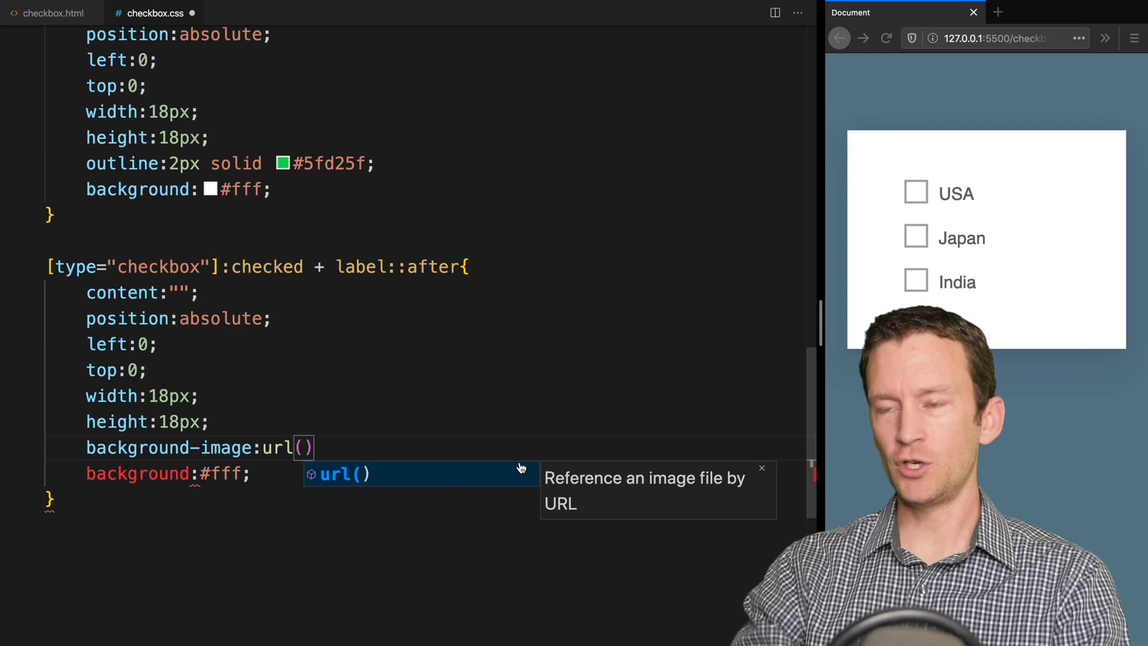
pyautogui.write('trans-check.png')
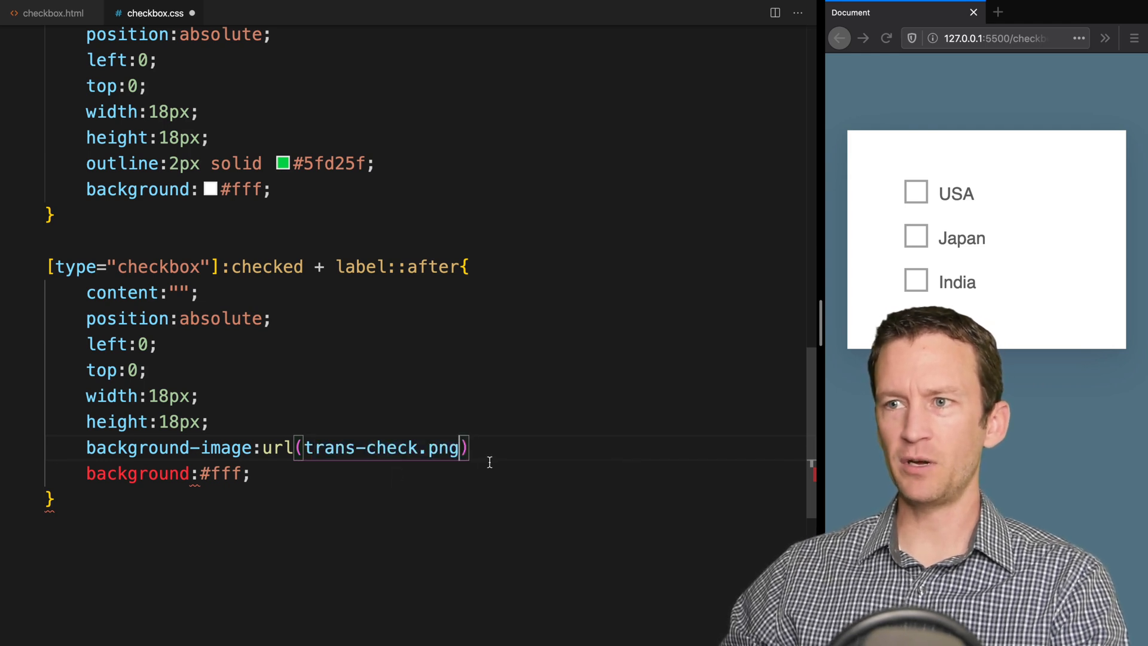
pyautogui.write(';')
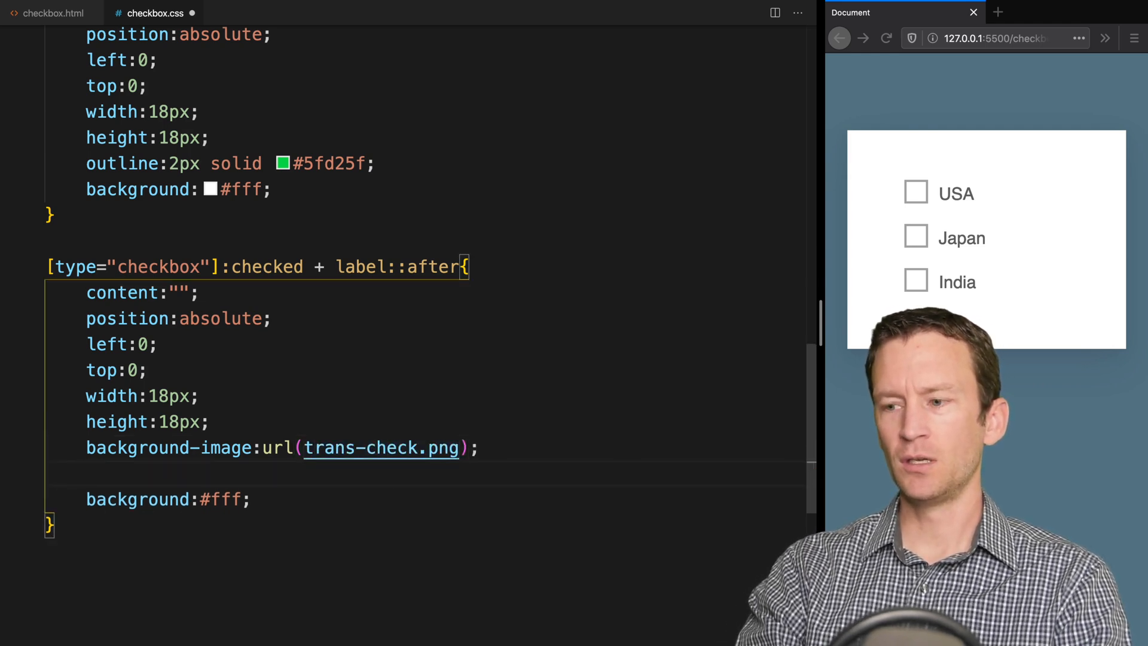
pyautogui.write('background-si')
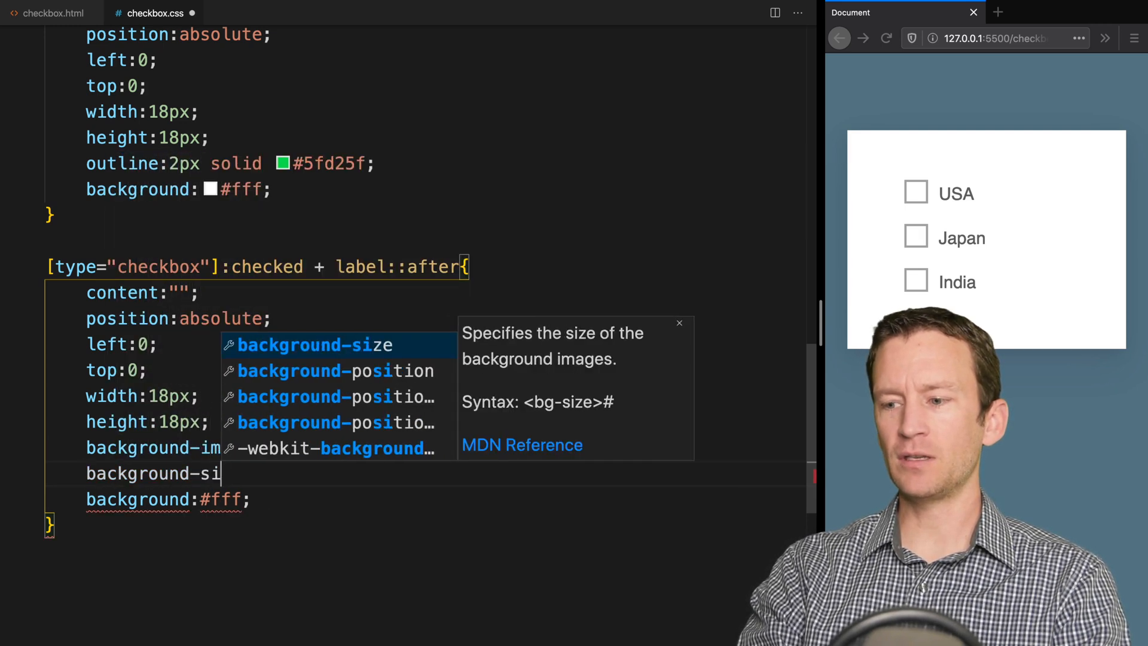
pyautogui.write('ze:contain;')
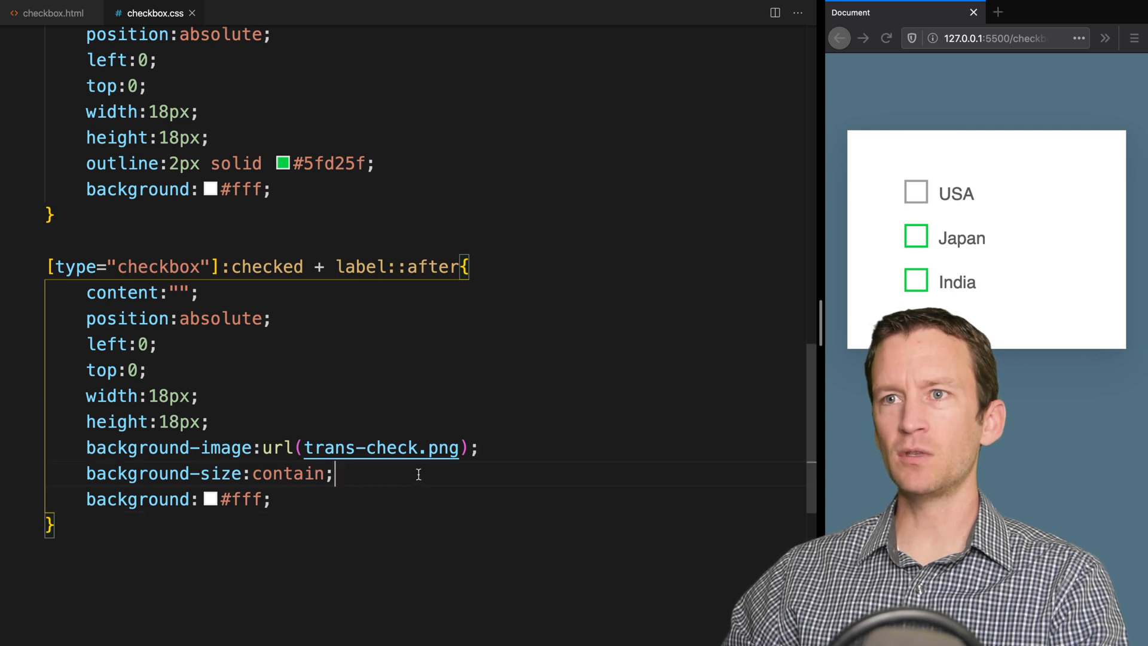
# Delete background:#fff from the ::after rule, then tick and untick preview checkboxes
pyautogui.scroll(-3)
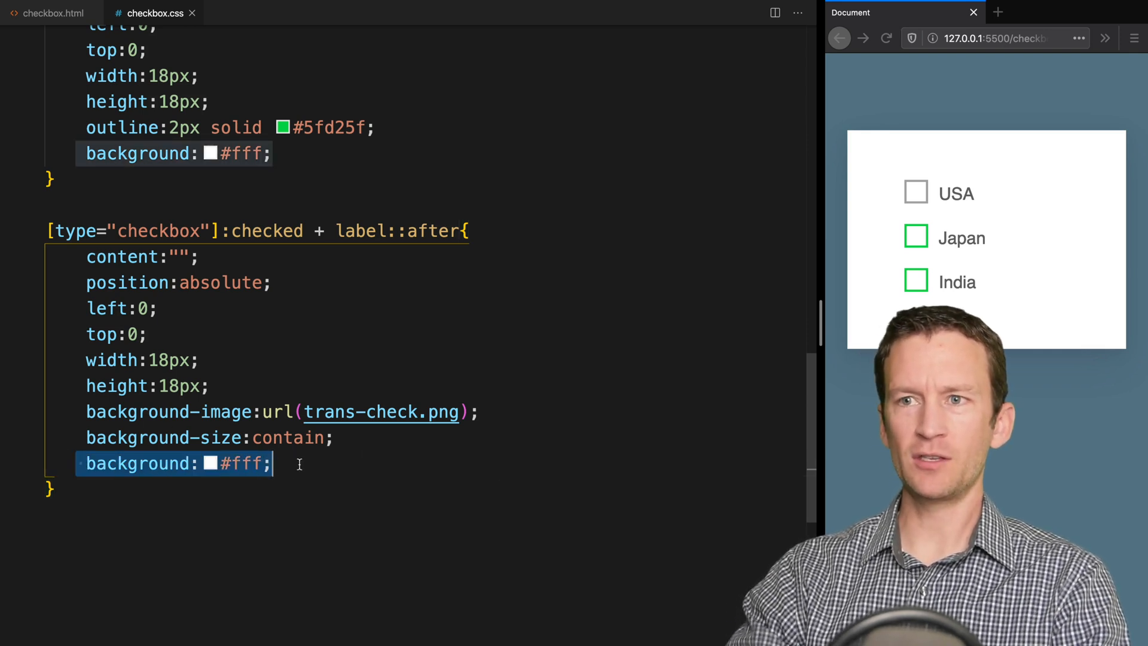
pyautogui.press('Delete')
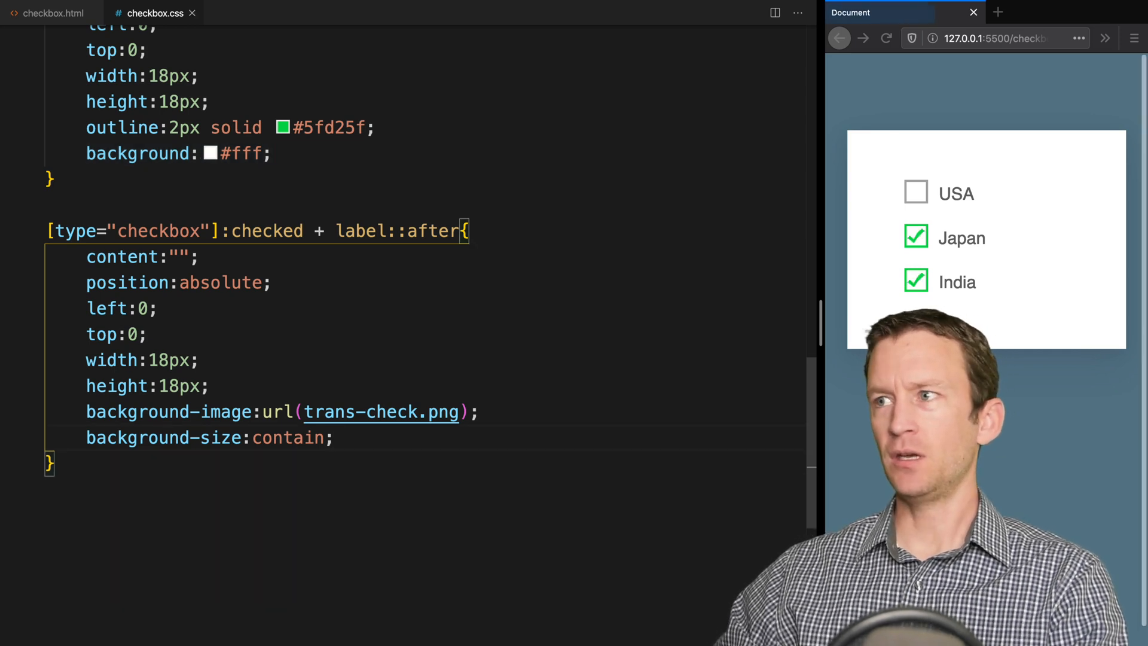
pyautogui.click(915, 281)
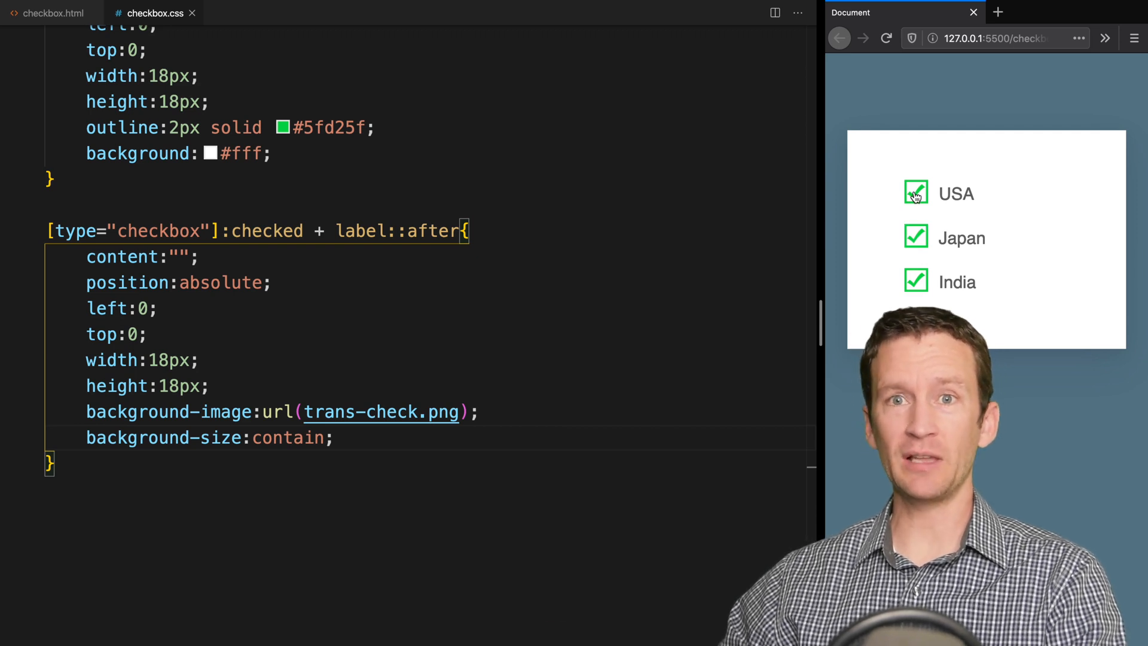
pyautogui.click(915, 192)
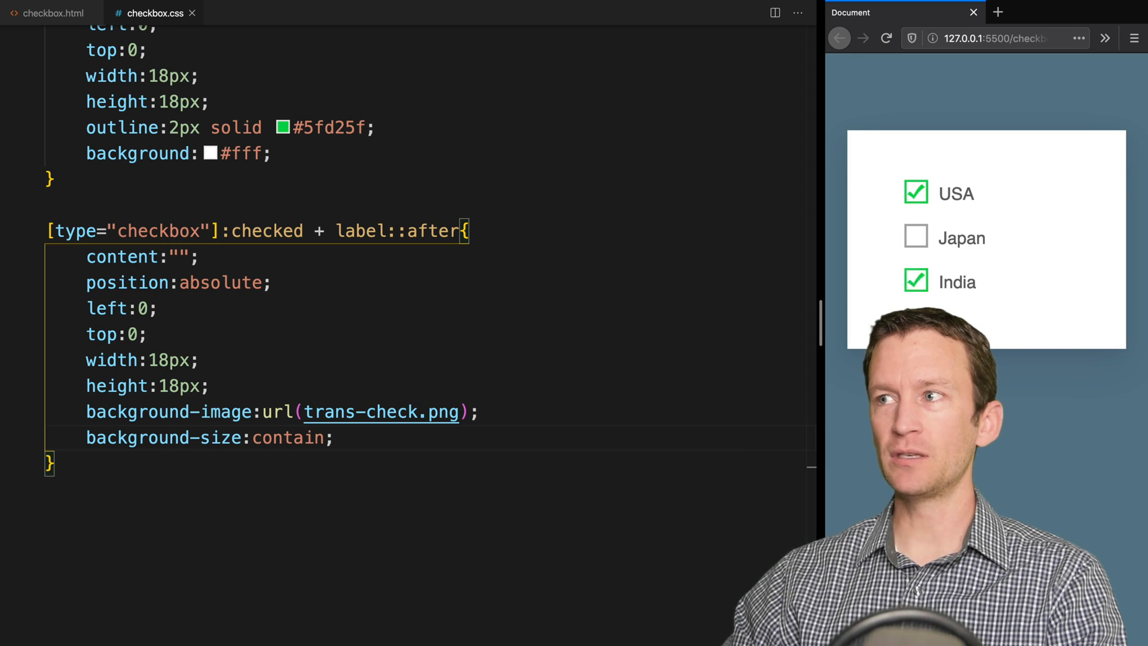
pyautogui.click(914, 236)
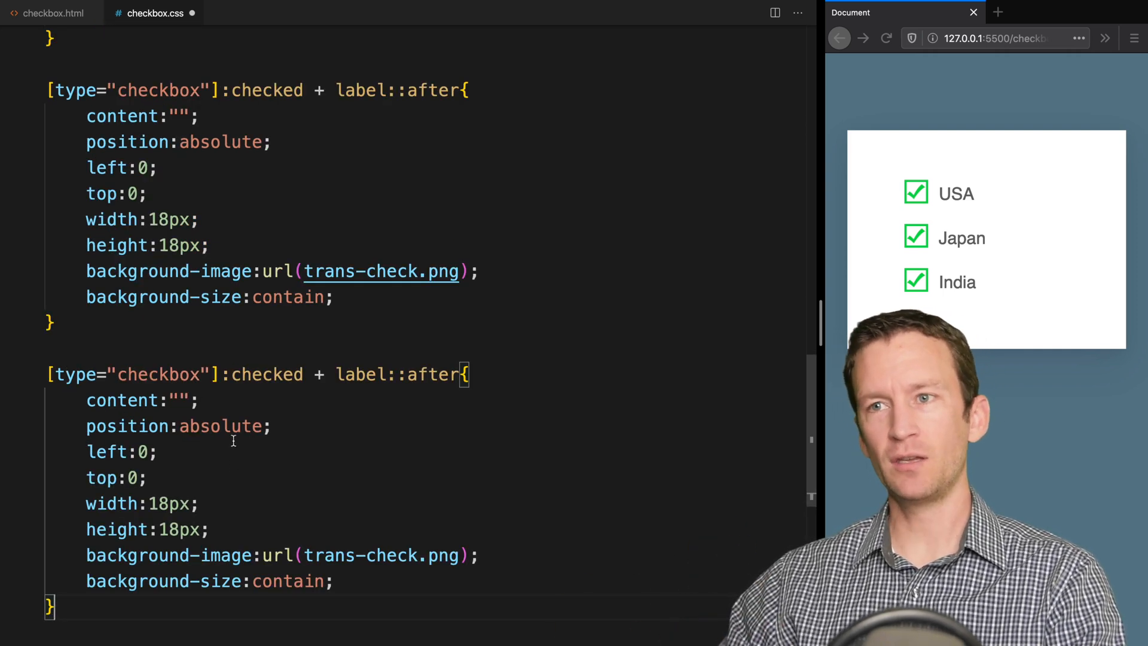
# Change the duplicate selector to [type="checkbox"]:not(:checked) + label::after
pyautogui.write('not(=')
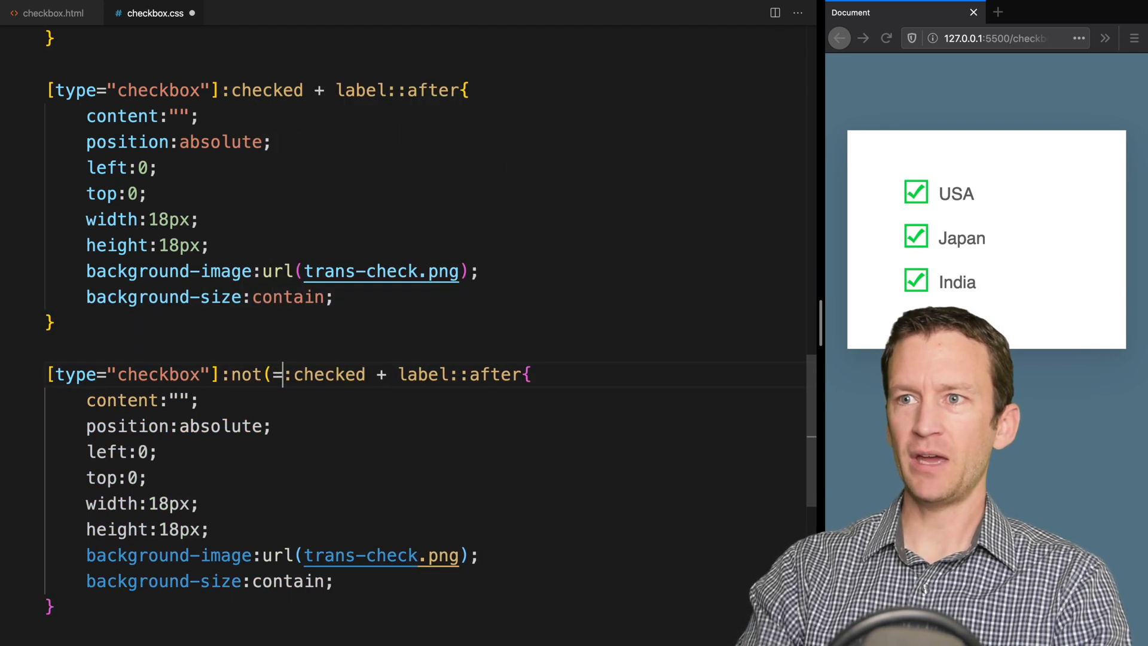
pyautogui.press('Backspace')
pyautogui.write(')')
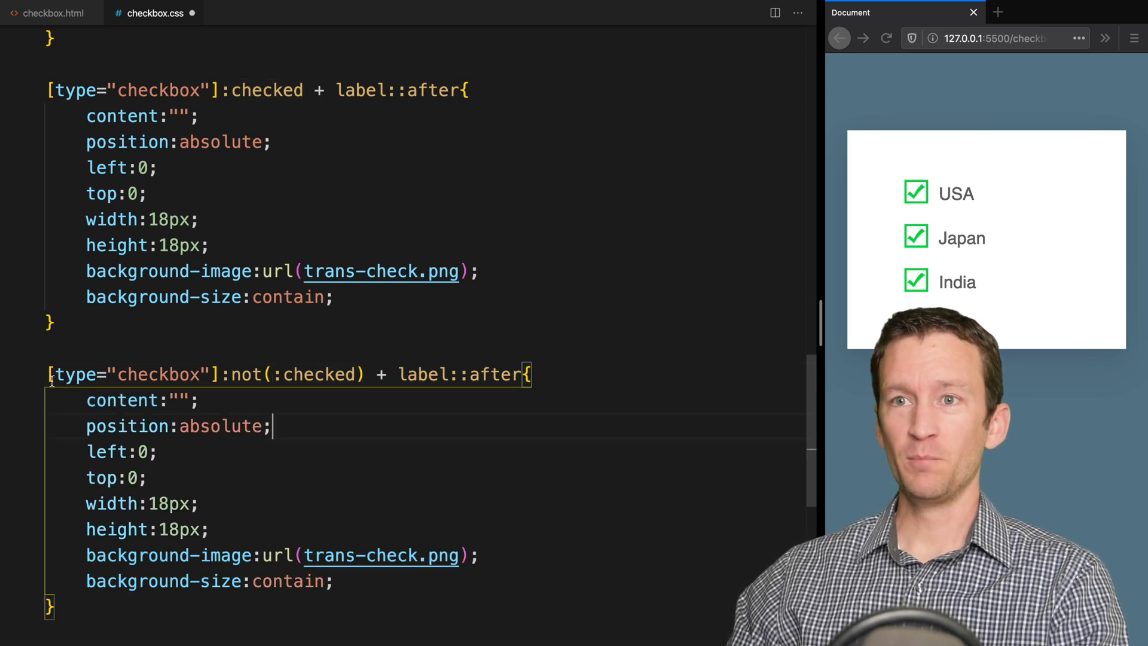
pyautogui.doubleClick(128, 375)
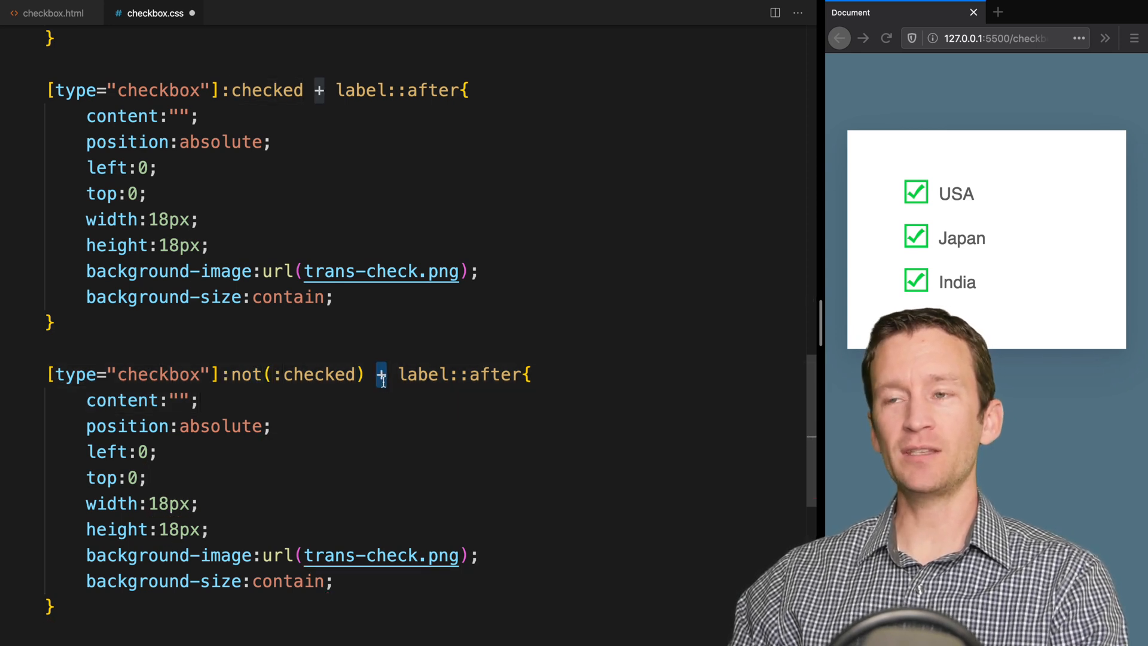
pyautogui.doubleClick(419, 374)
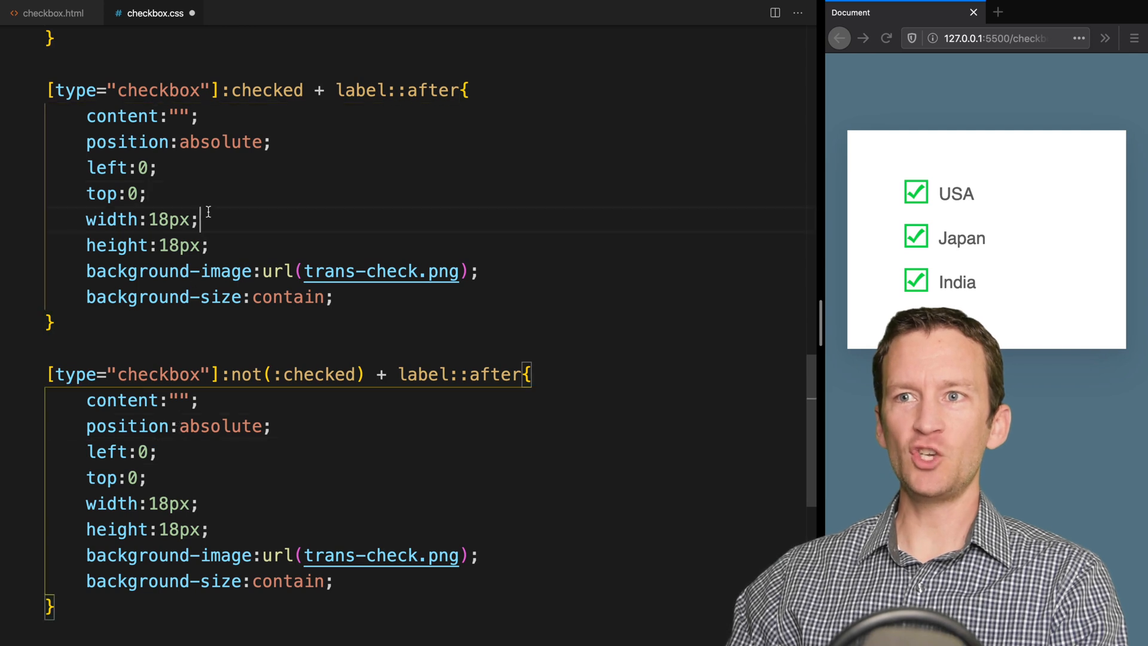
pyautogui.doubleClick(220, 427)
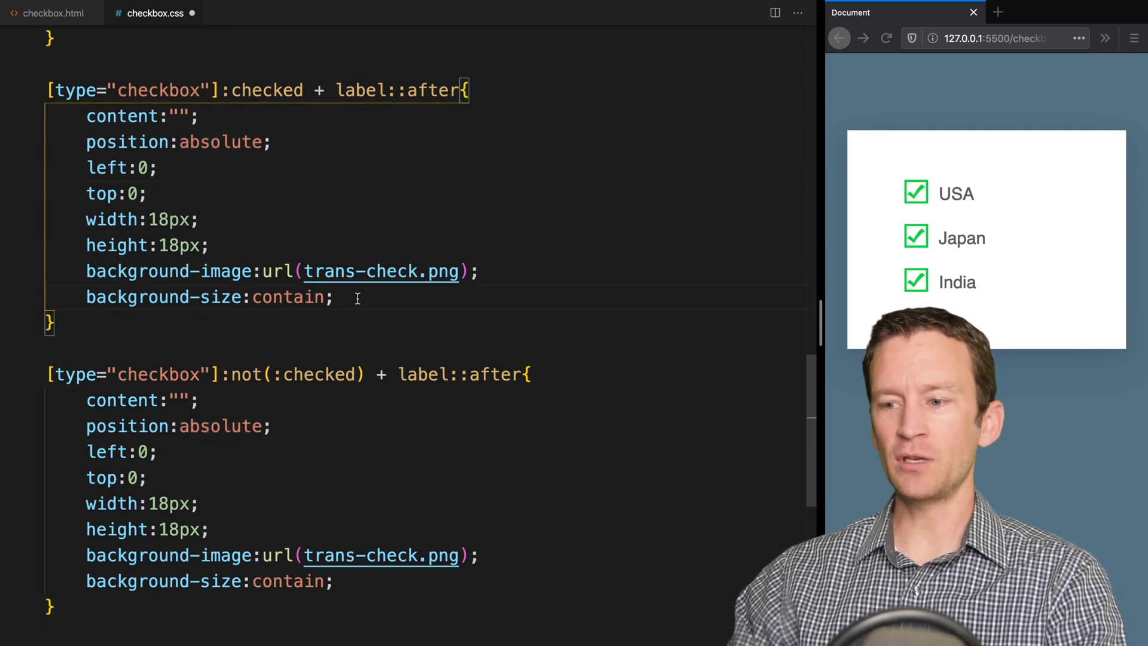
# Give the checked check mark transform: scale(1) and the unchecked one scale(0)
pyautogui.write('tran')
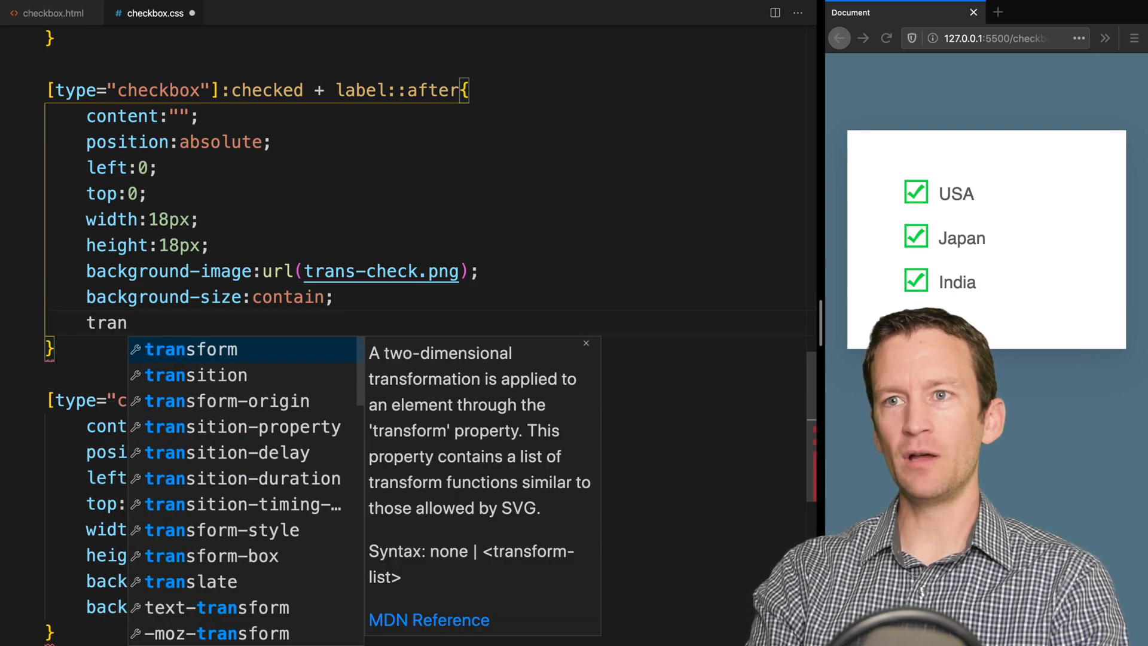
pyautogui.write('sform(')
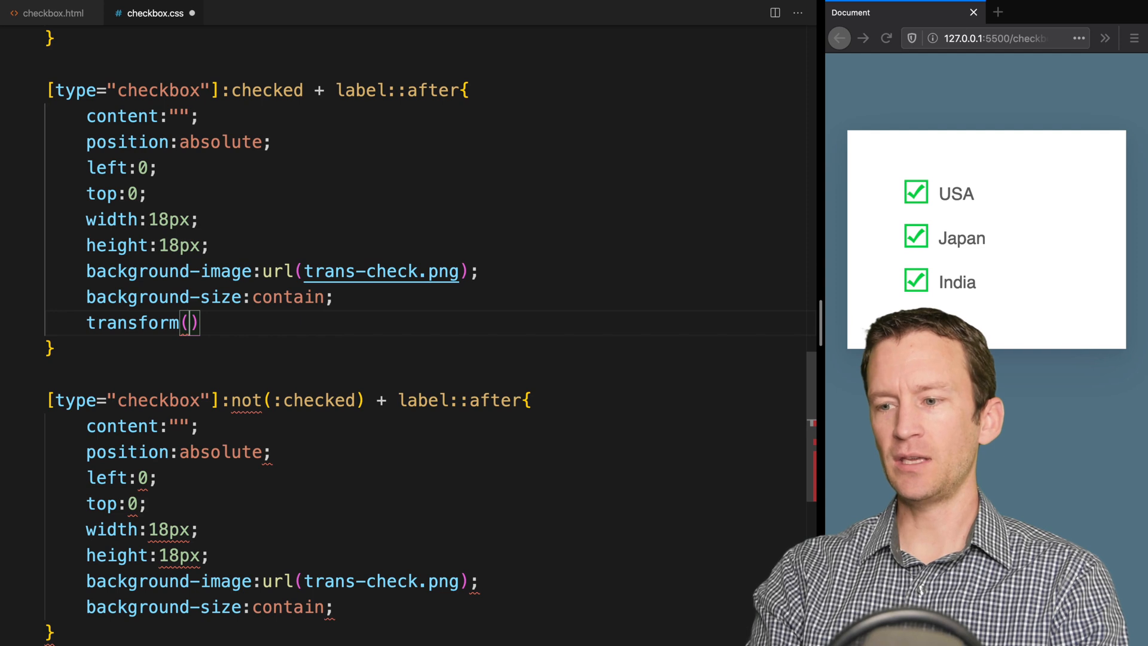
pyautogui.press('Backspace')
pyautogui.write(':scale')
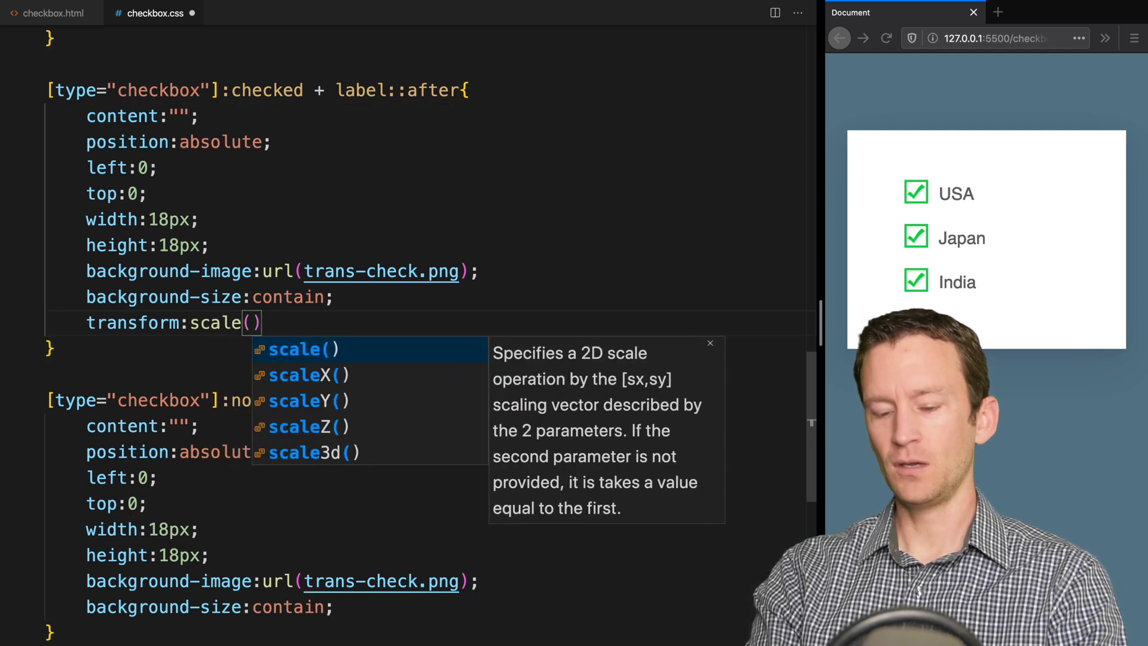
pyautogui.write('1')
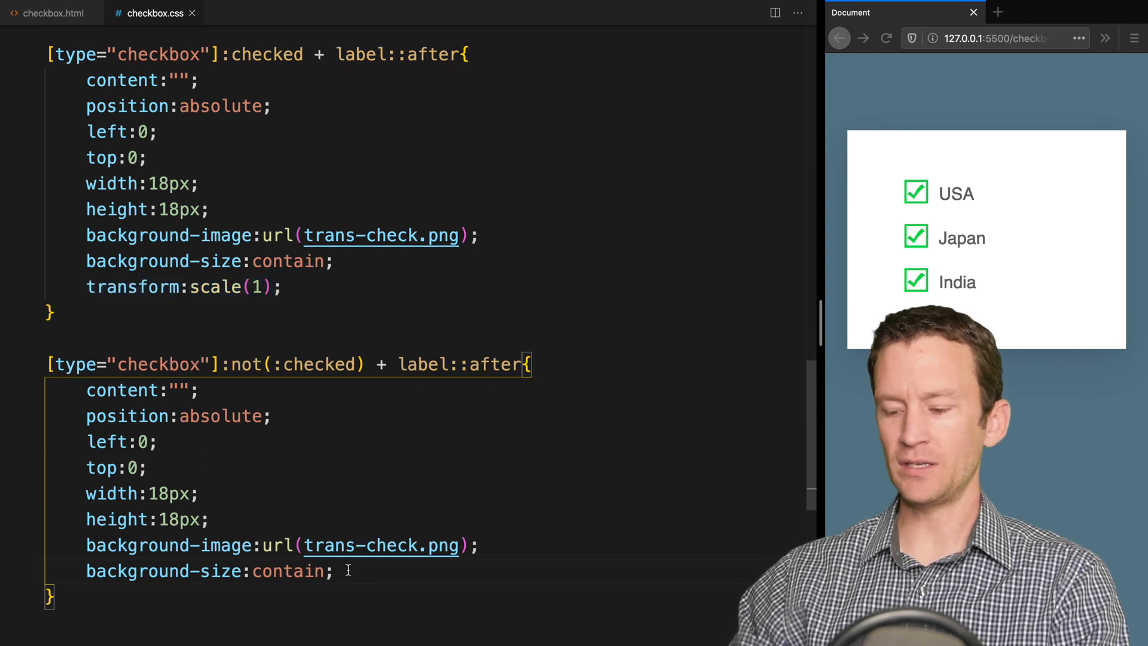
pyautogui.write('transform:scale(1);')
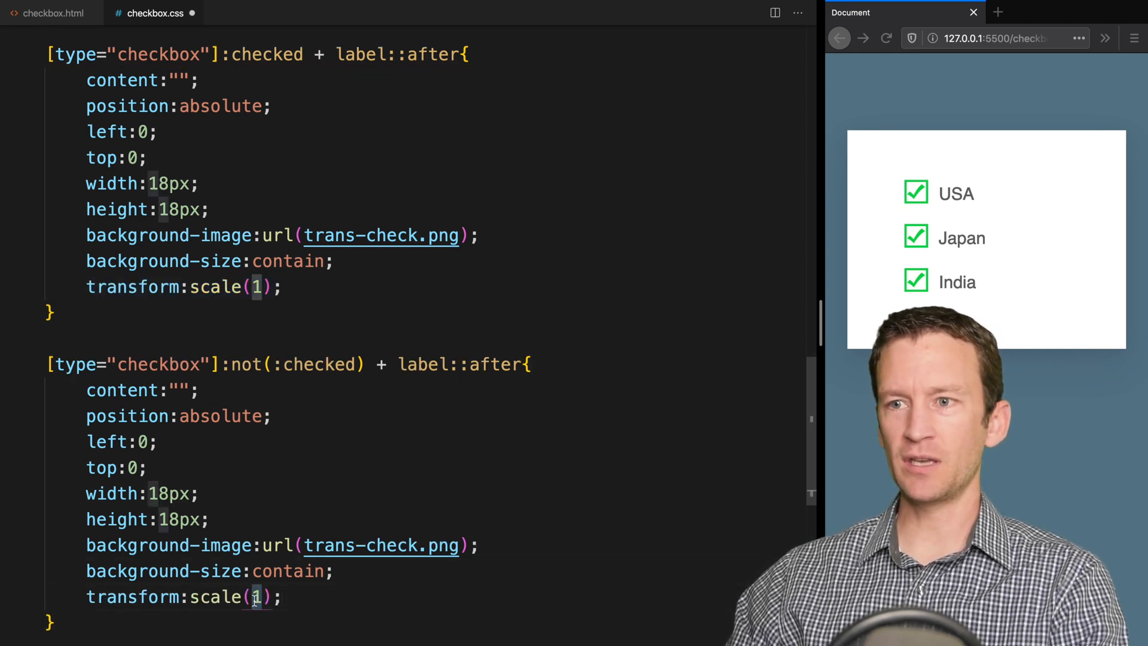
pyautogui.write('0')
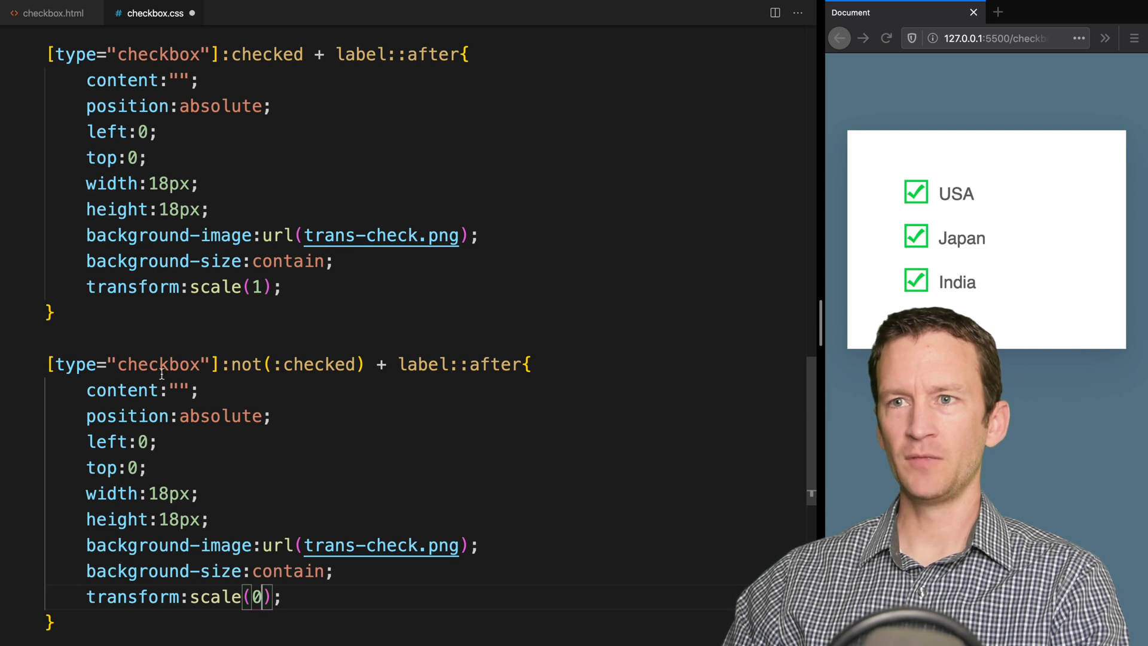
# Add the opacity values and a 'transition: all .3s ease' to the check mark rules
pyautogui.write('opacity:1')
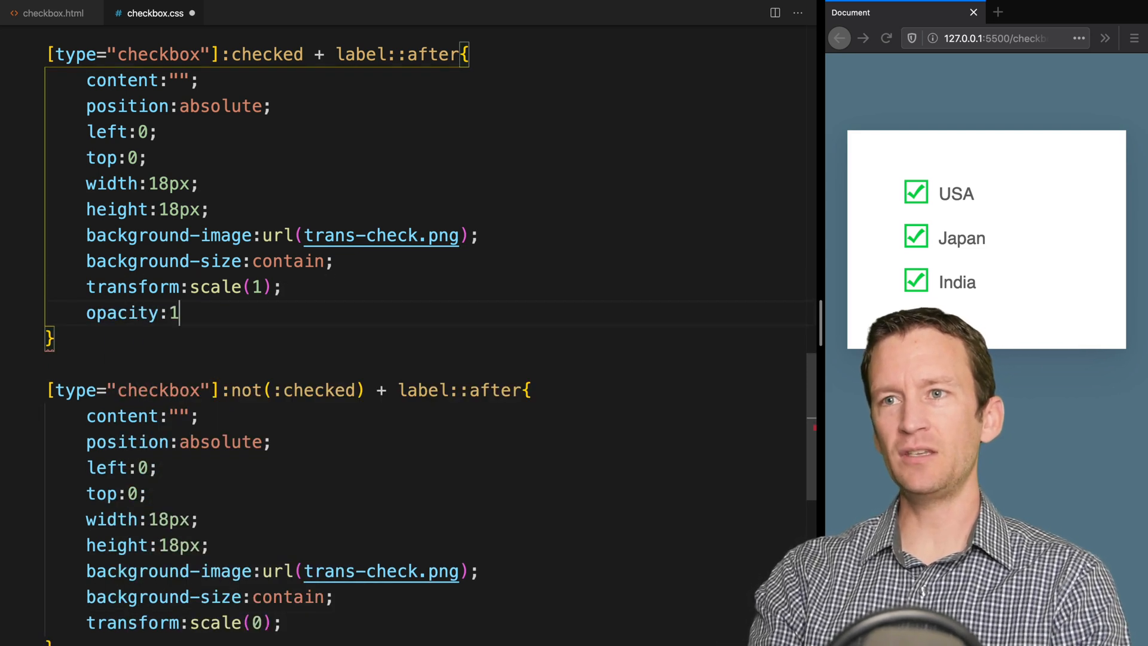
pyautogui.scroll(-3)
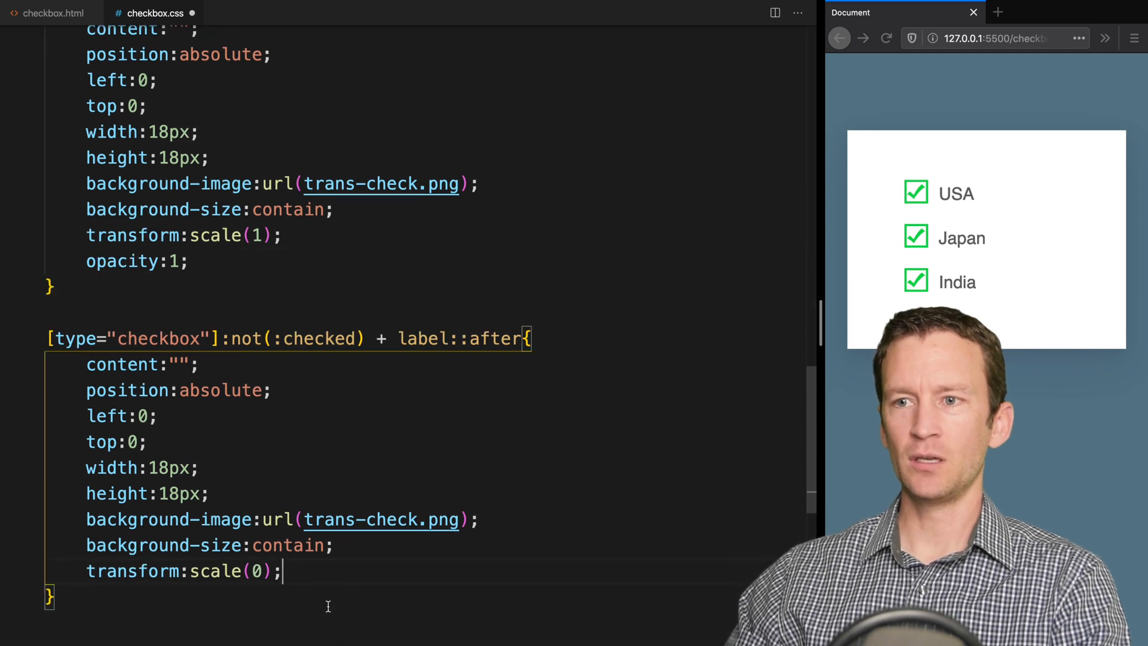
pyautogui.write('opacity:')
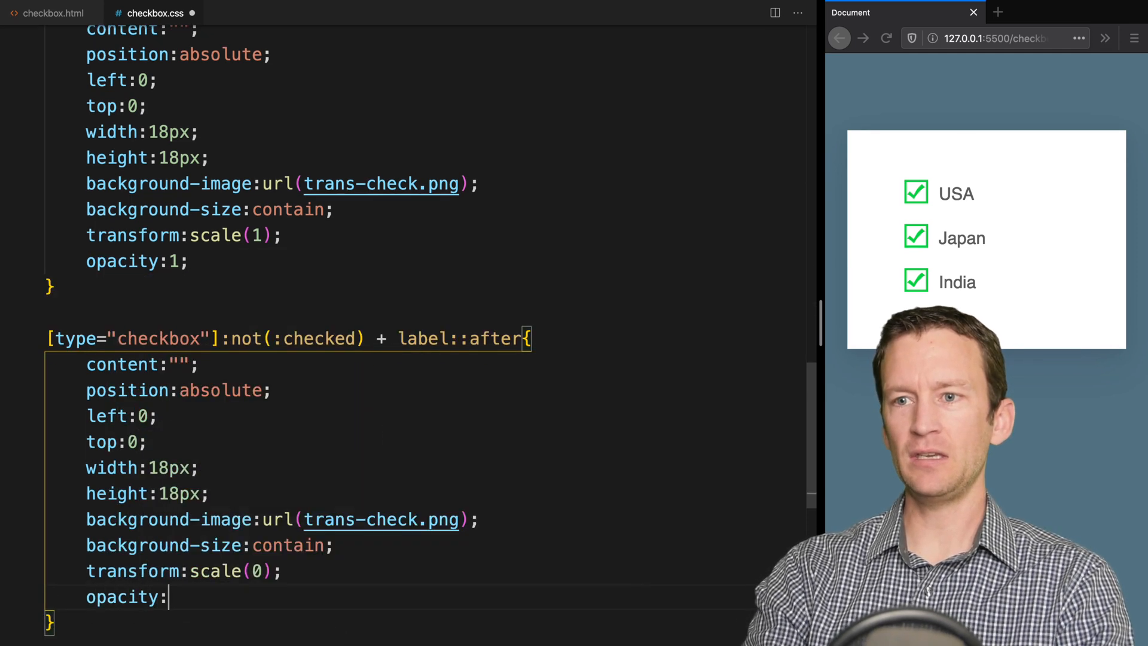
pyautogui.write('0;')
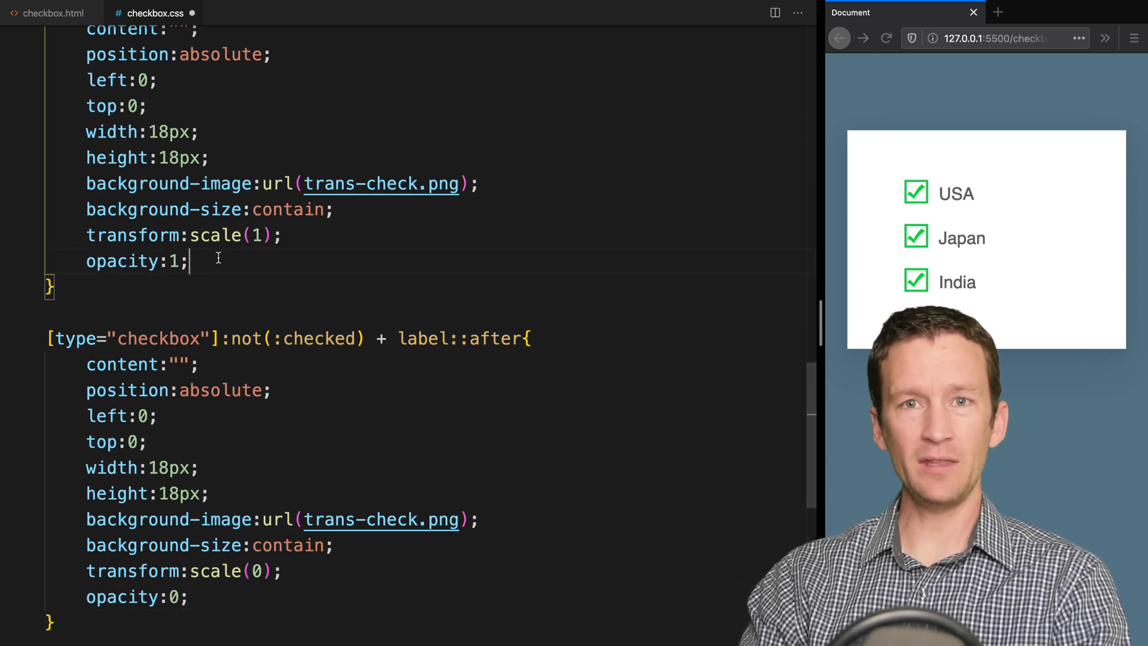
pyautogui.write('transitio')
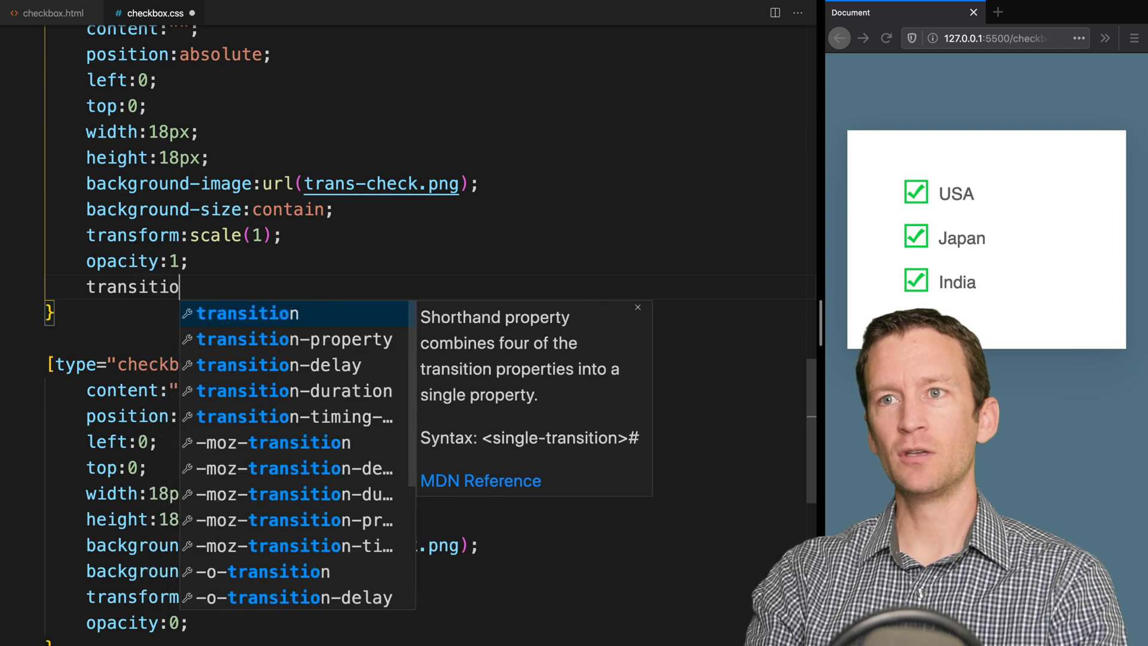
pyautogui.write('n:all')
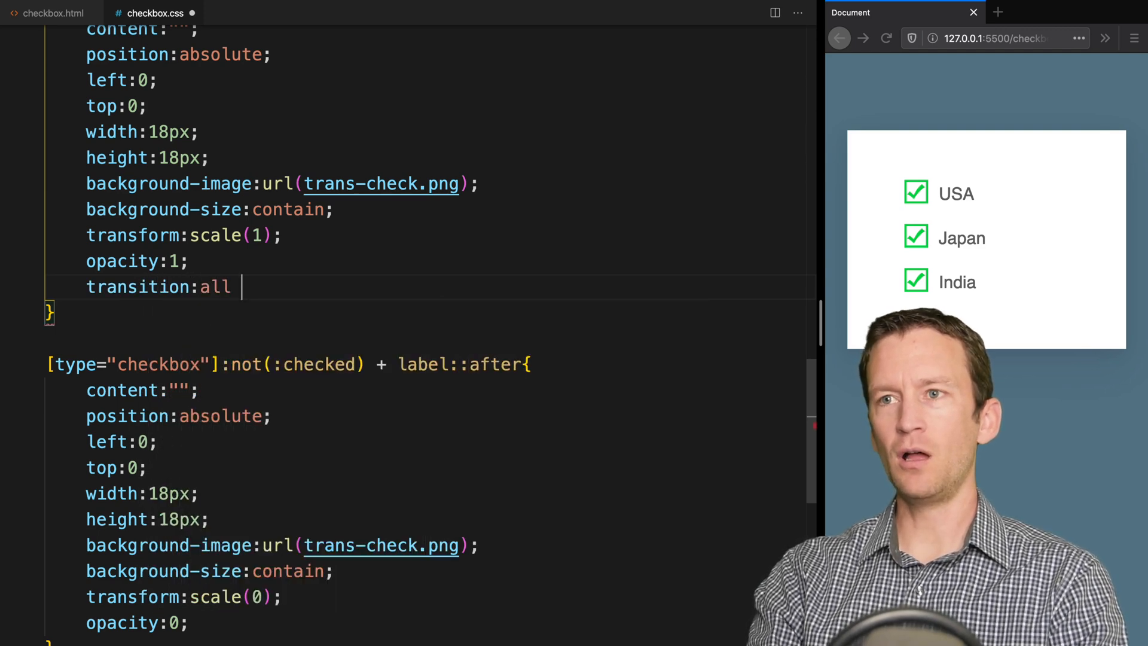
pyautogui.write('.3s')
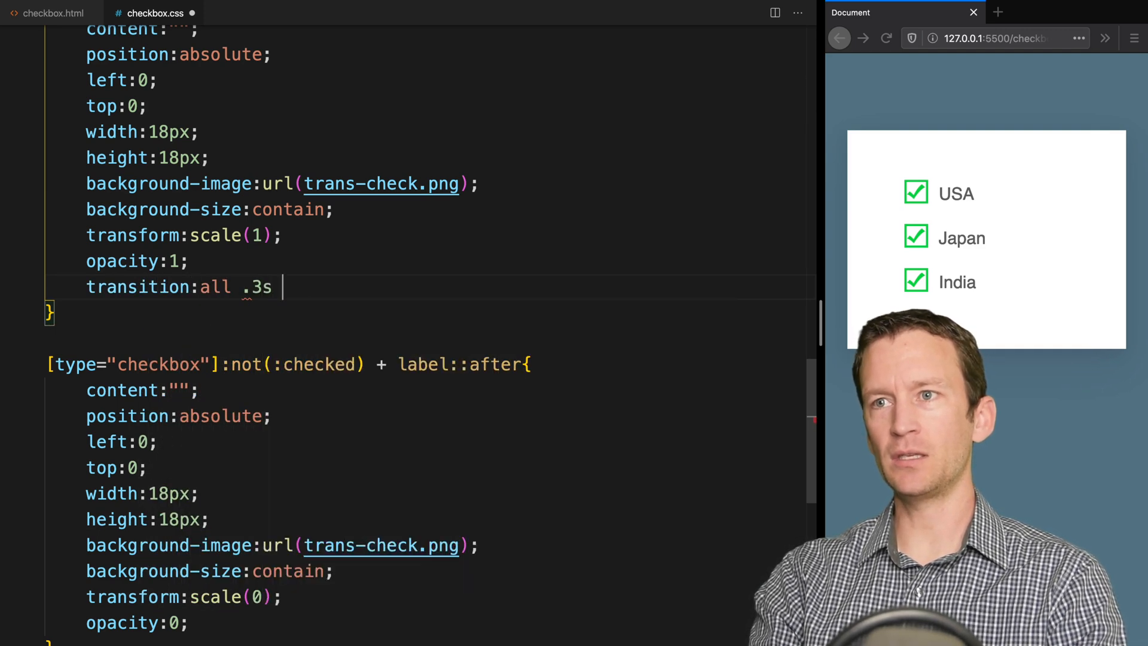
pyautogui.write('ease;')
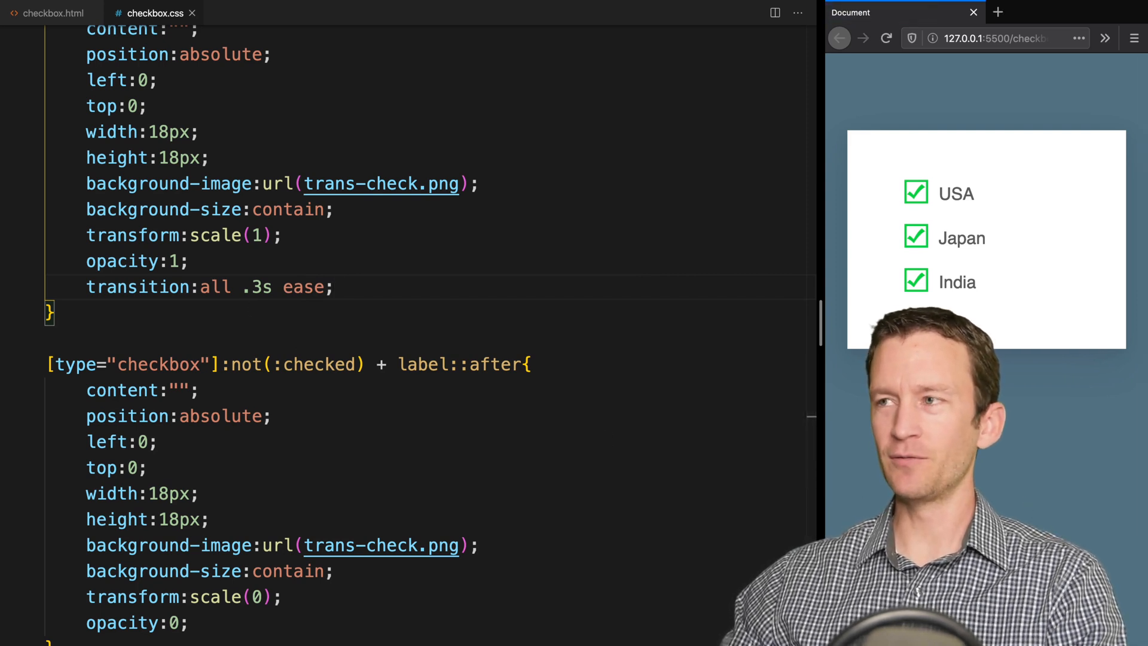
pyautogui.click(915, 192)
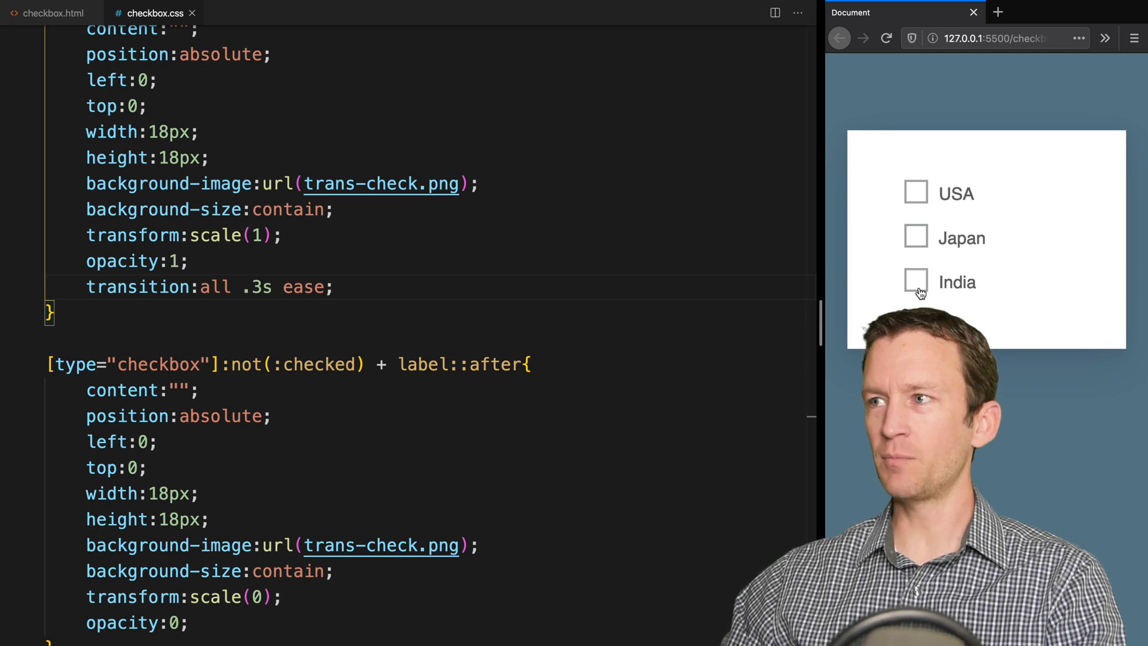
pyautogui.click(915, 280)
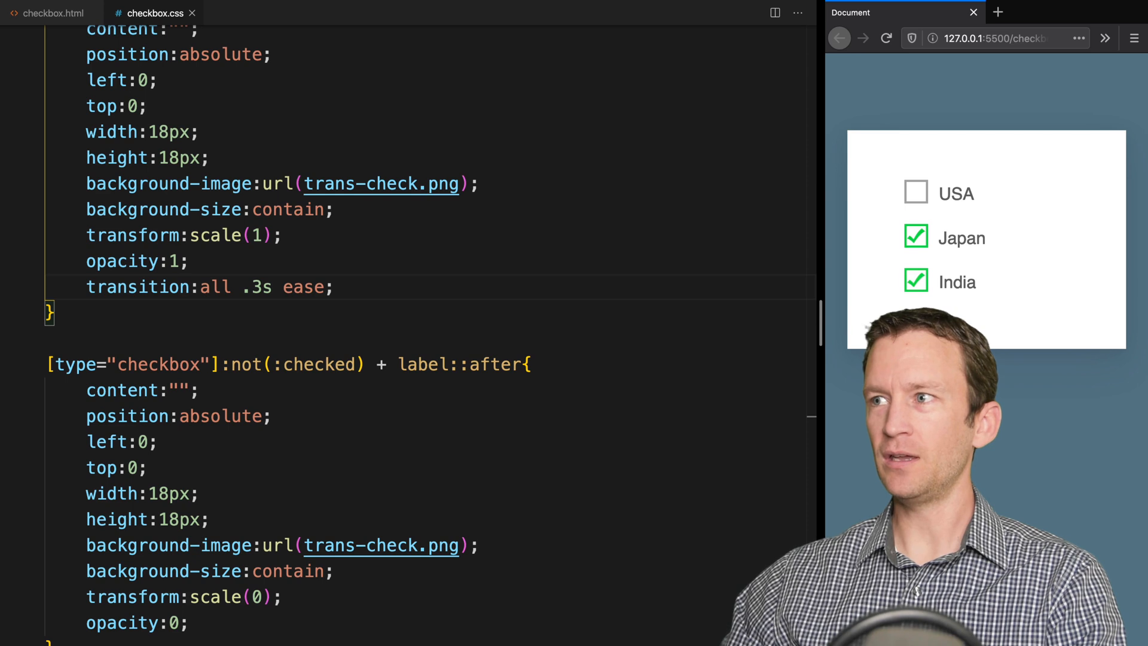
pyautogui.click(914, 281)
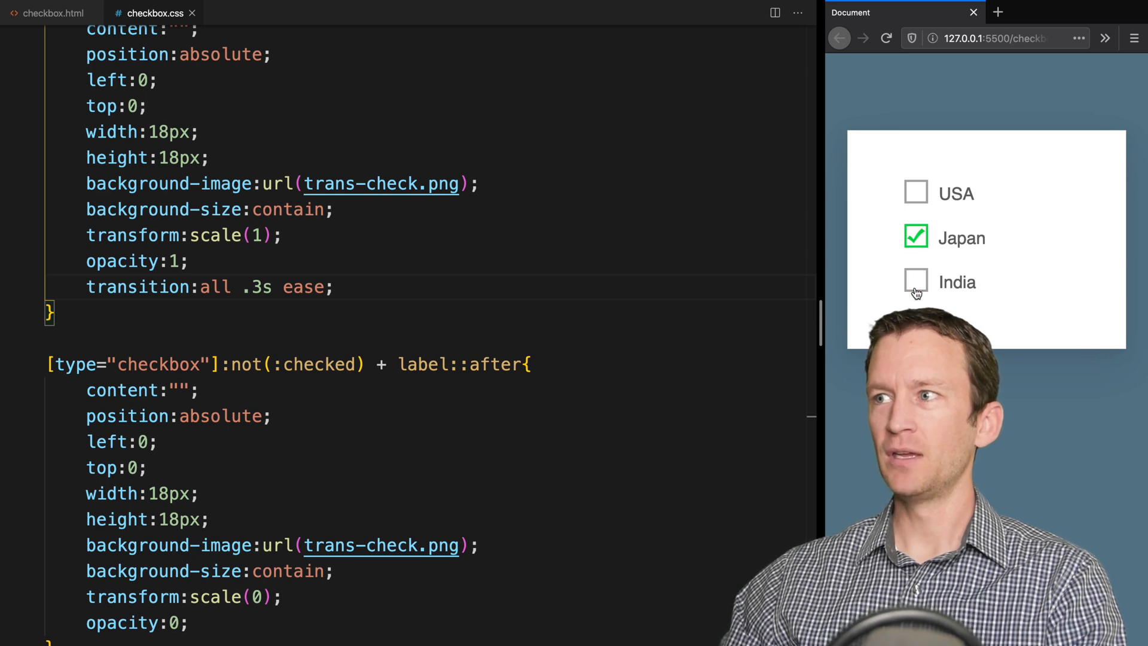
pyautogui.click(916, 193)
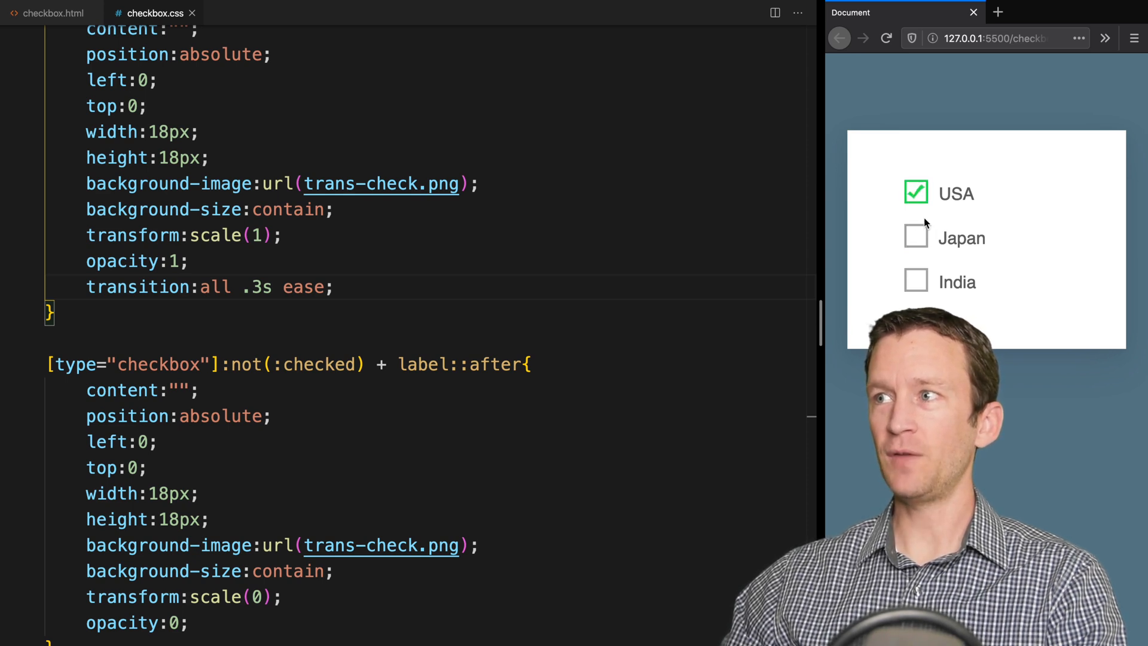
pyautogui.click(915, 281)
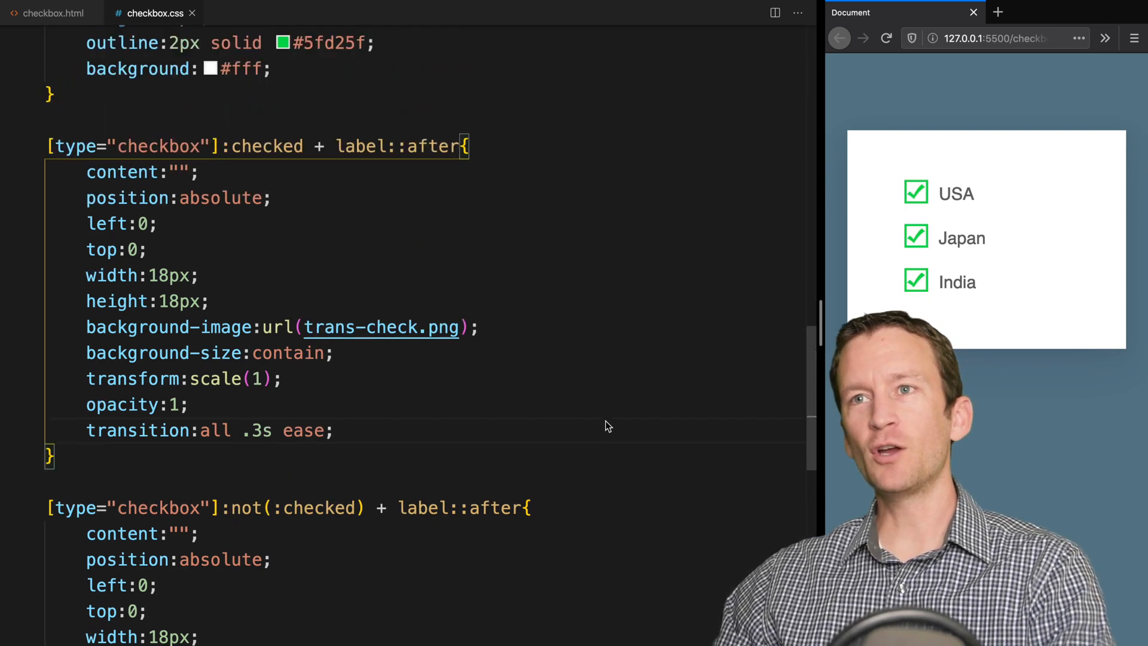
pyautogui.scroll(-3)
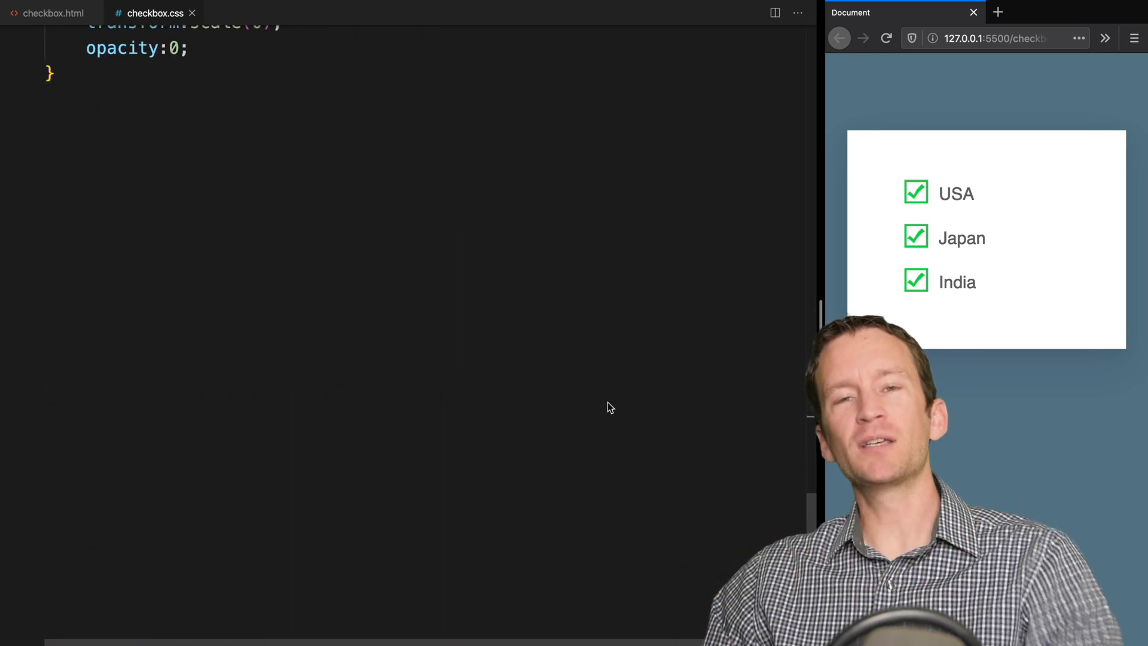
pyautogui.scroll(-3)
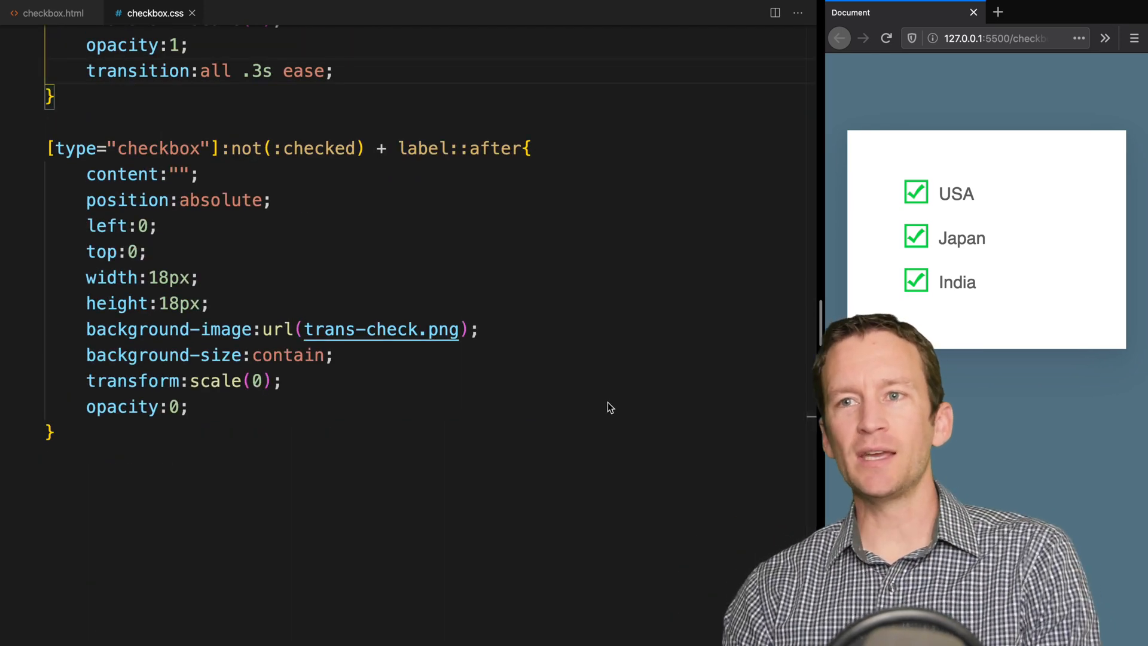